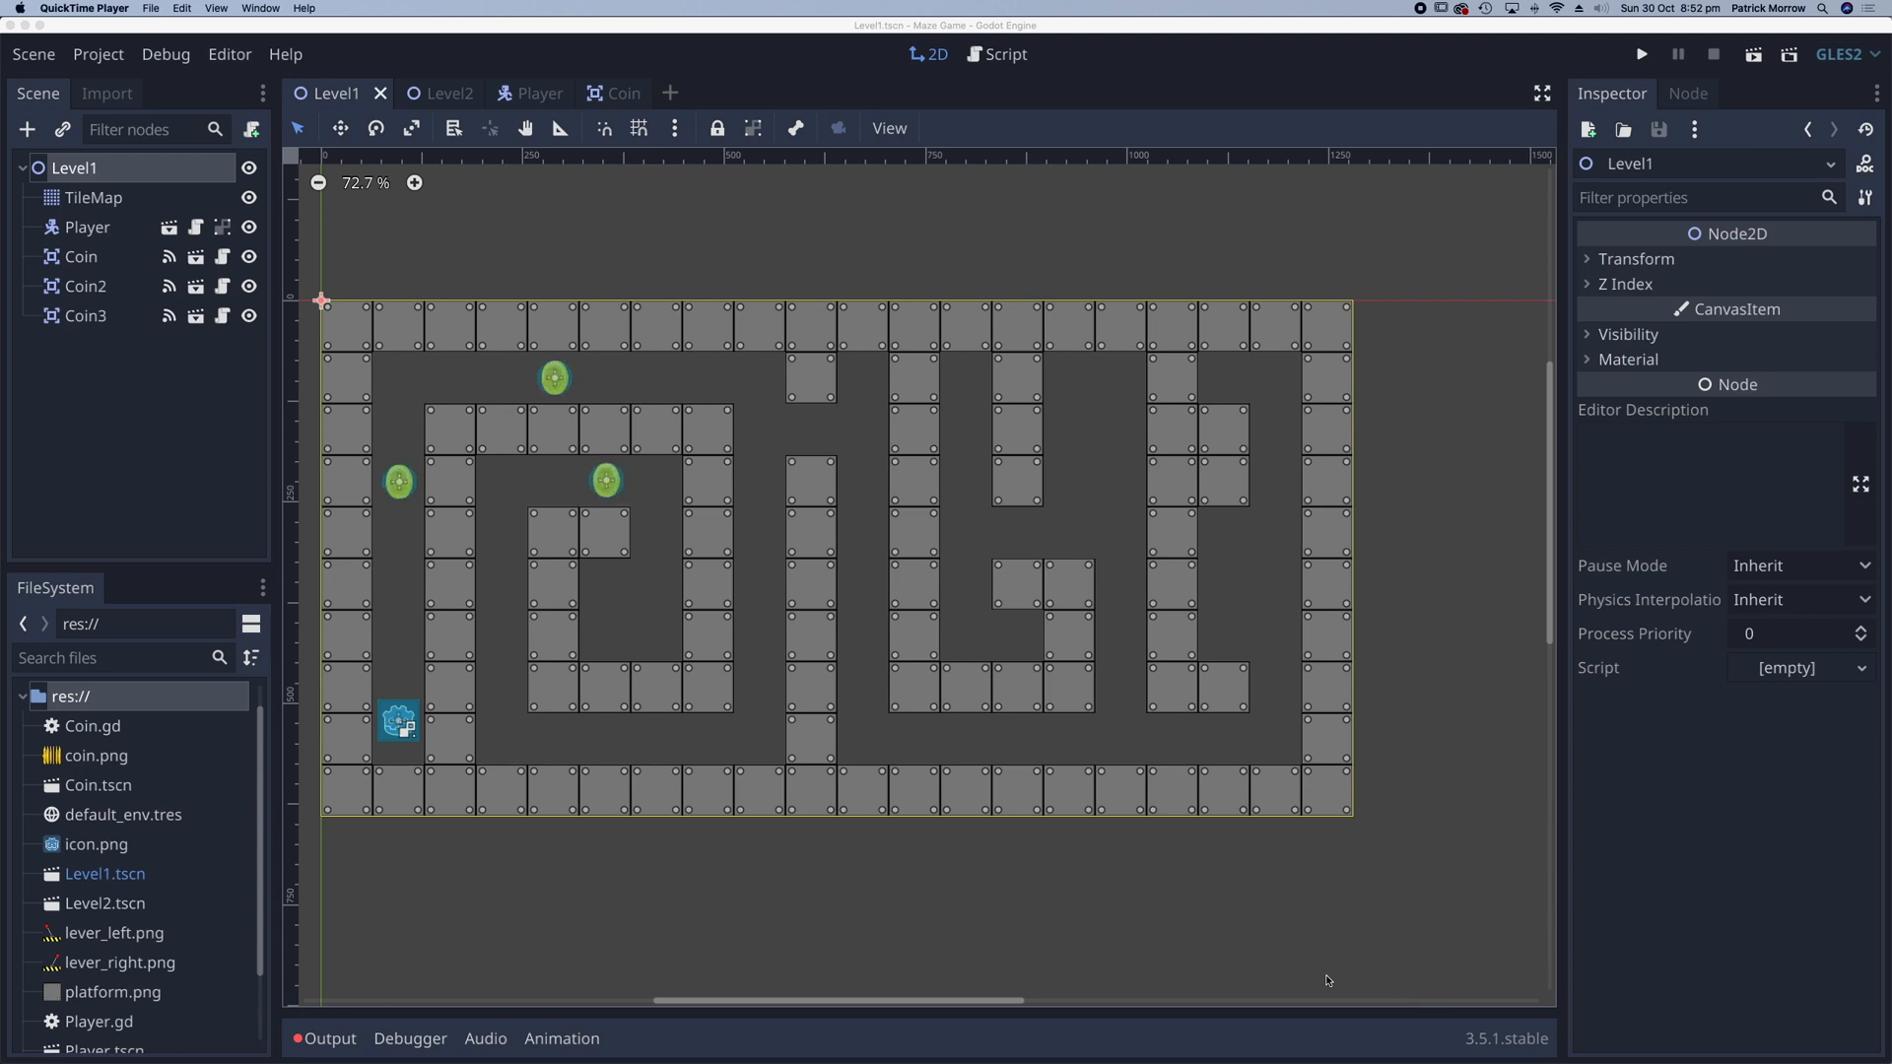
mouse_move(682, 486)
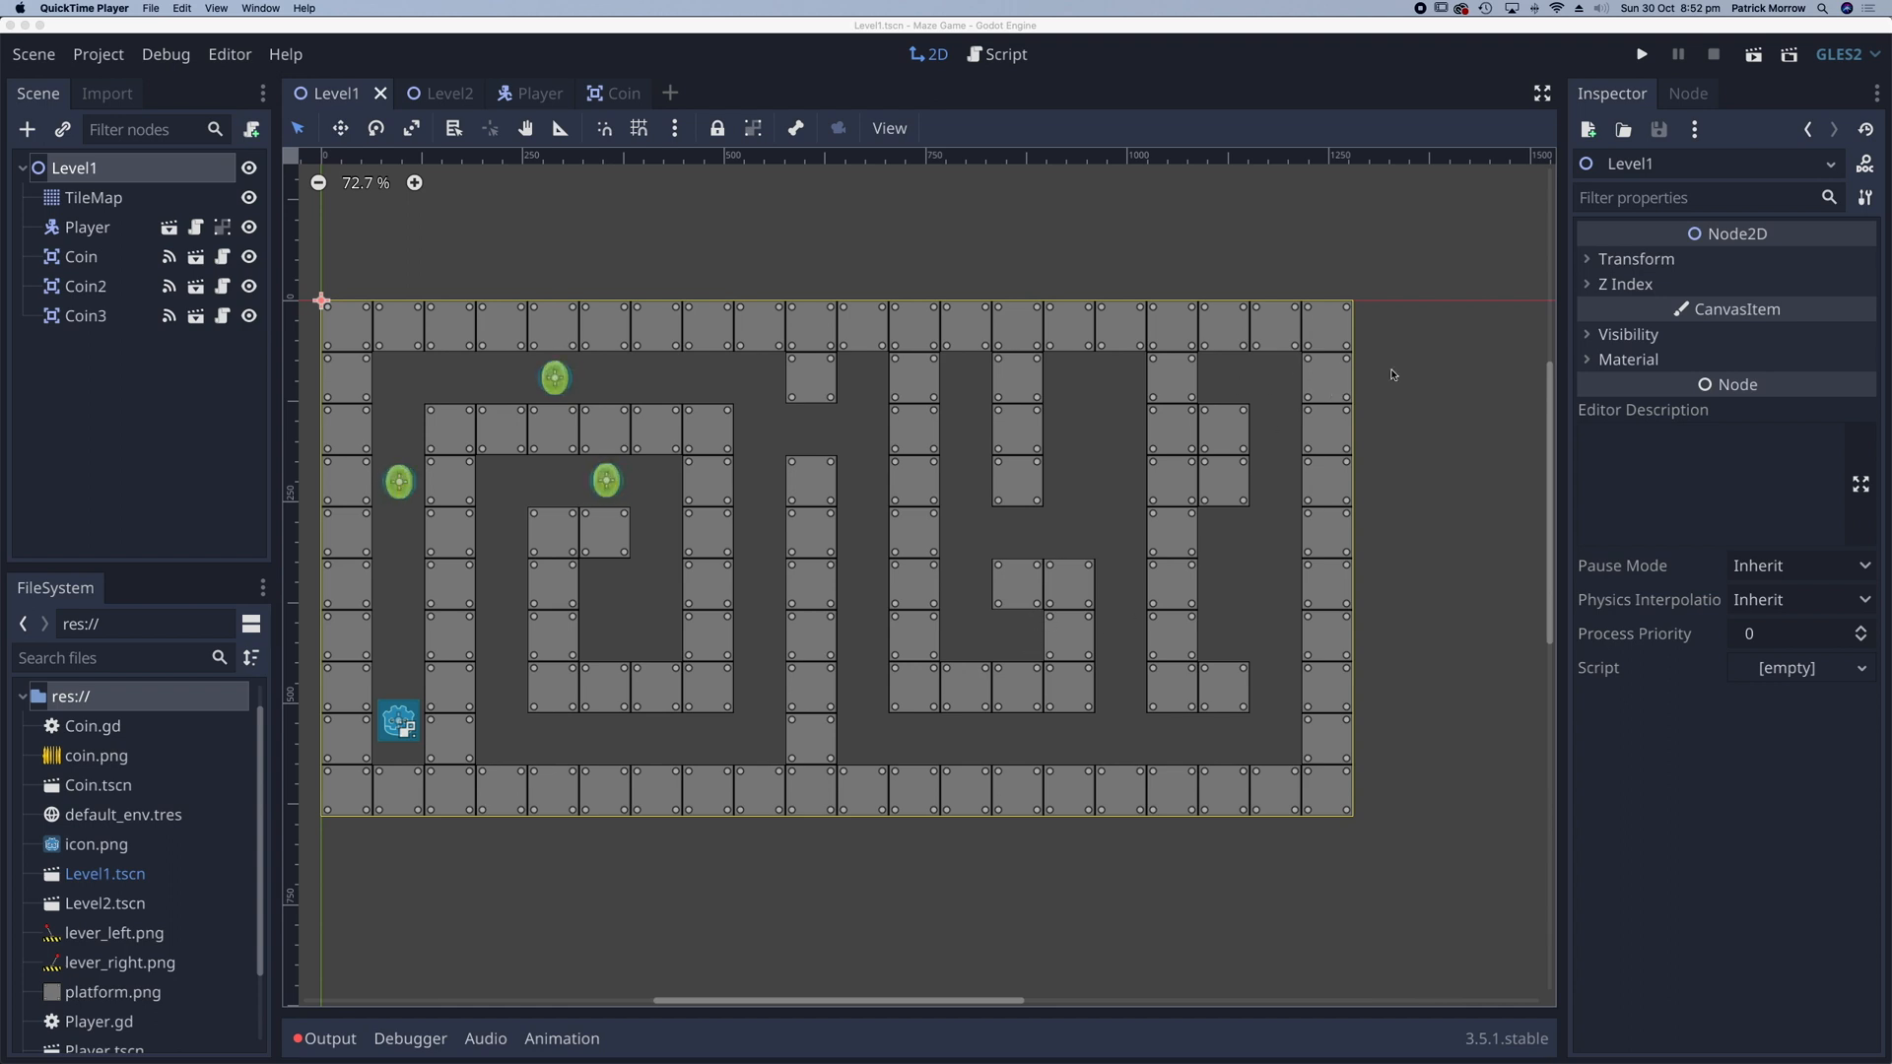
mouse_move(1437, 374)
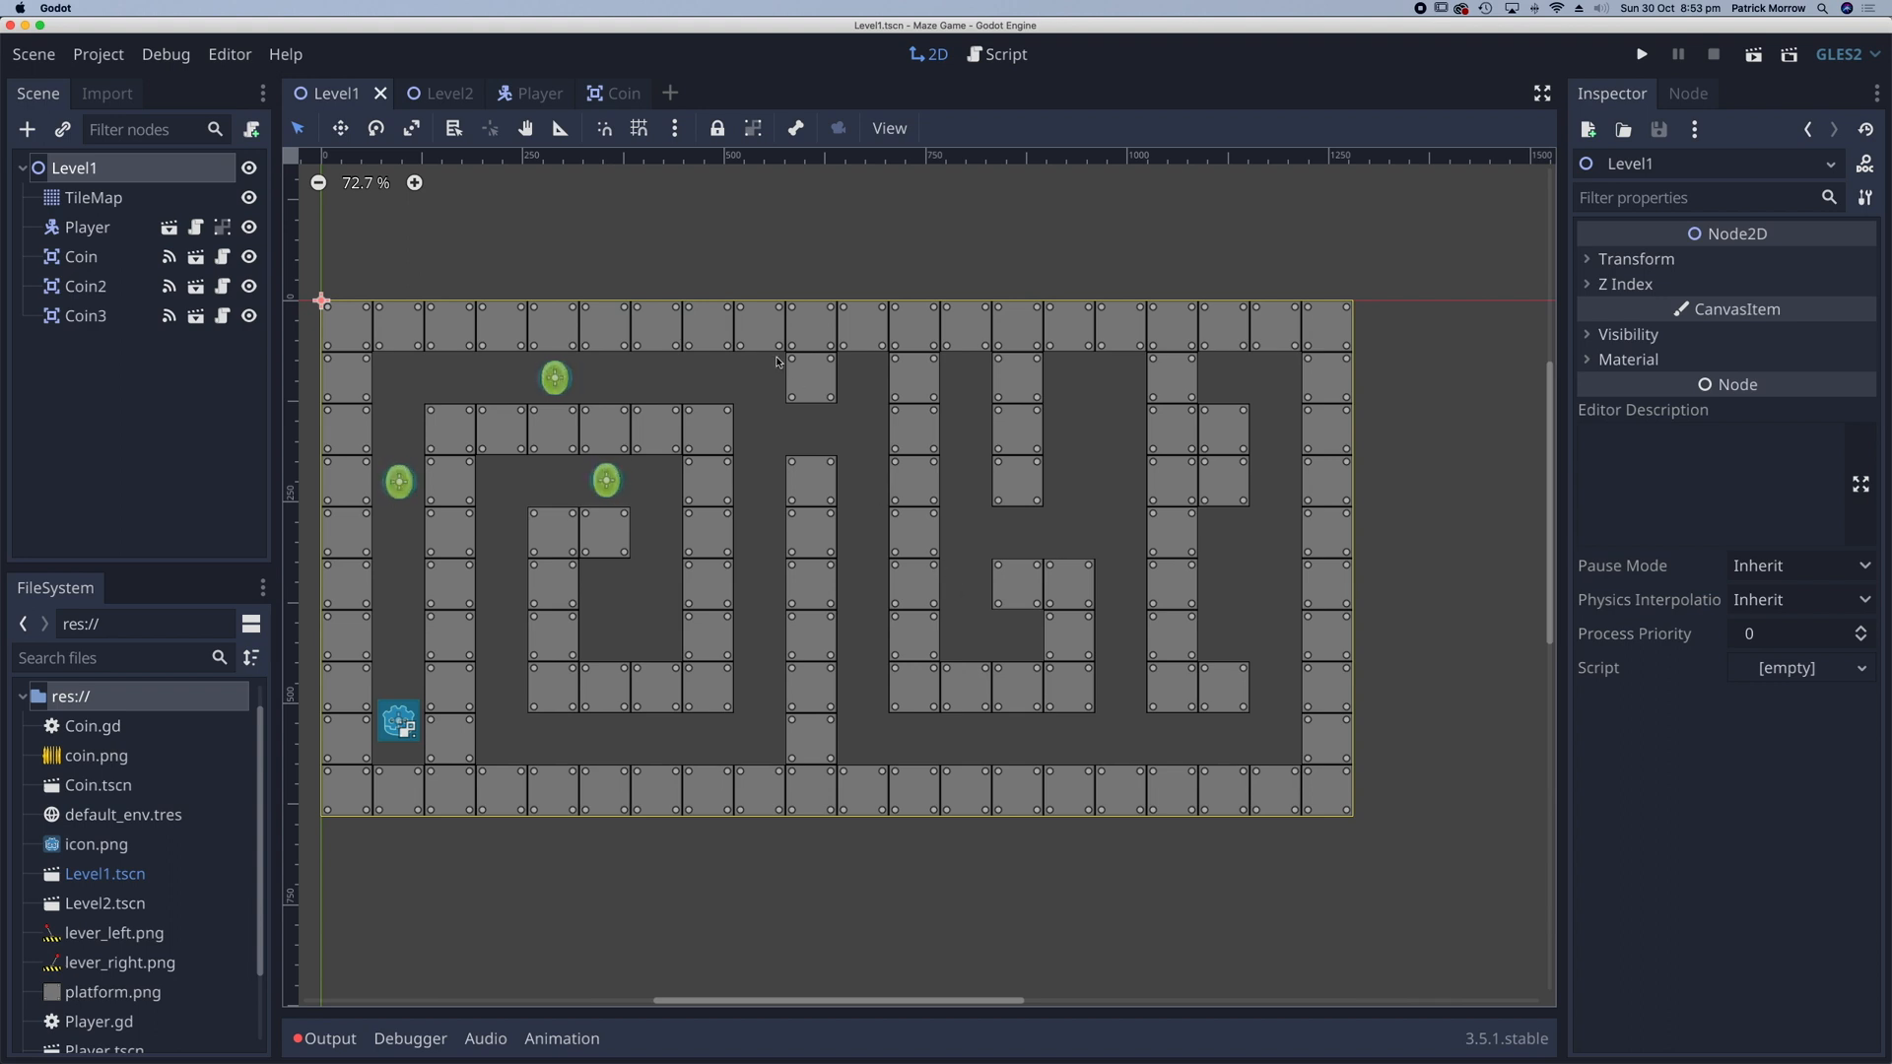
- Create a new scene tab with an Area2D root node renamed Switch
left_click(671, 92)
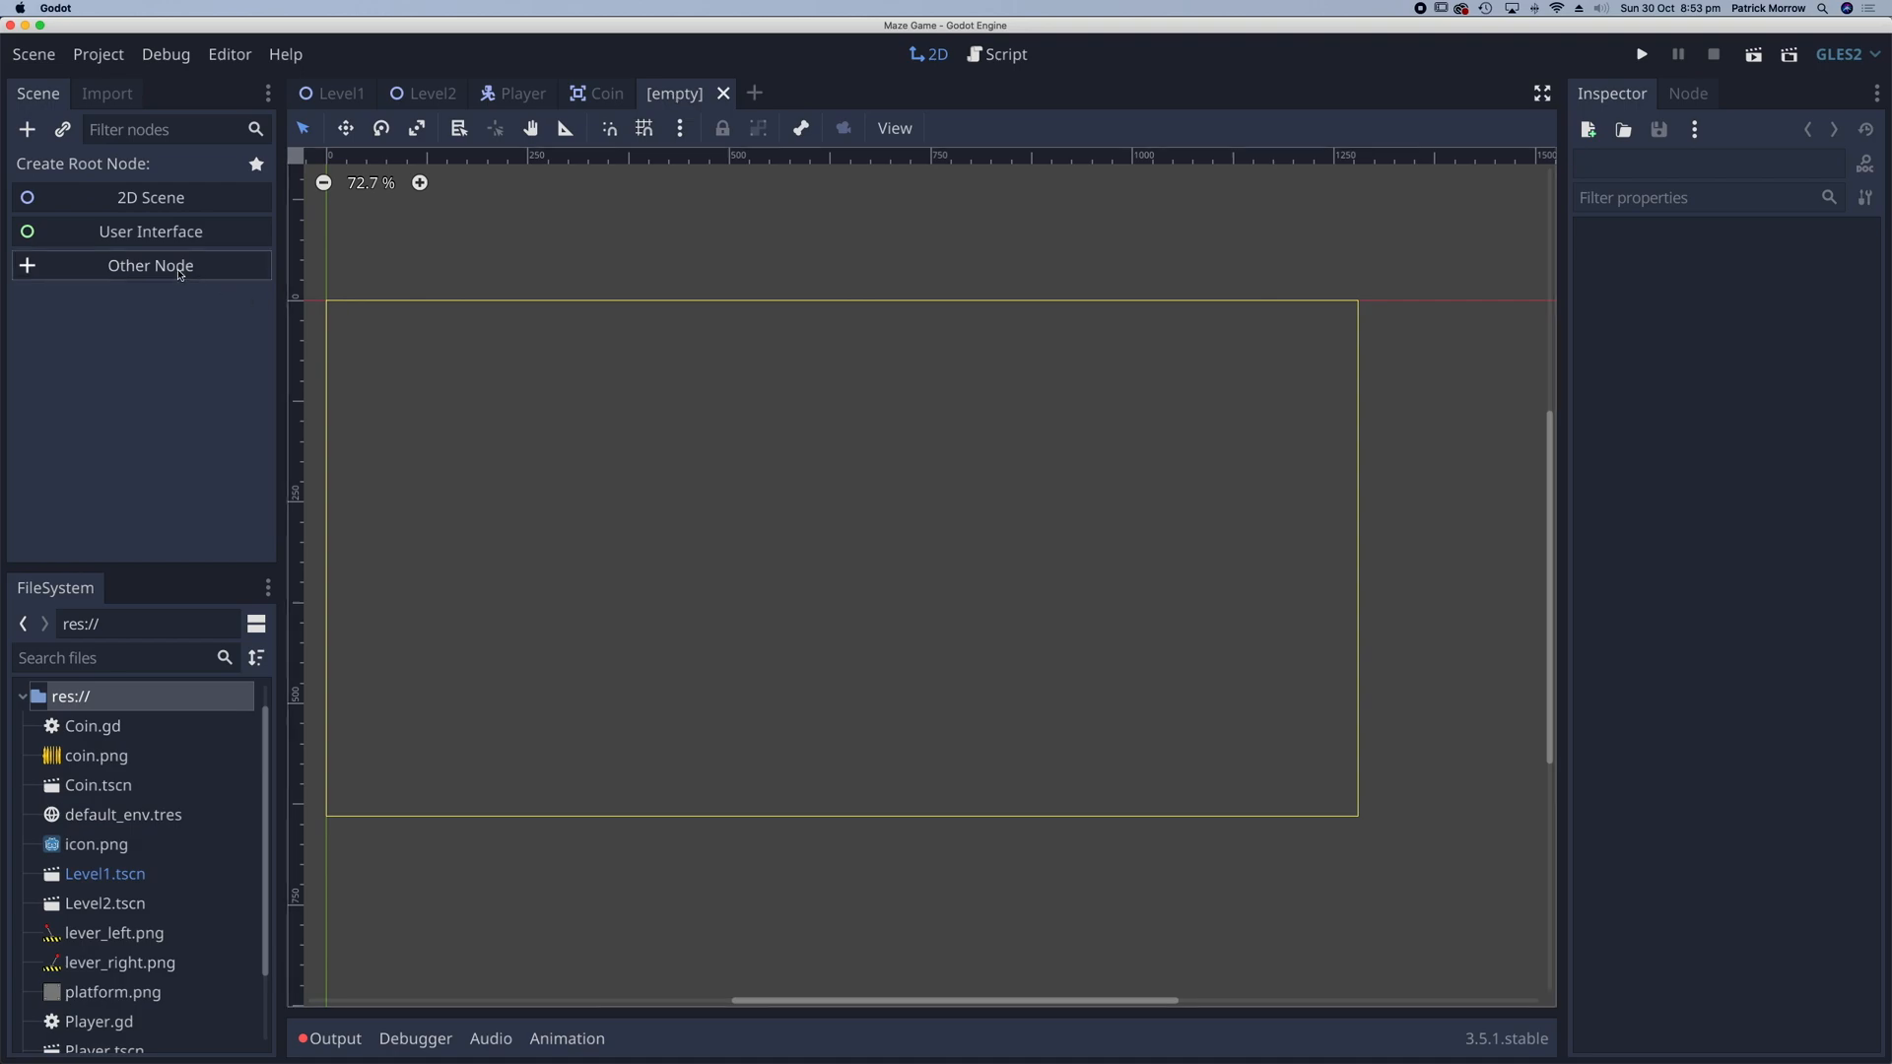
left_click(150, 265)
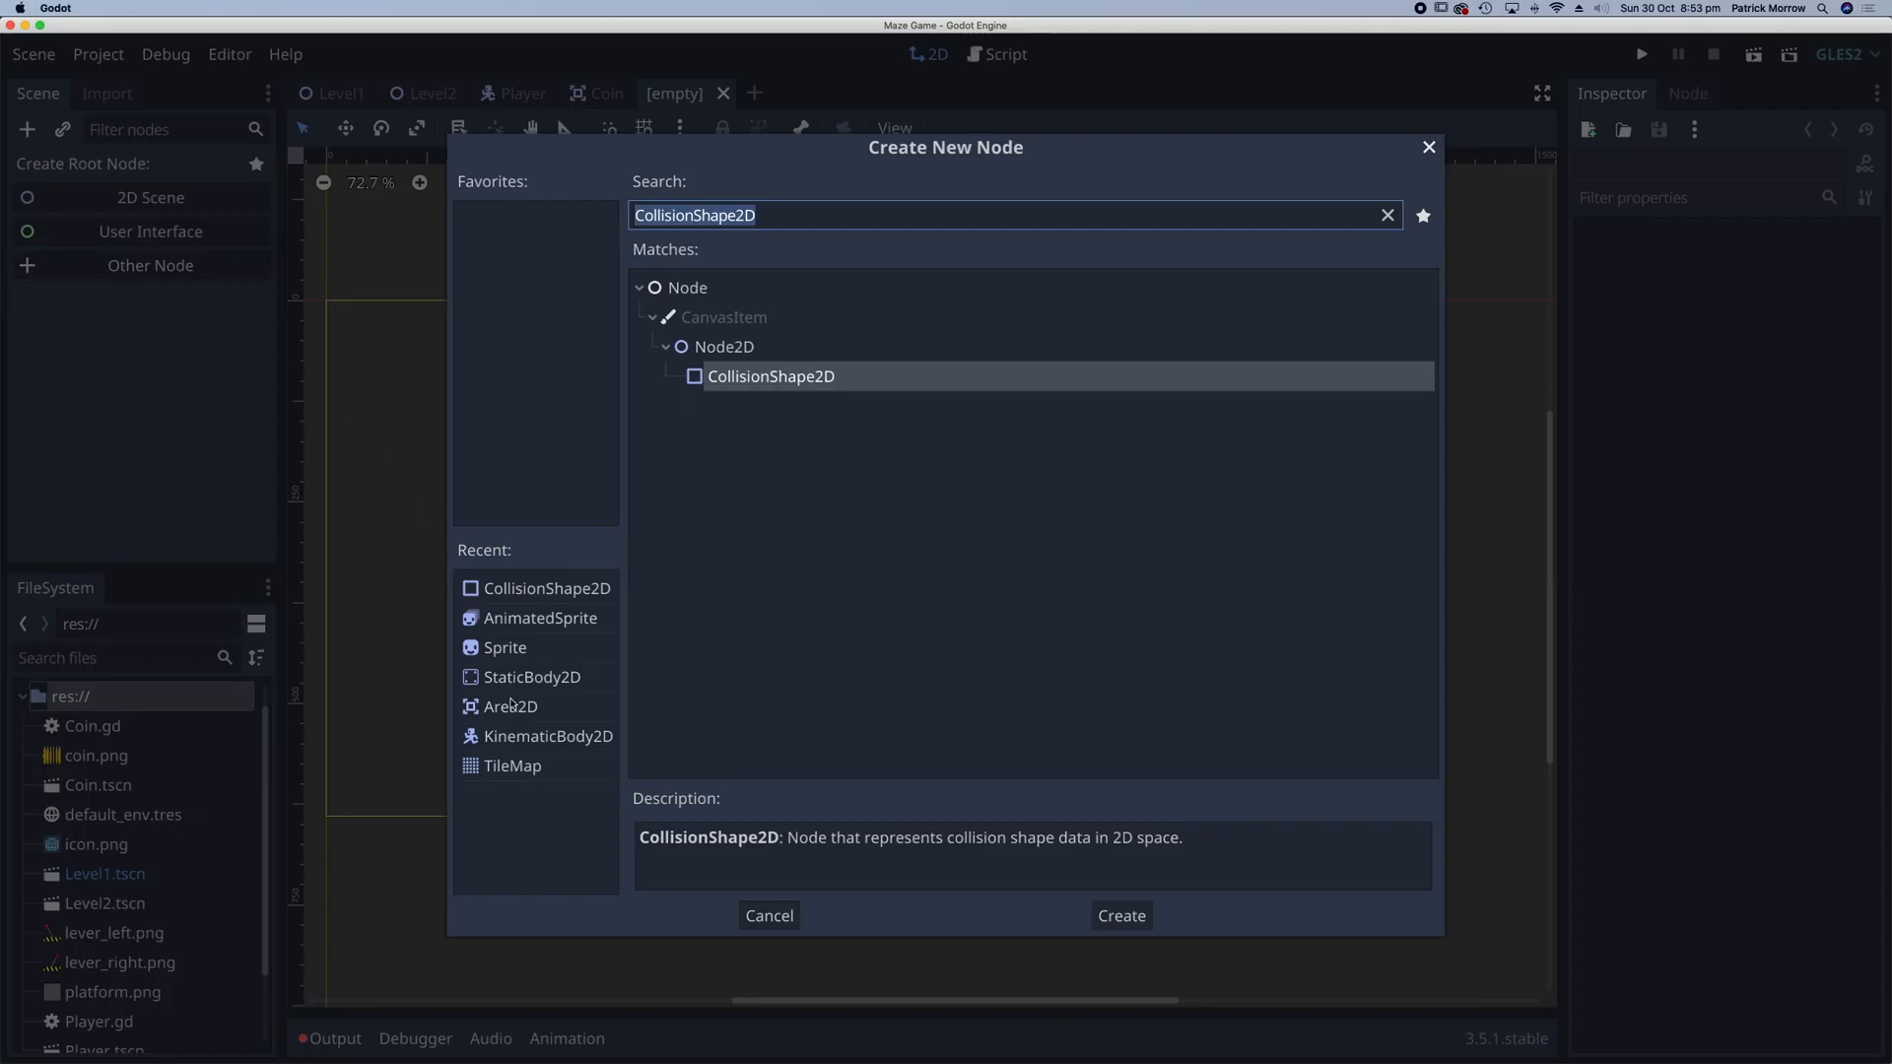
left_click(1119, 915)
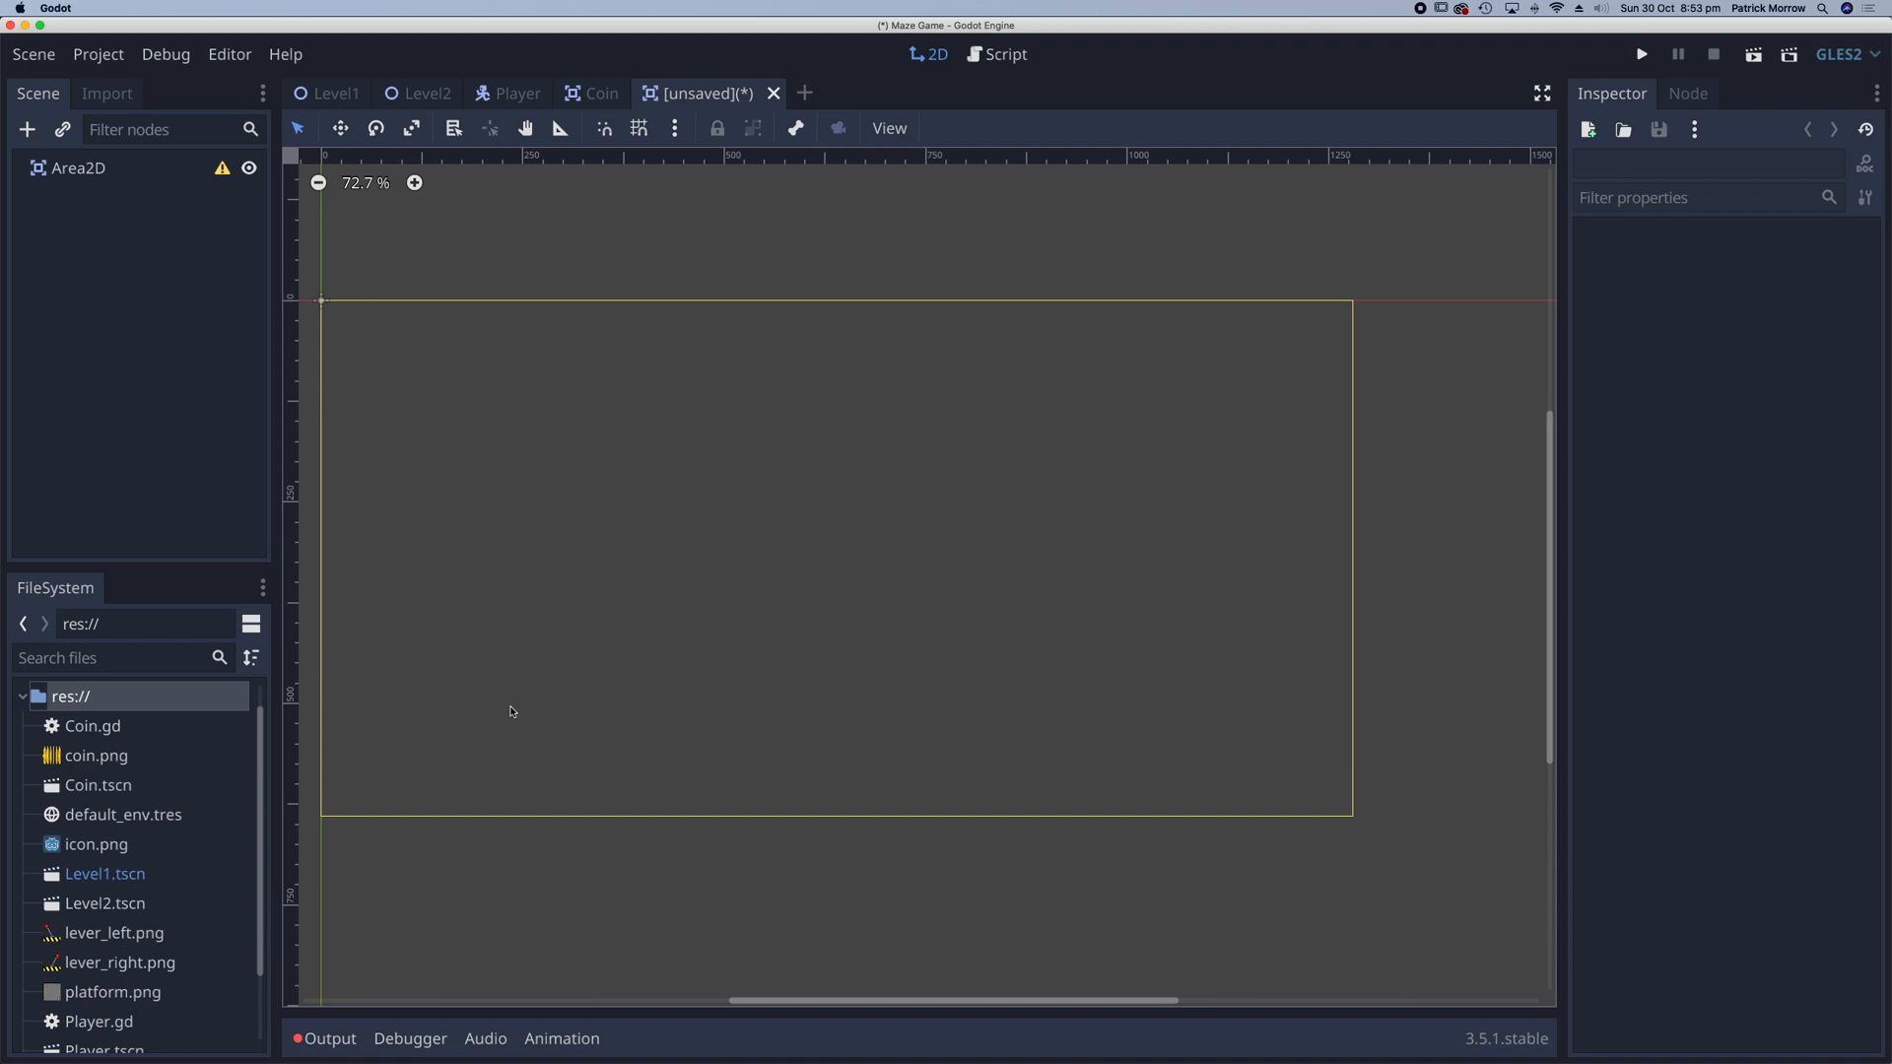
mouse_move(110, 154)
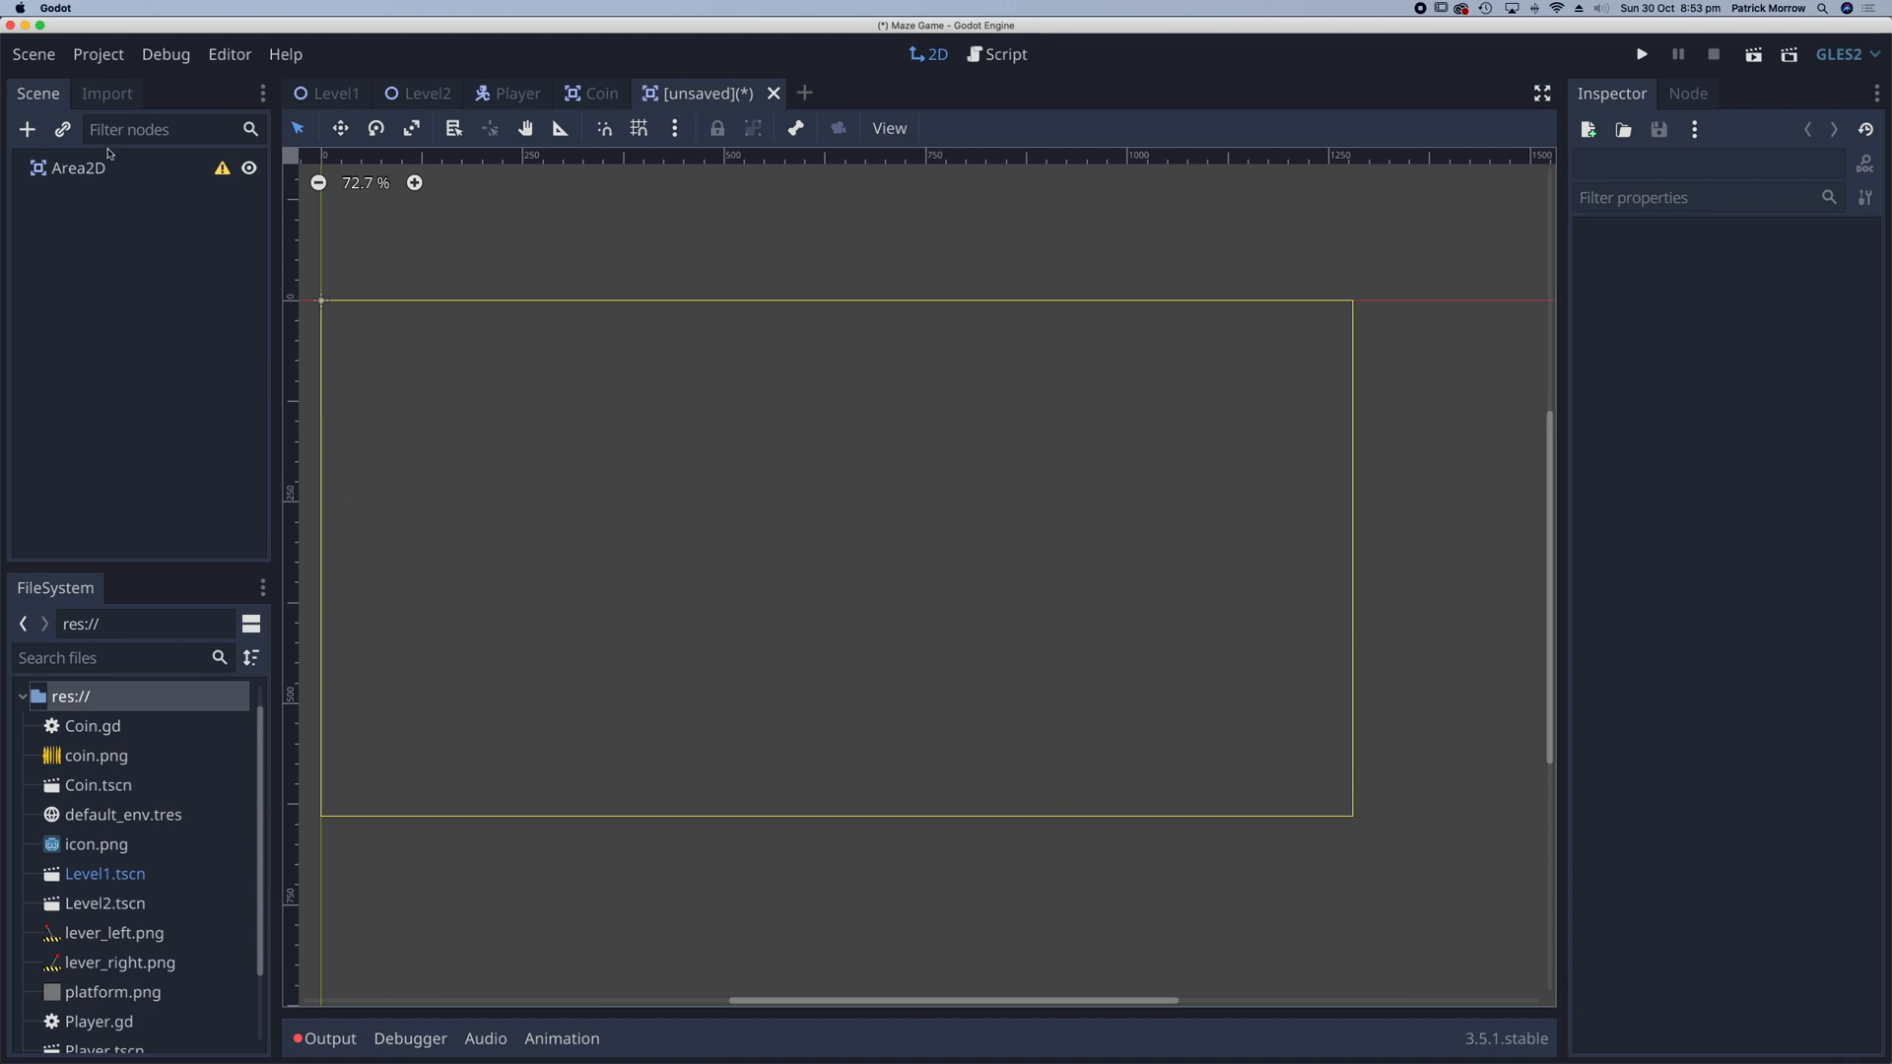
double_click(76, 167)
type("Swit")
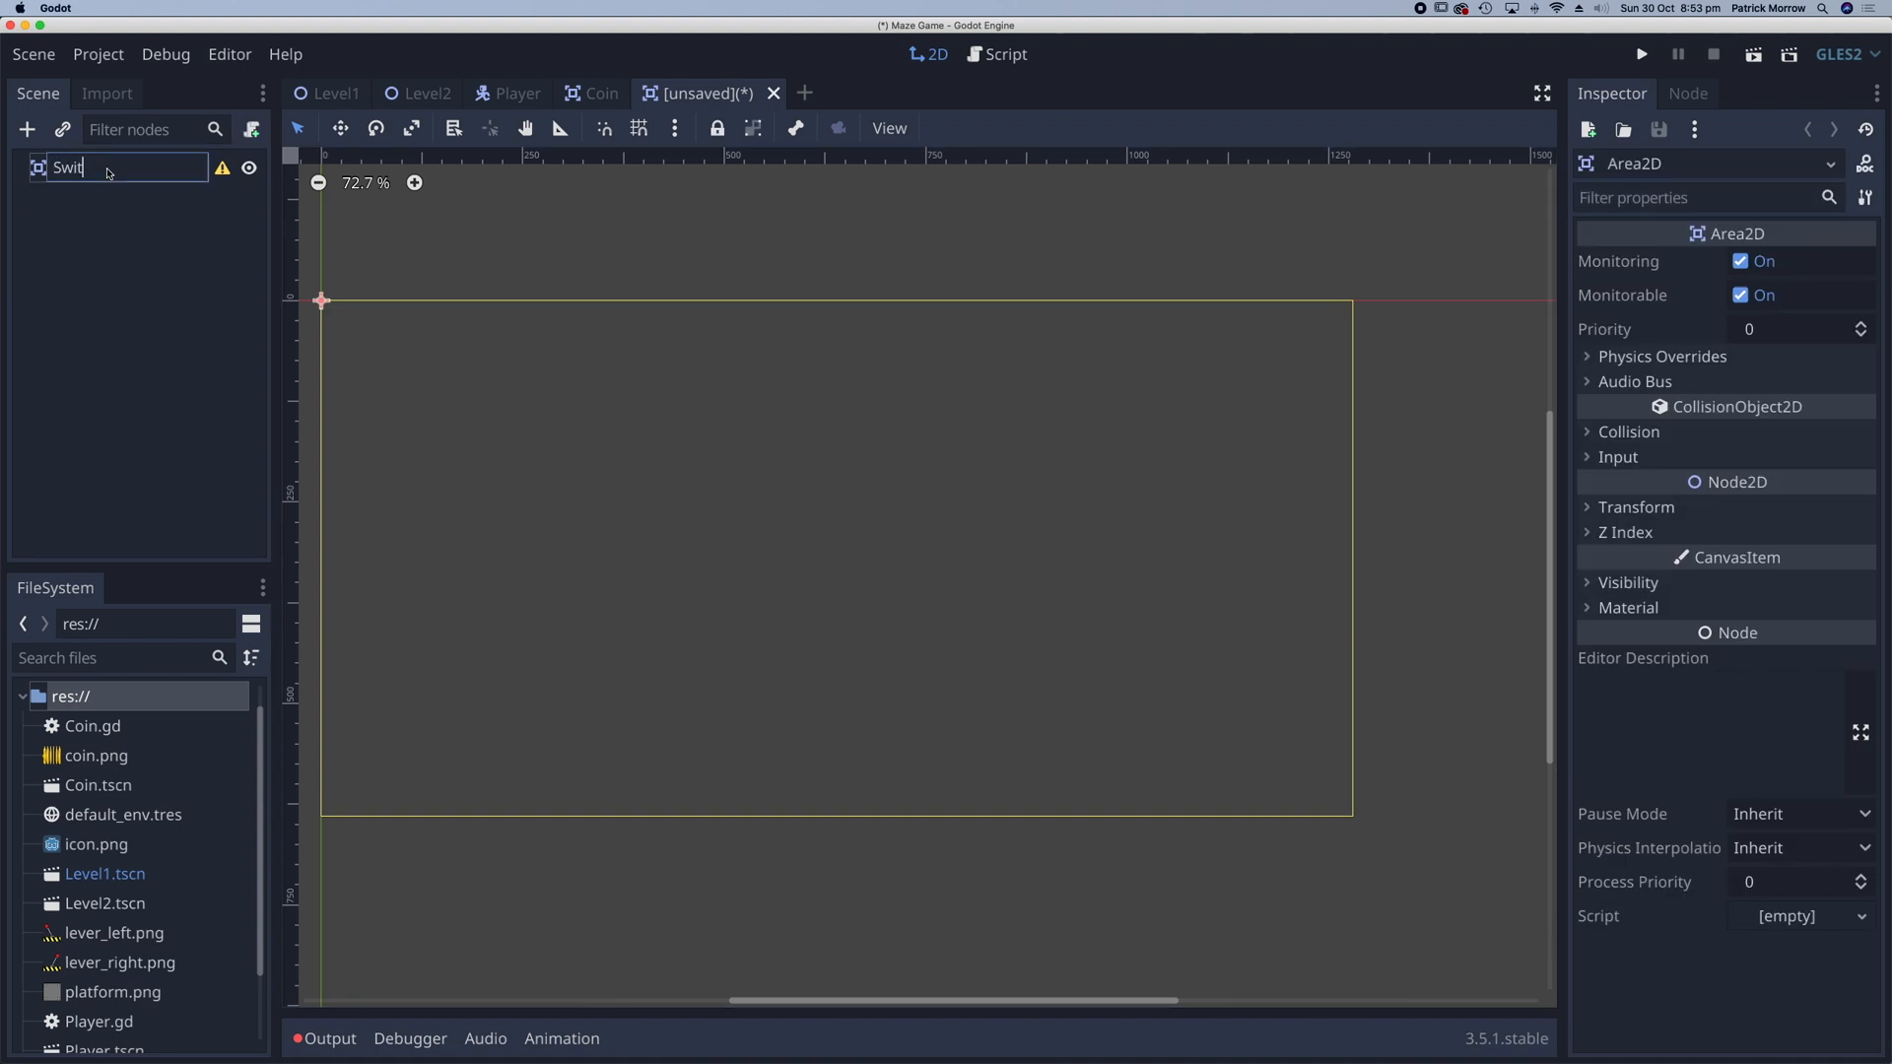
type("ch")
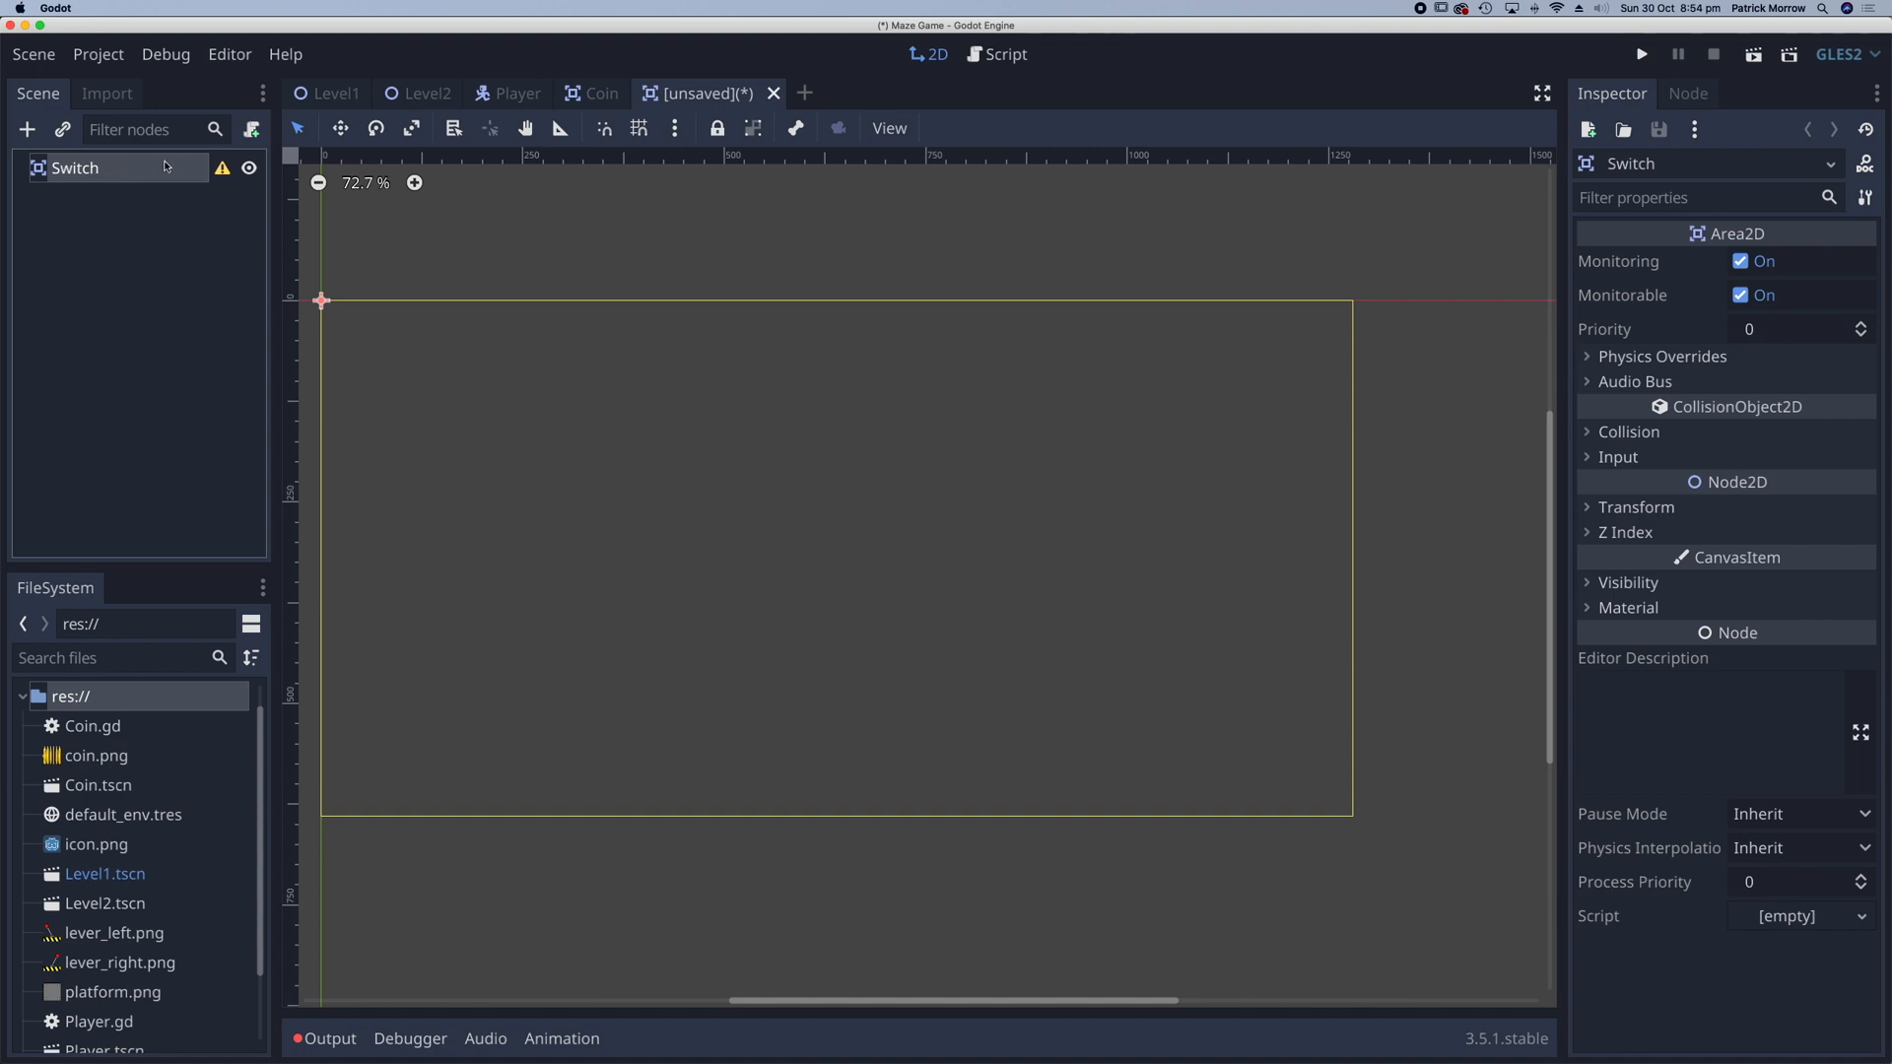
mouse_move(224, 167)
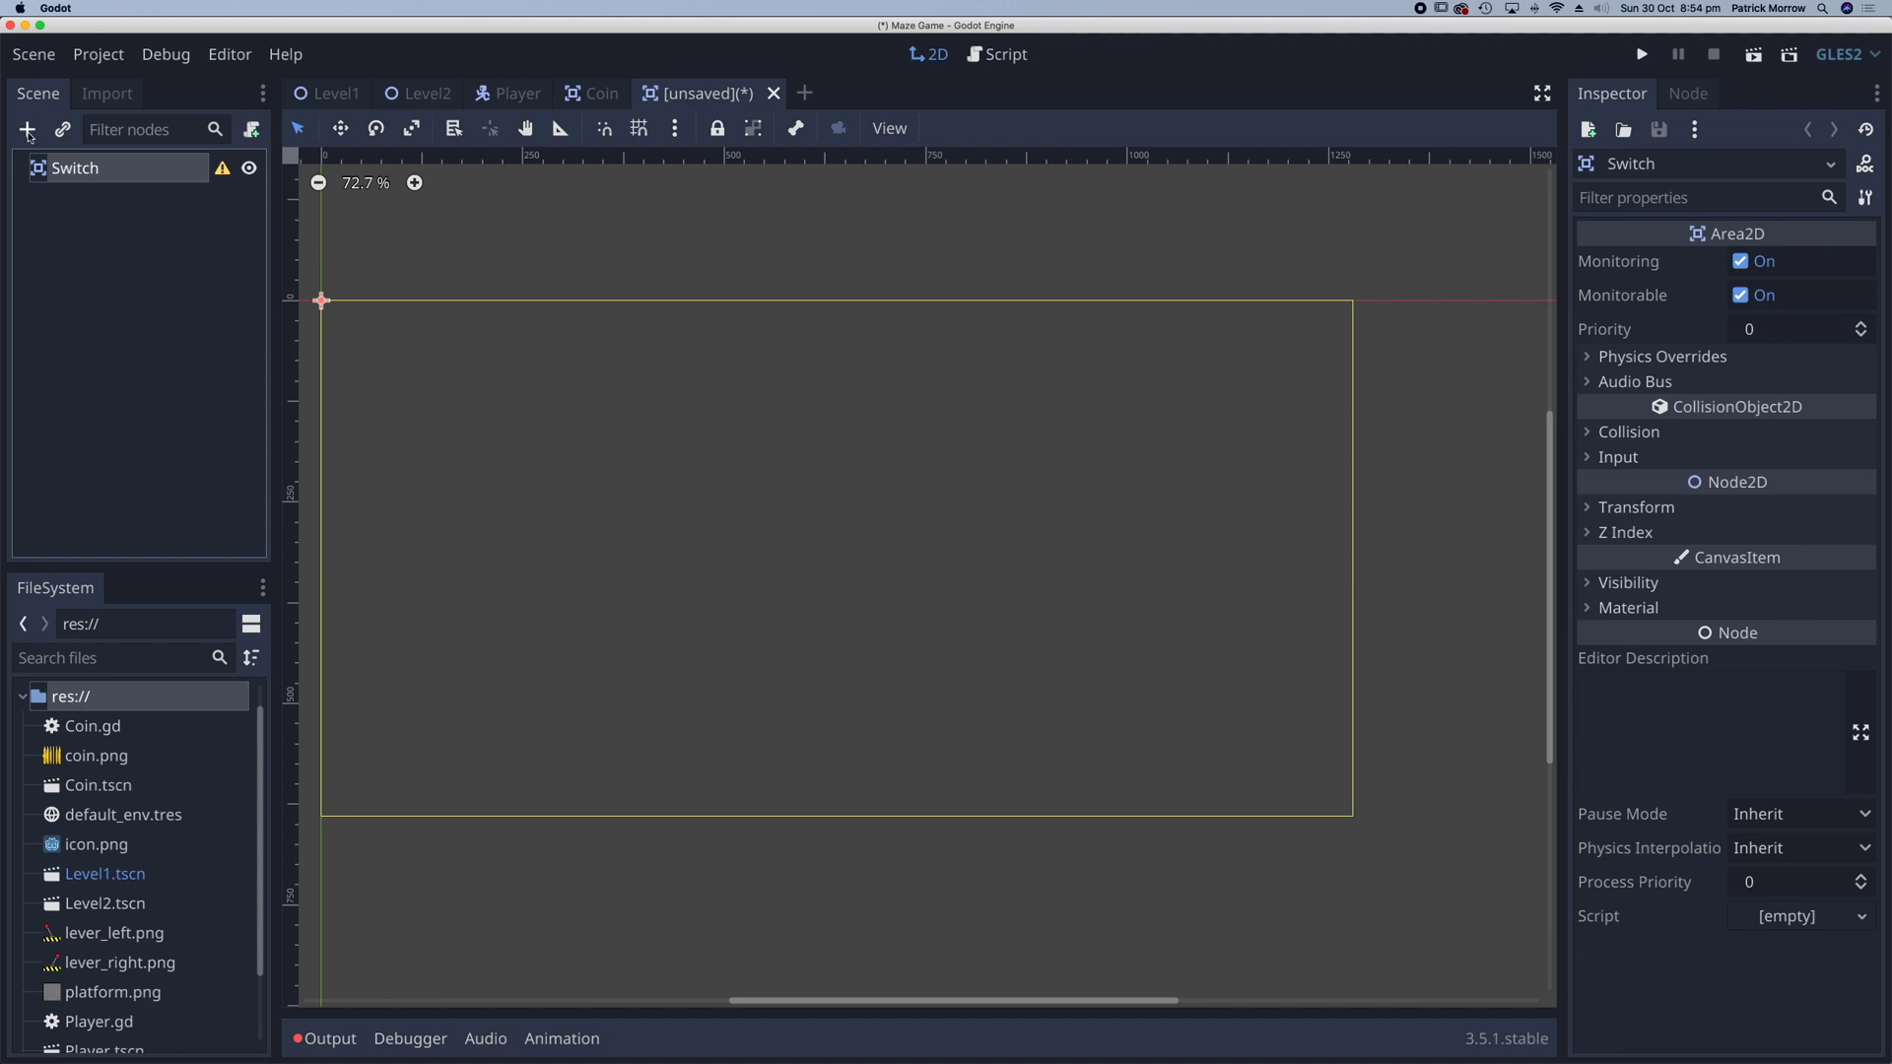
- Add AnimatedSprite and CollisionShape2D as child nodes of the Switch root
left_click(27, 129)
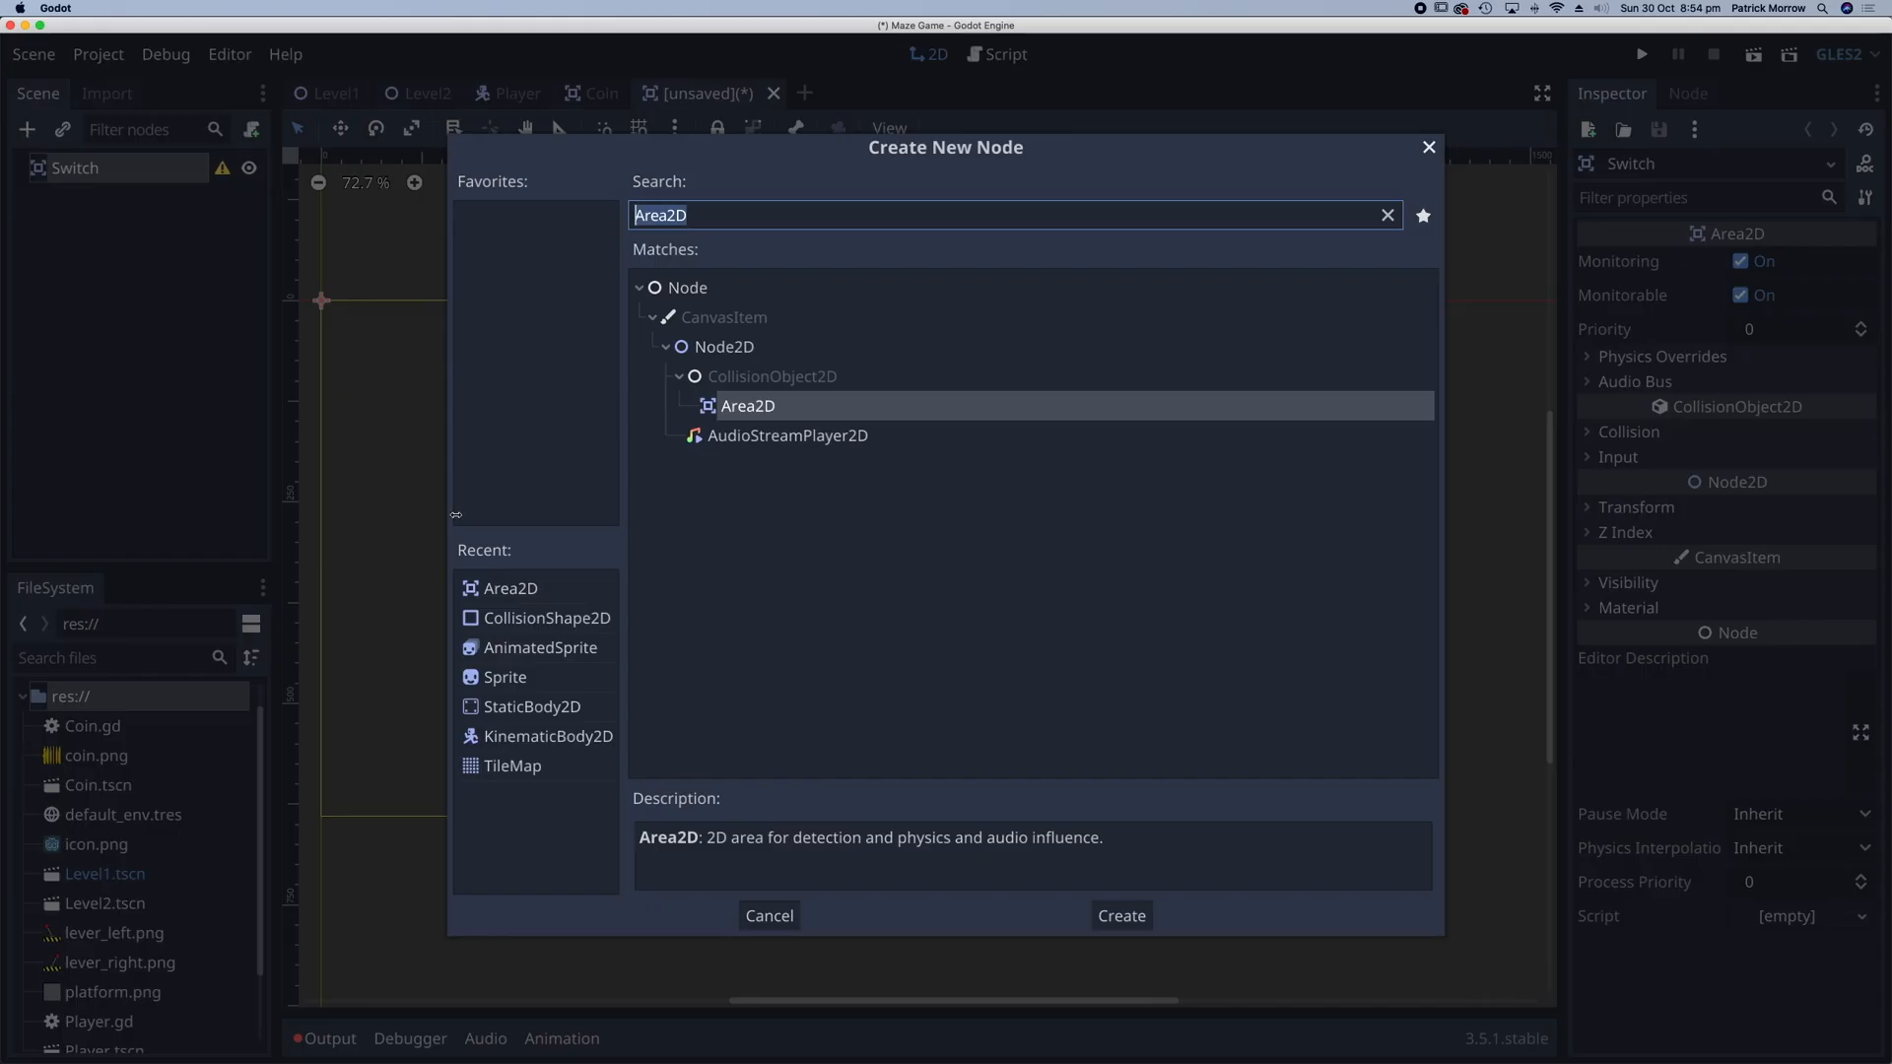
mouse_move(502, 677)
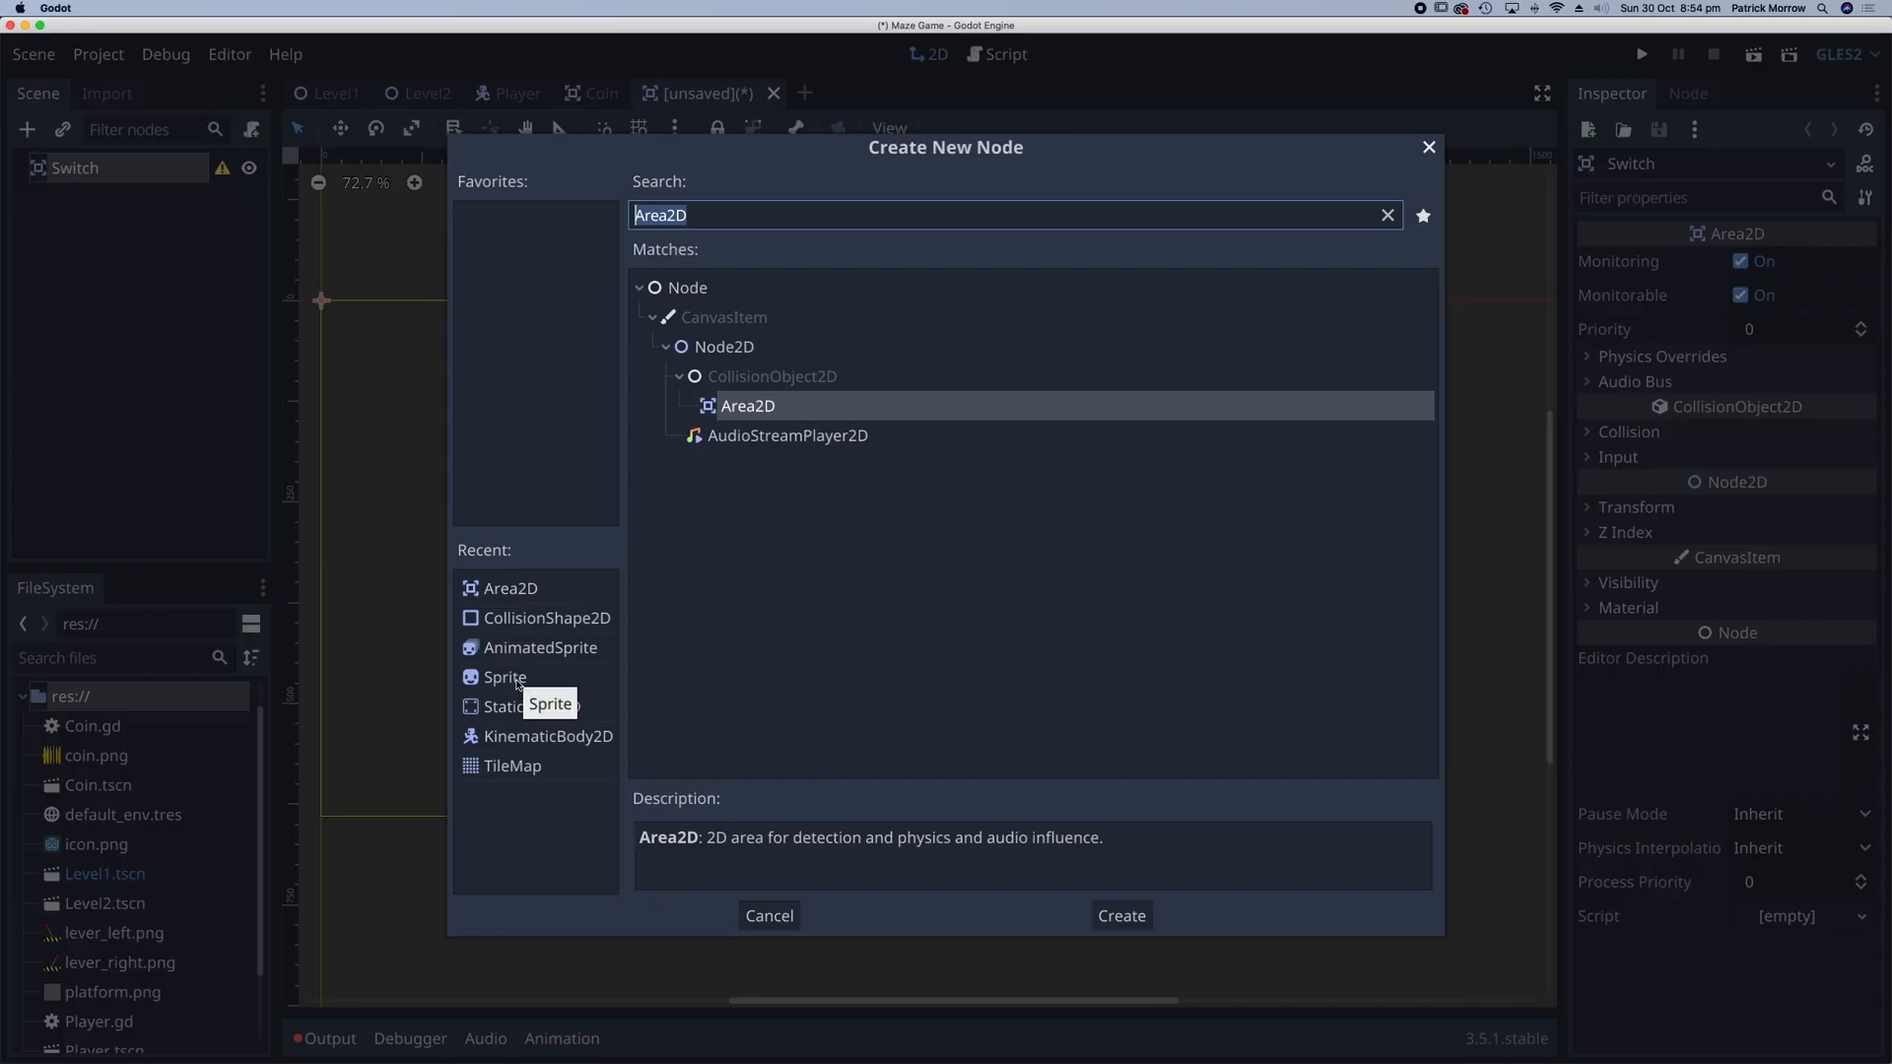
left_click(1119, 915)
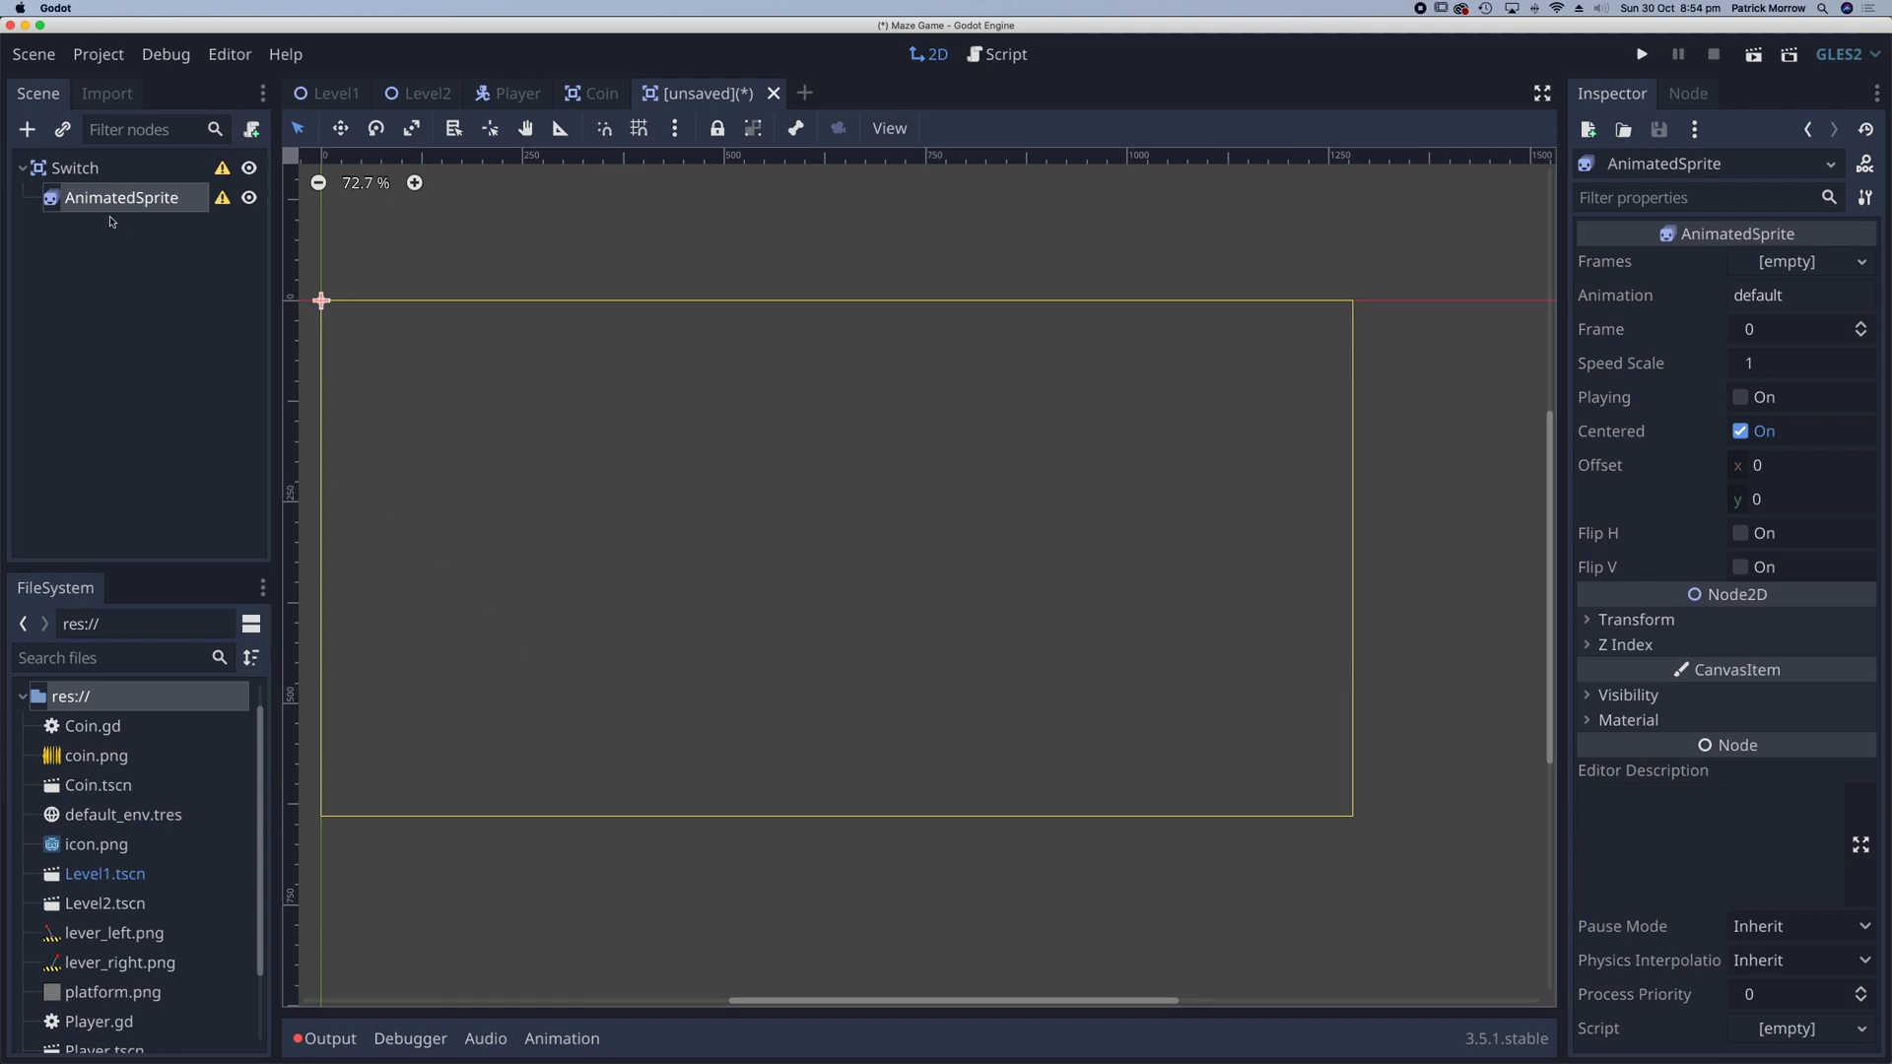
left_click(75, 167)
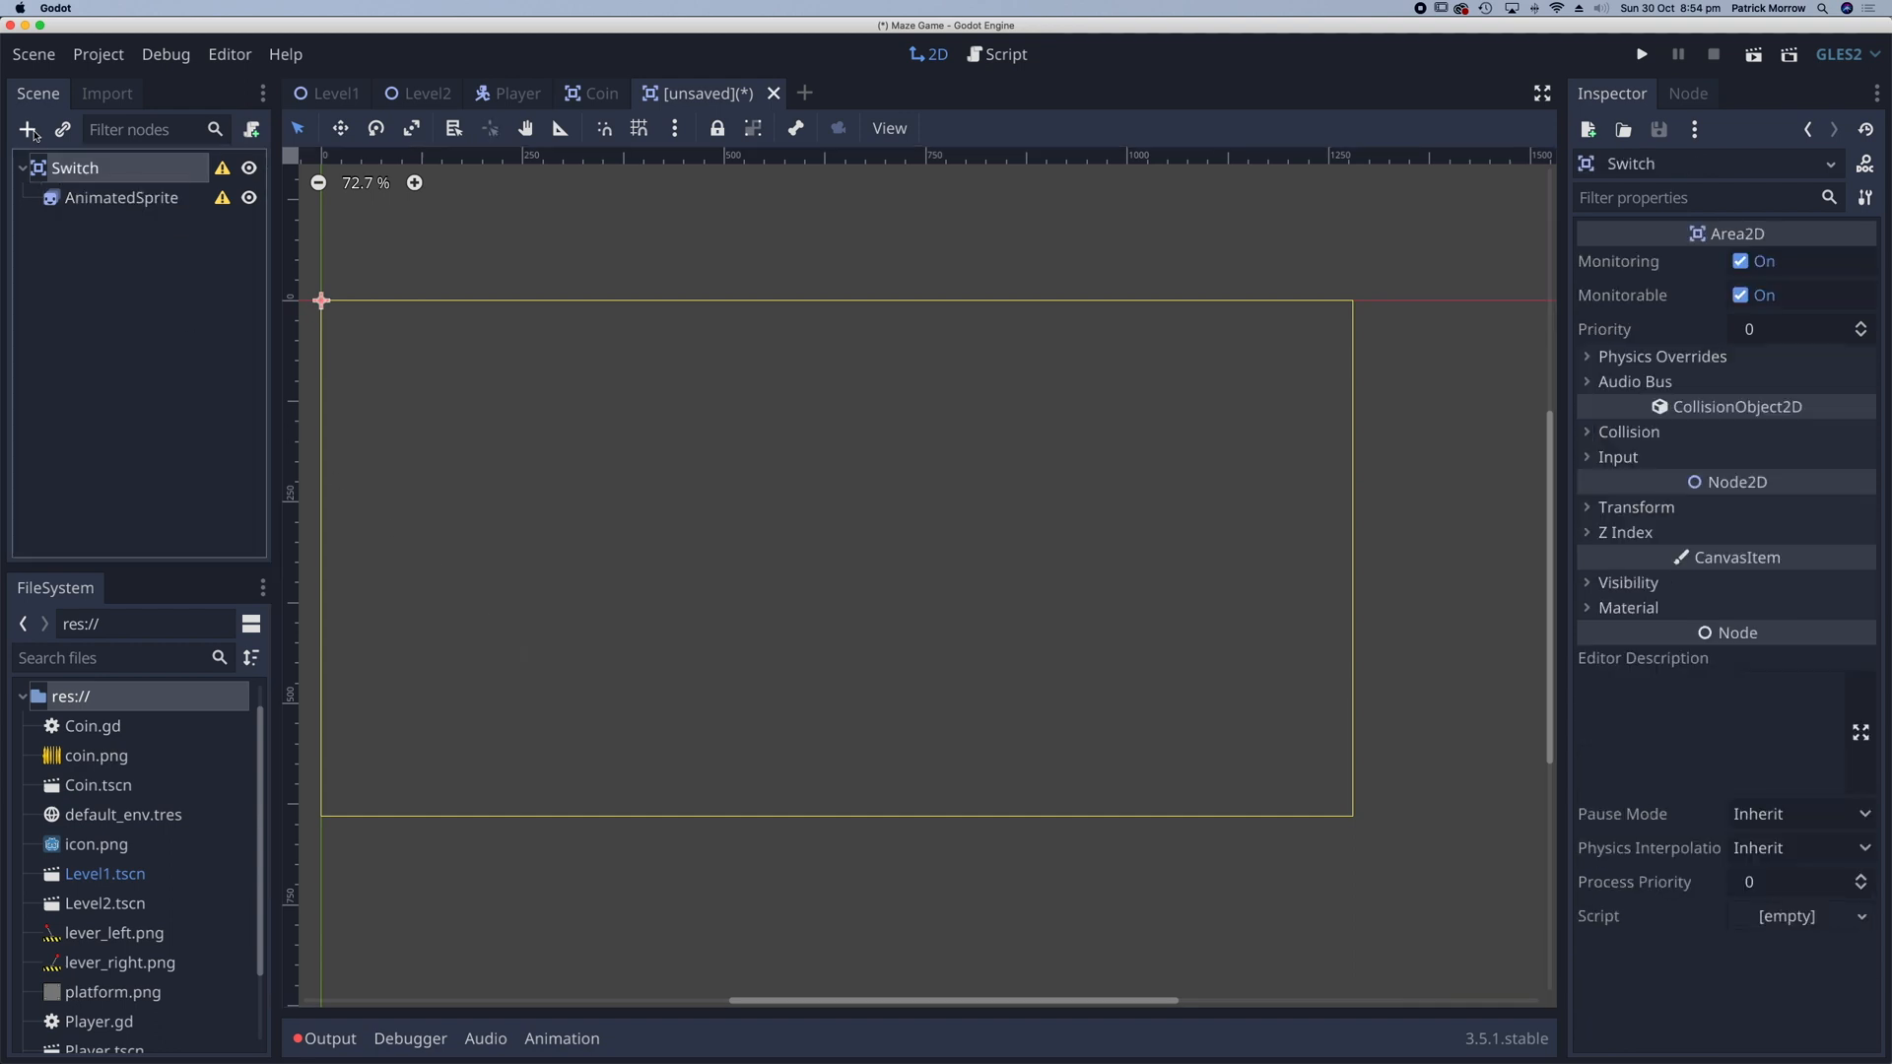
left_click(29, 130)
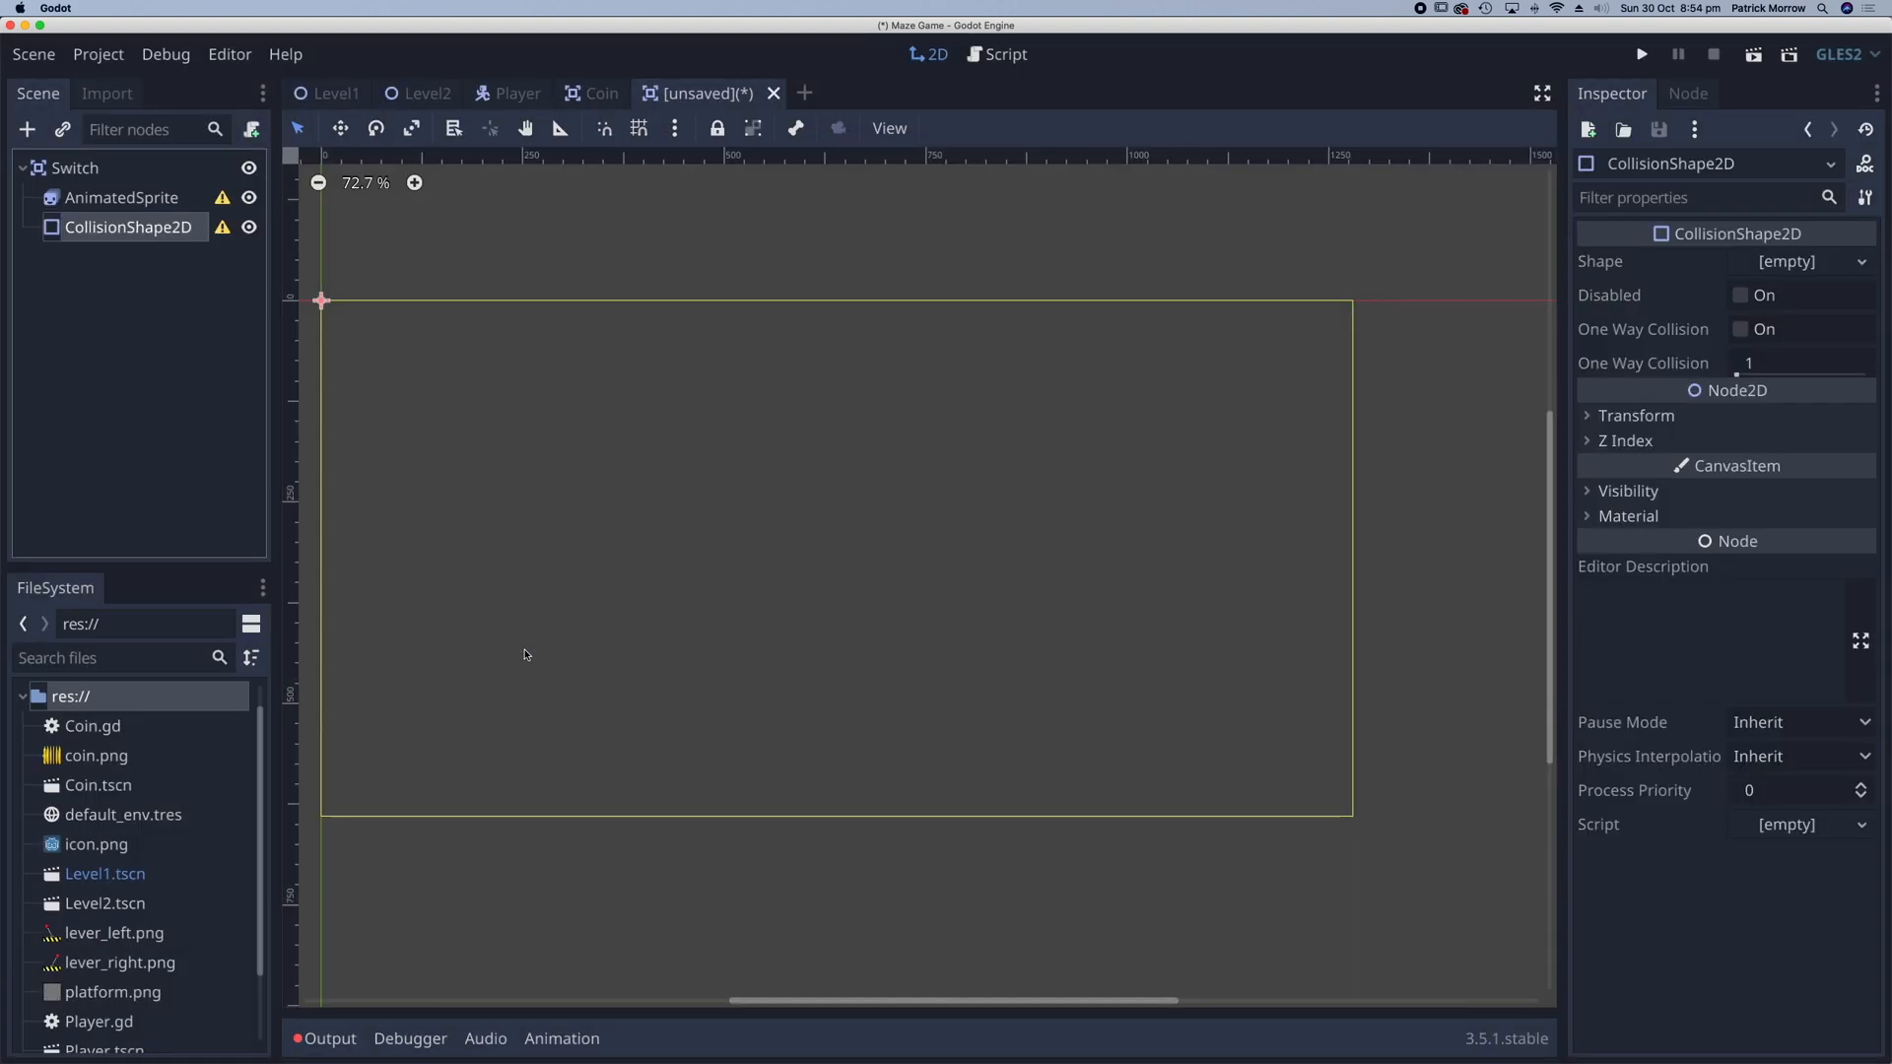
left_click(123, 198)
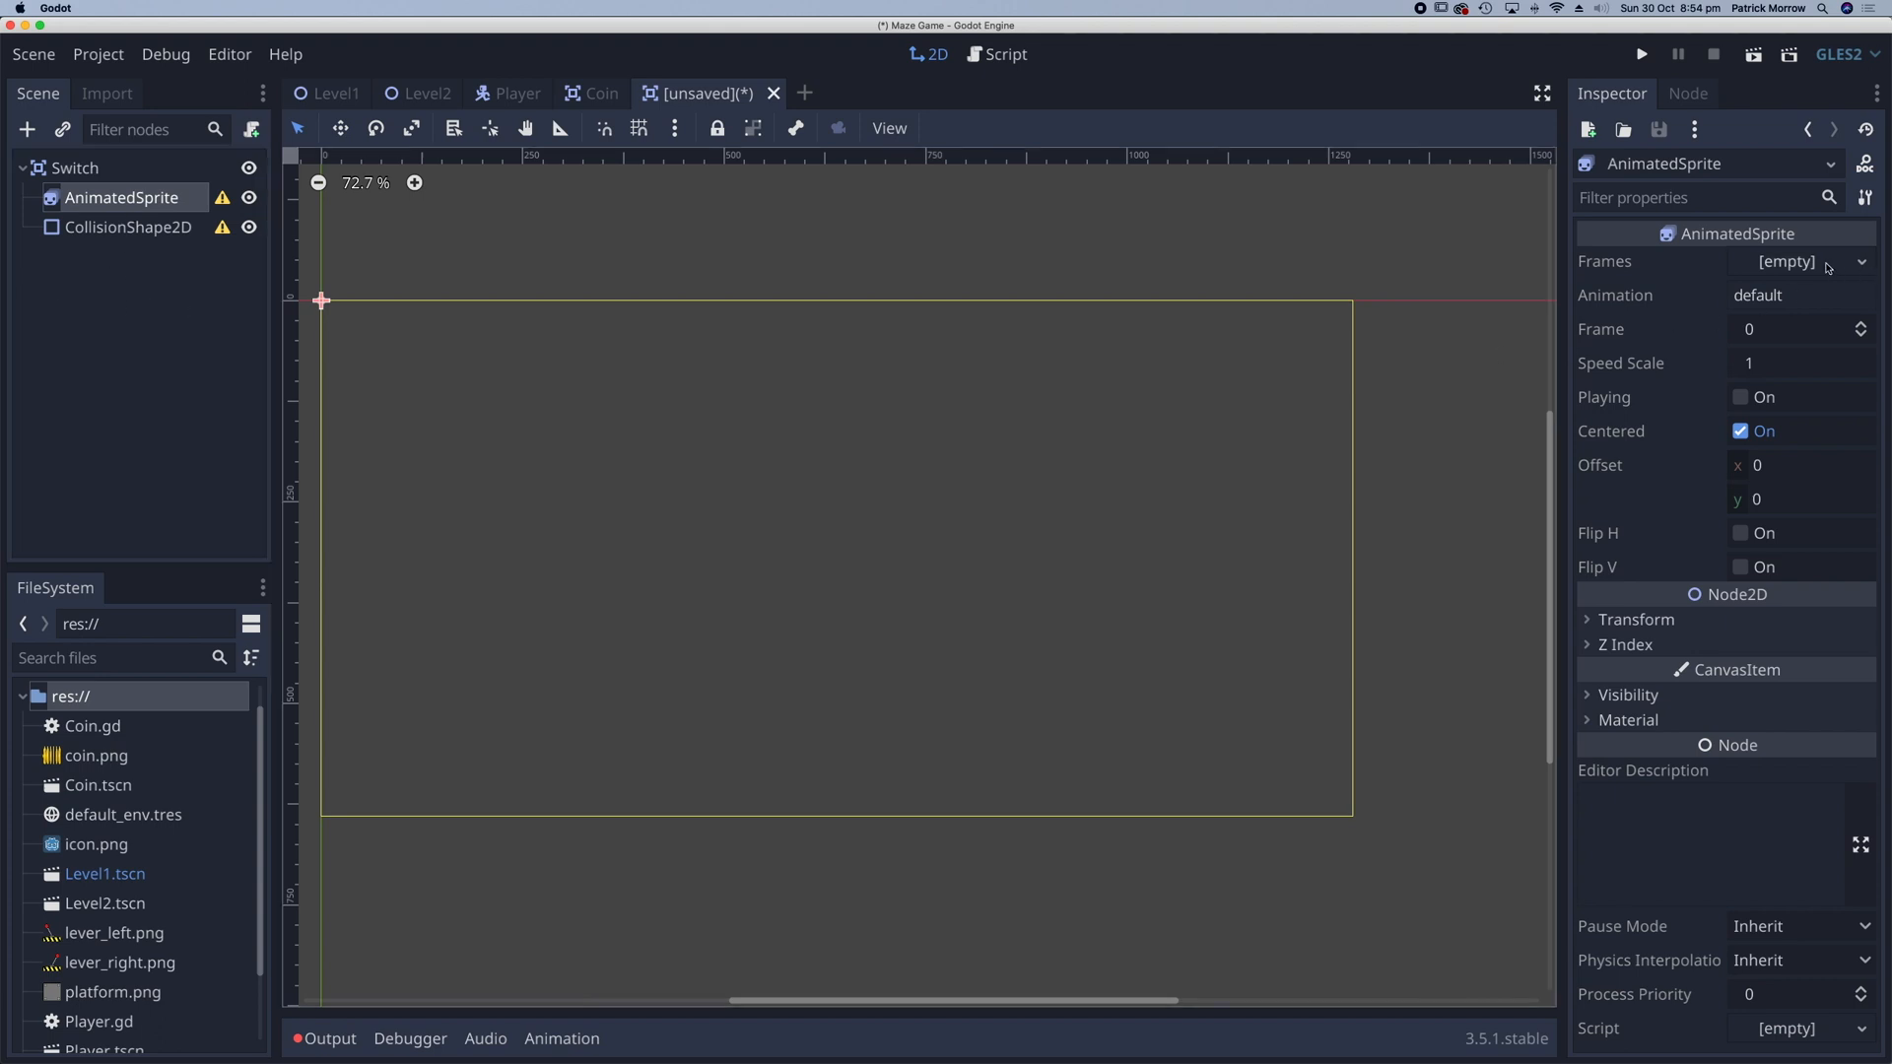
- Give the AnimatedSprite a new SpriteFrames resource and add the lever_left.png frame
left_click(1797, 260)
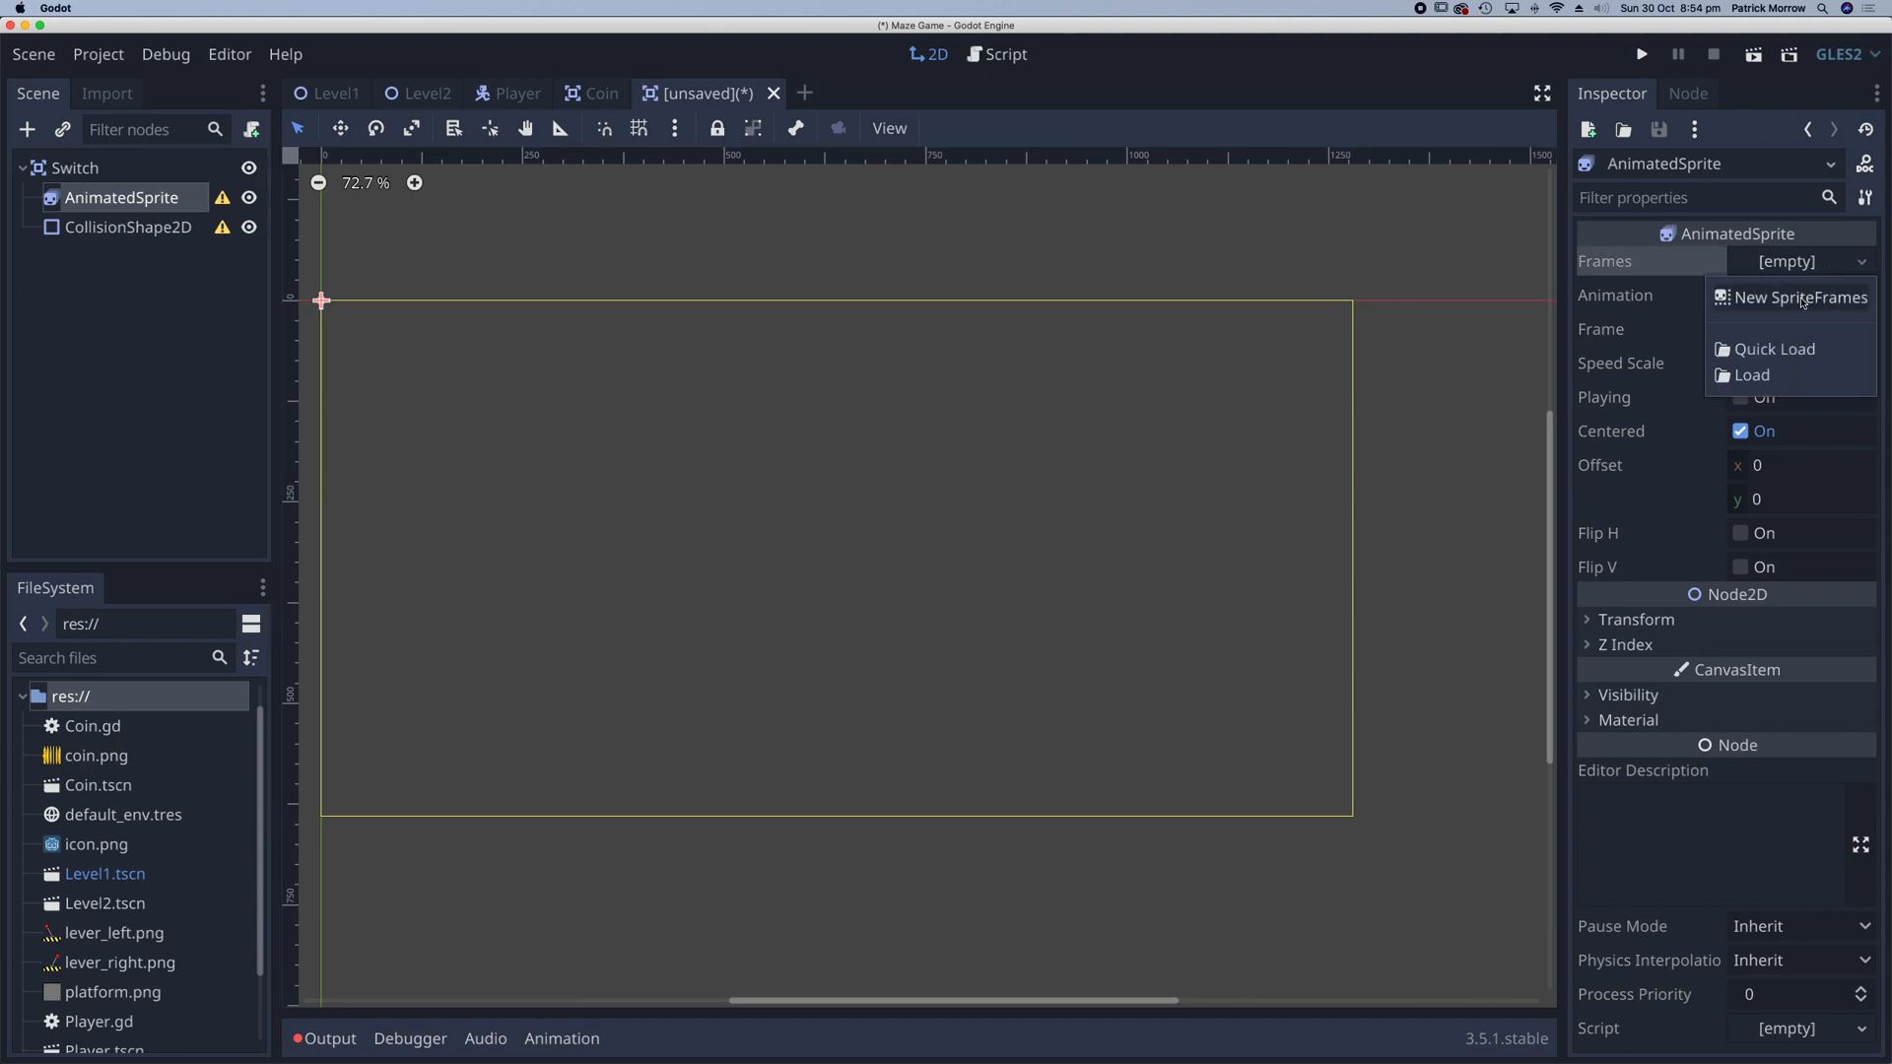
left_click(1799, 297)
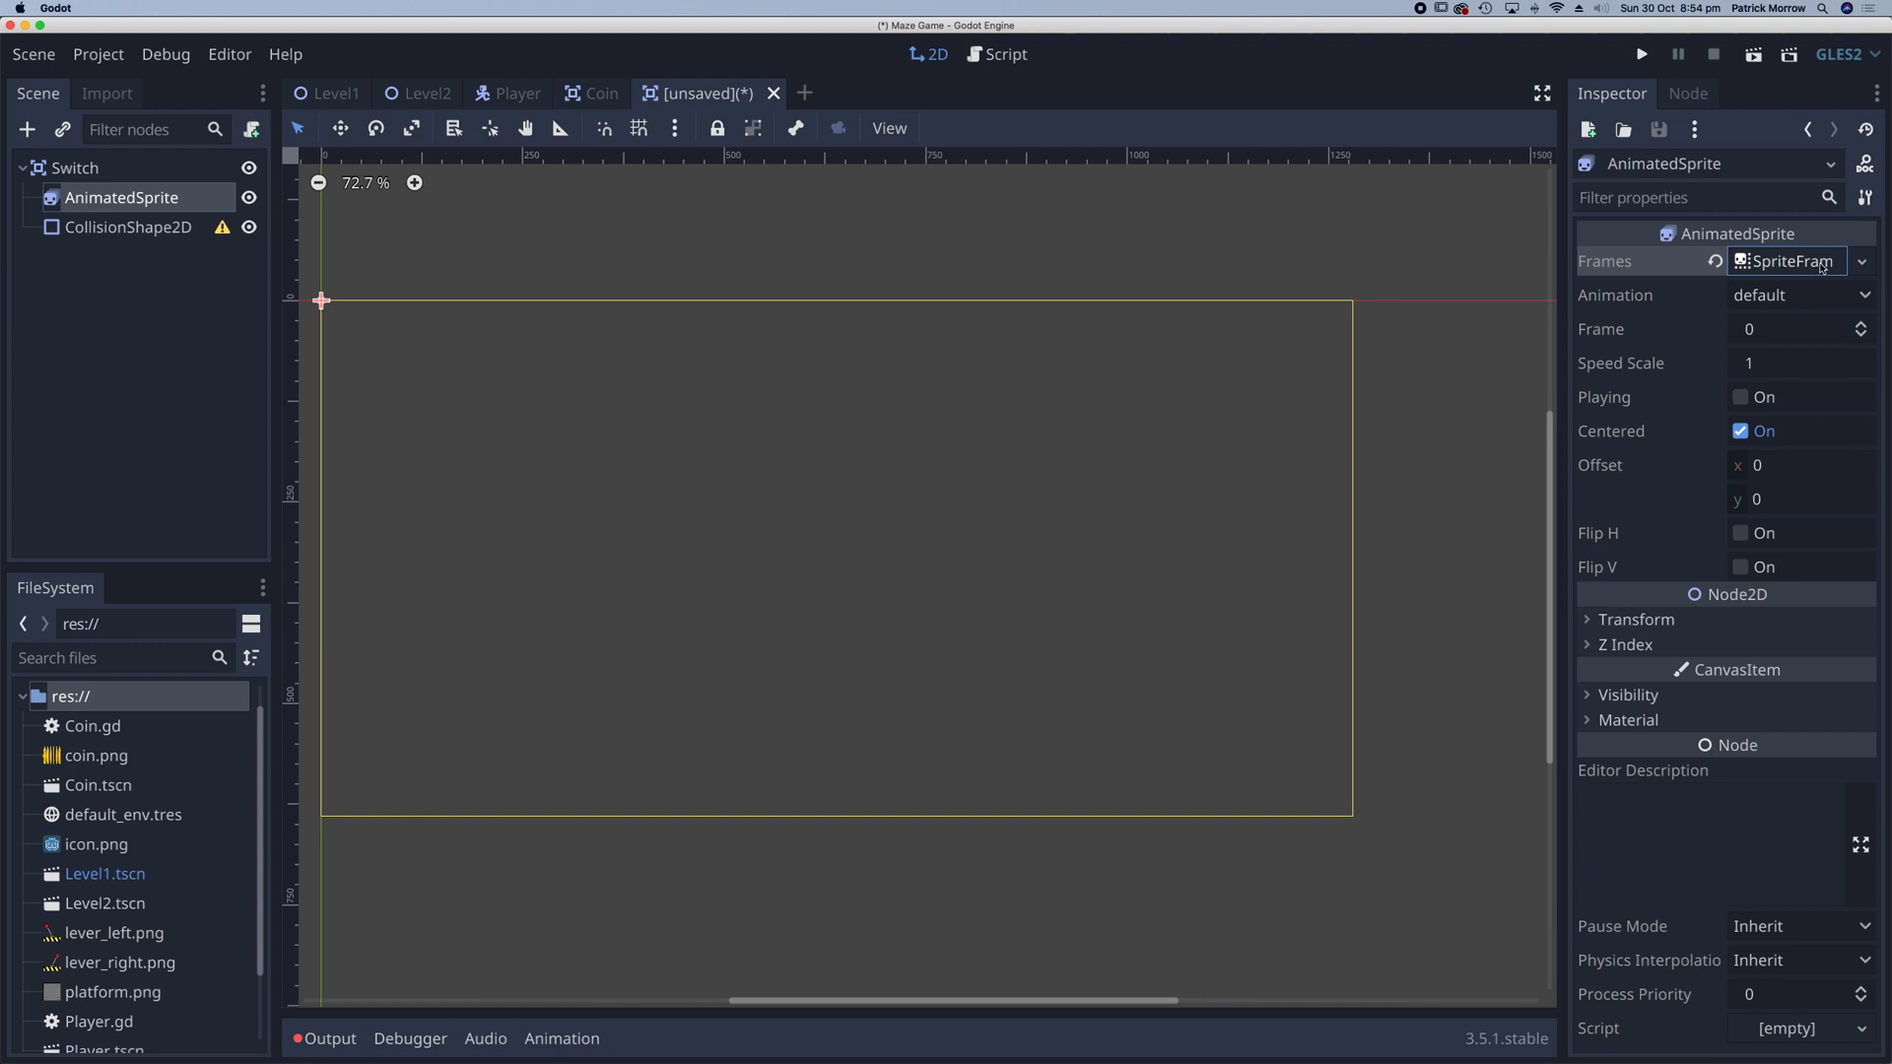
left_click(1785, 261)
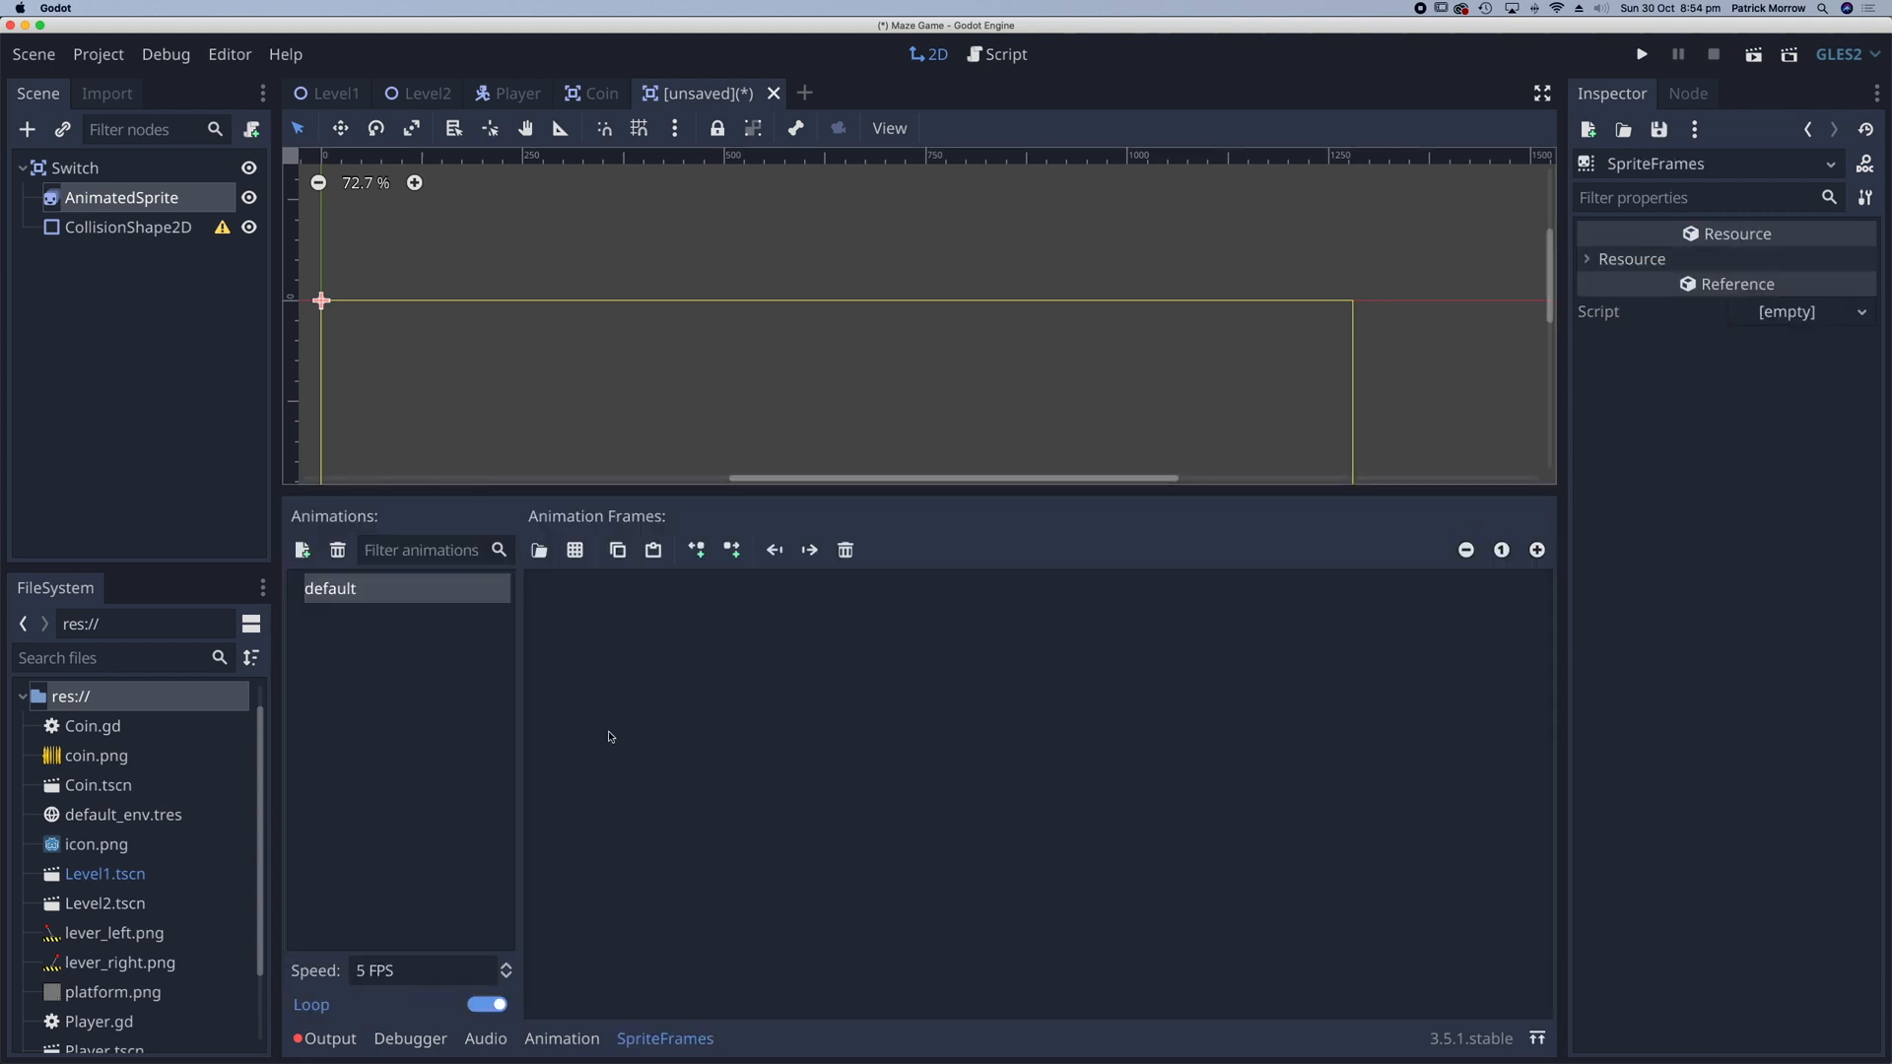
mouse_move(667, 752)
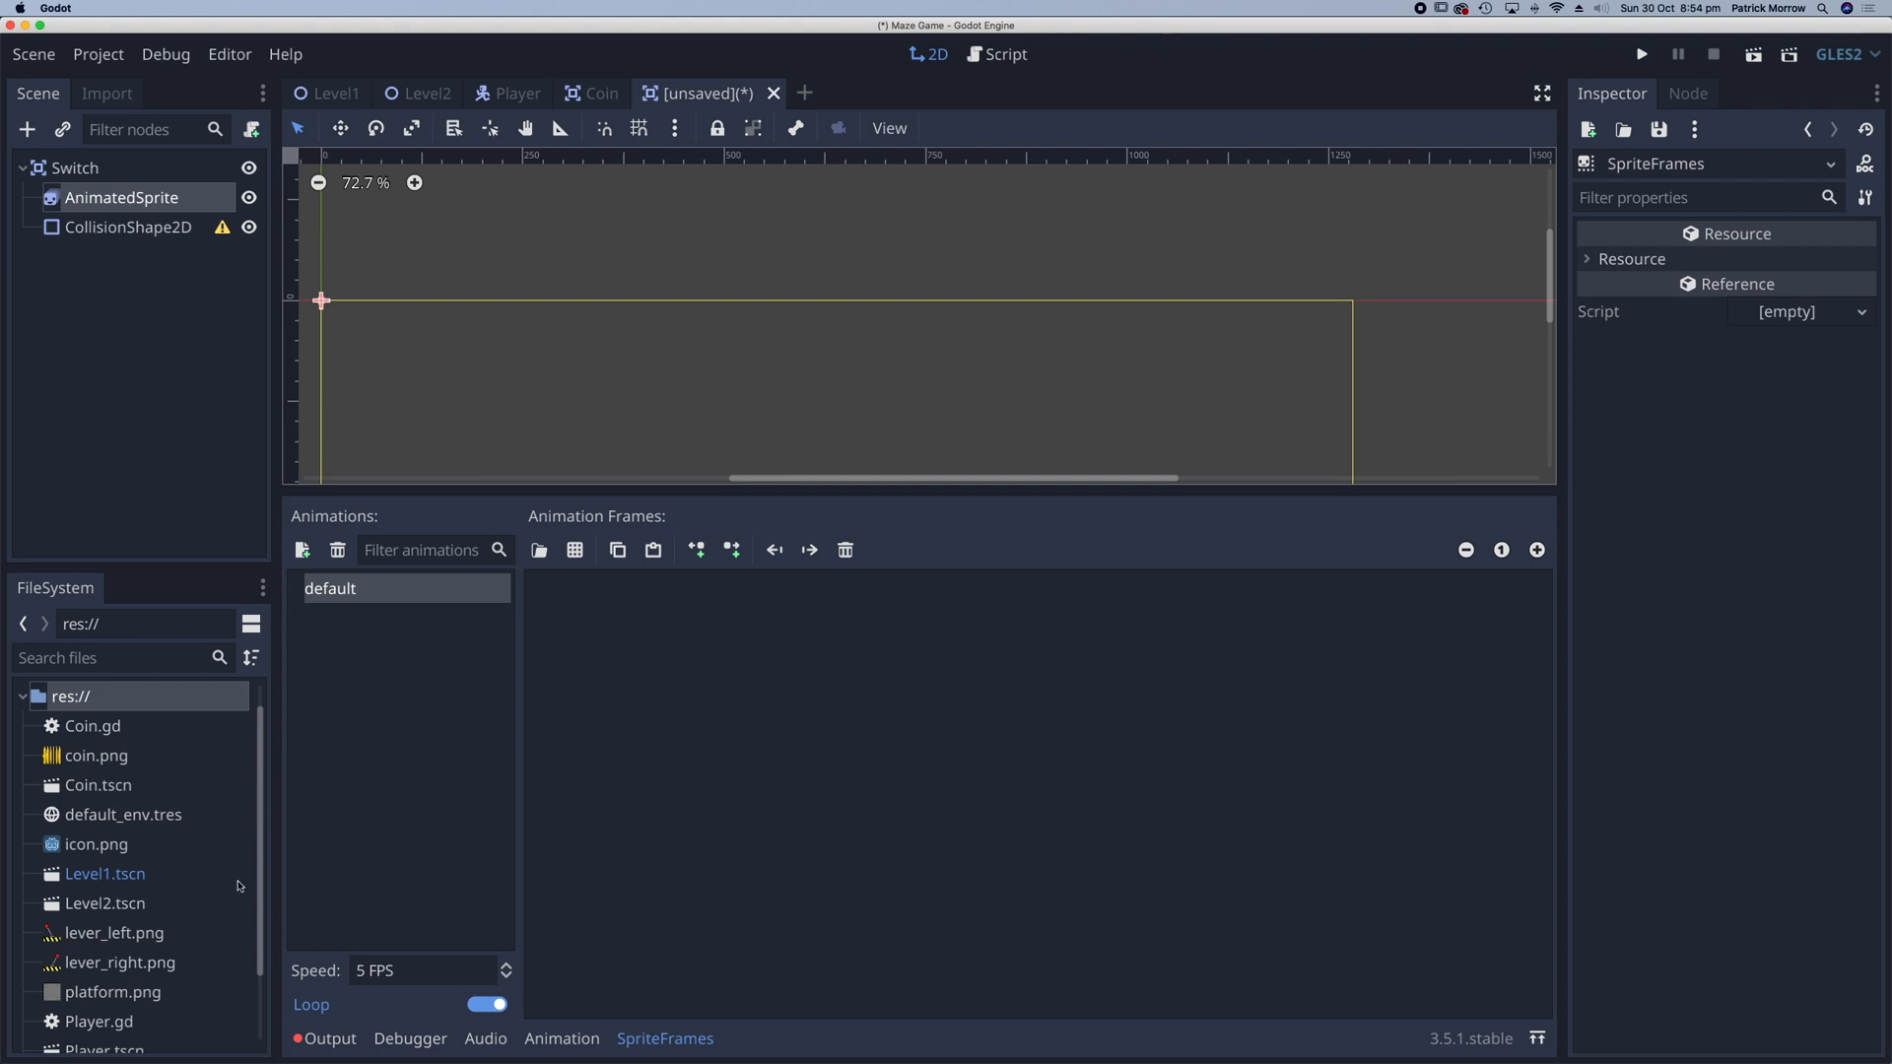
left_click(115, 933)
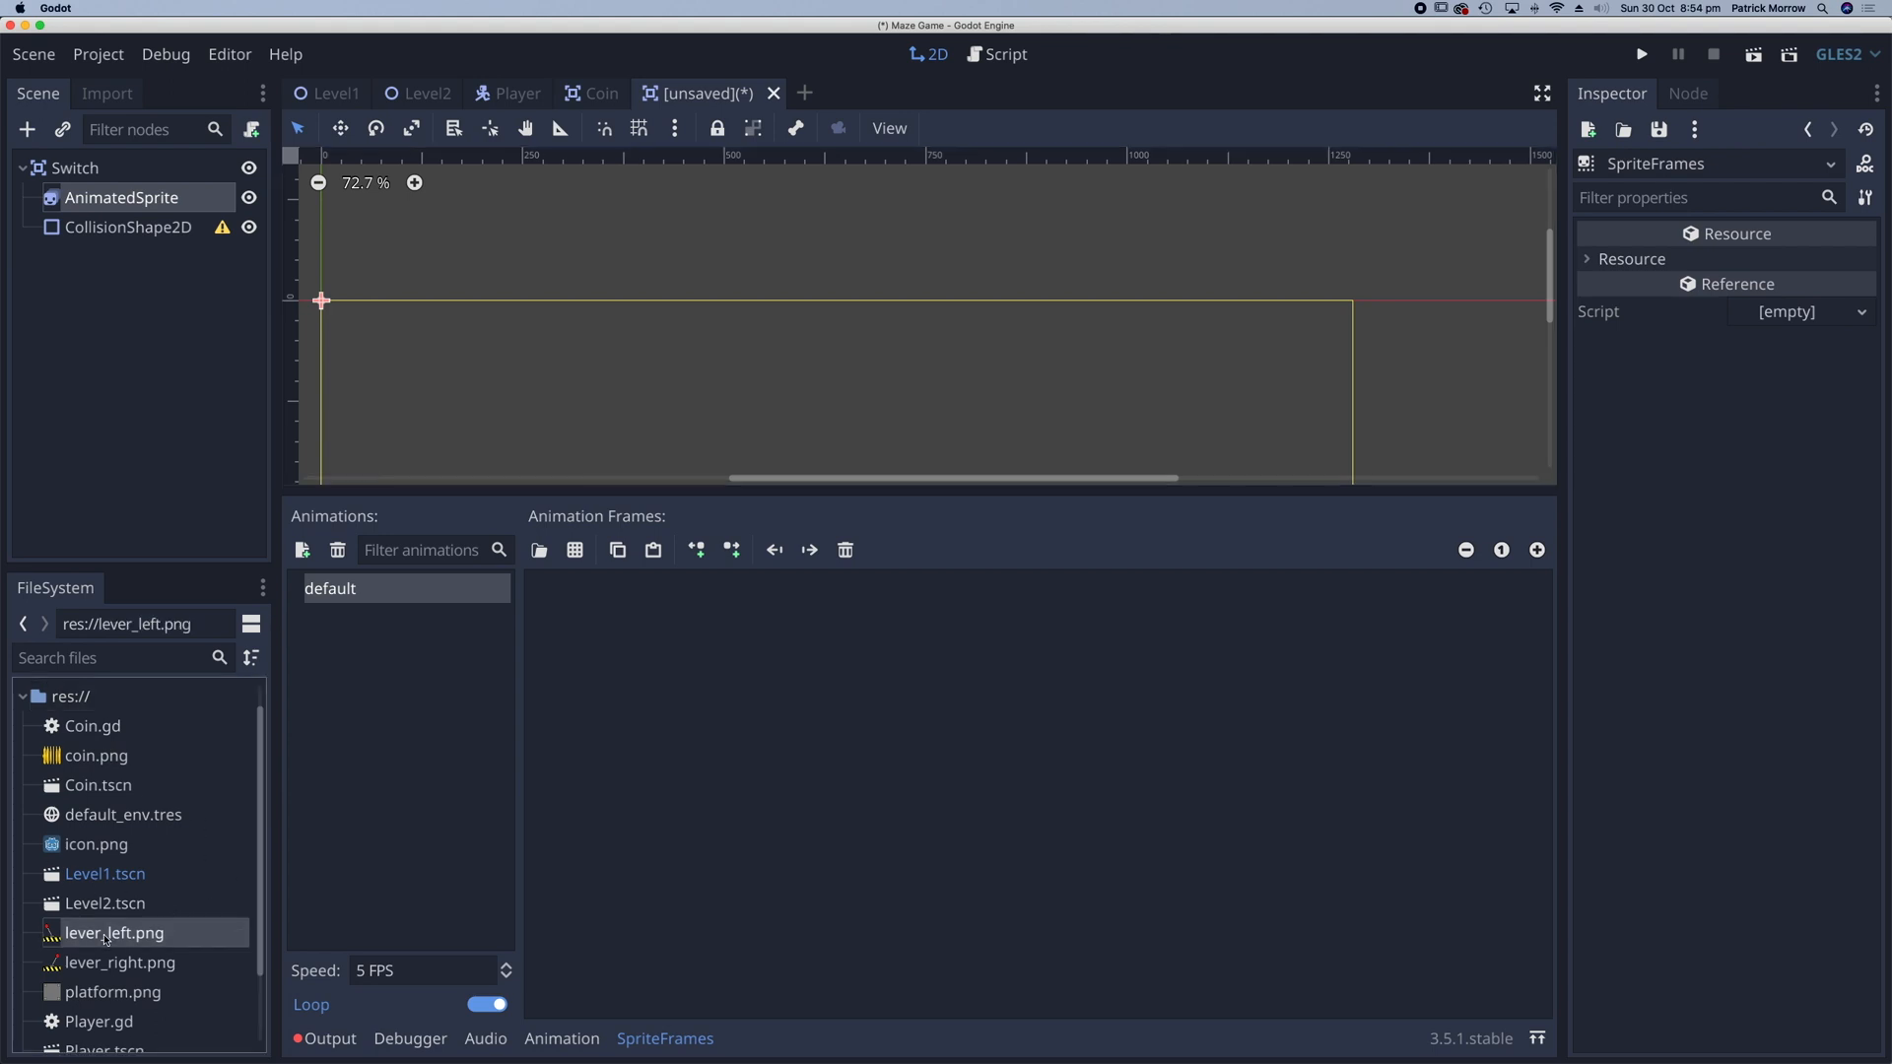
left_click(120, 962)
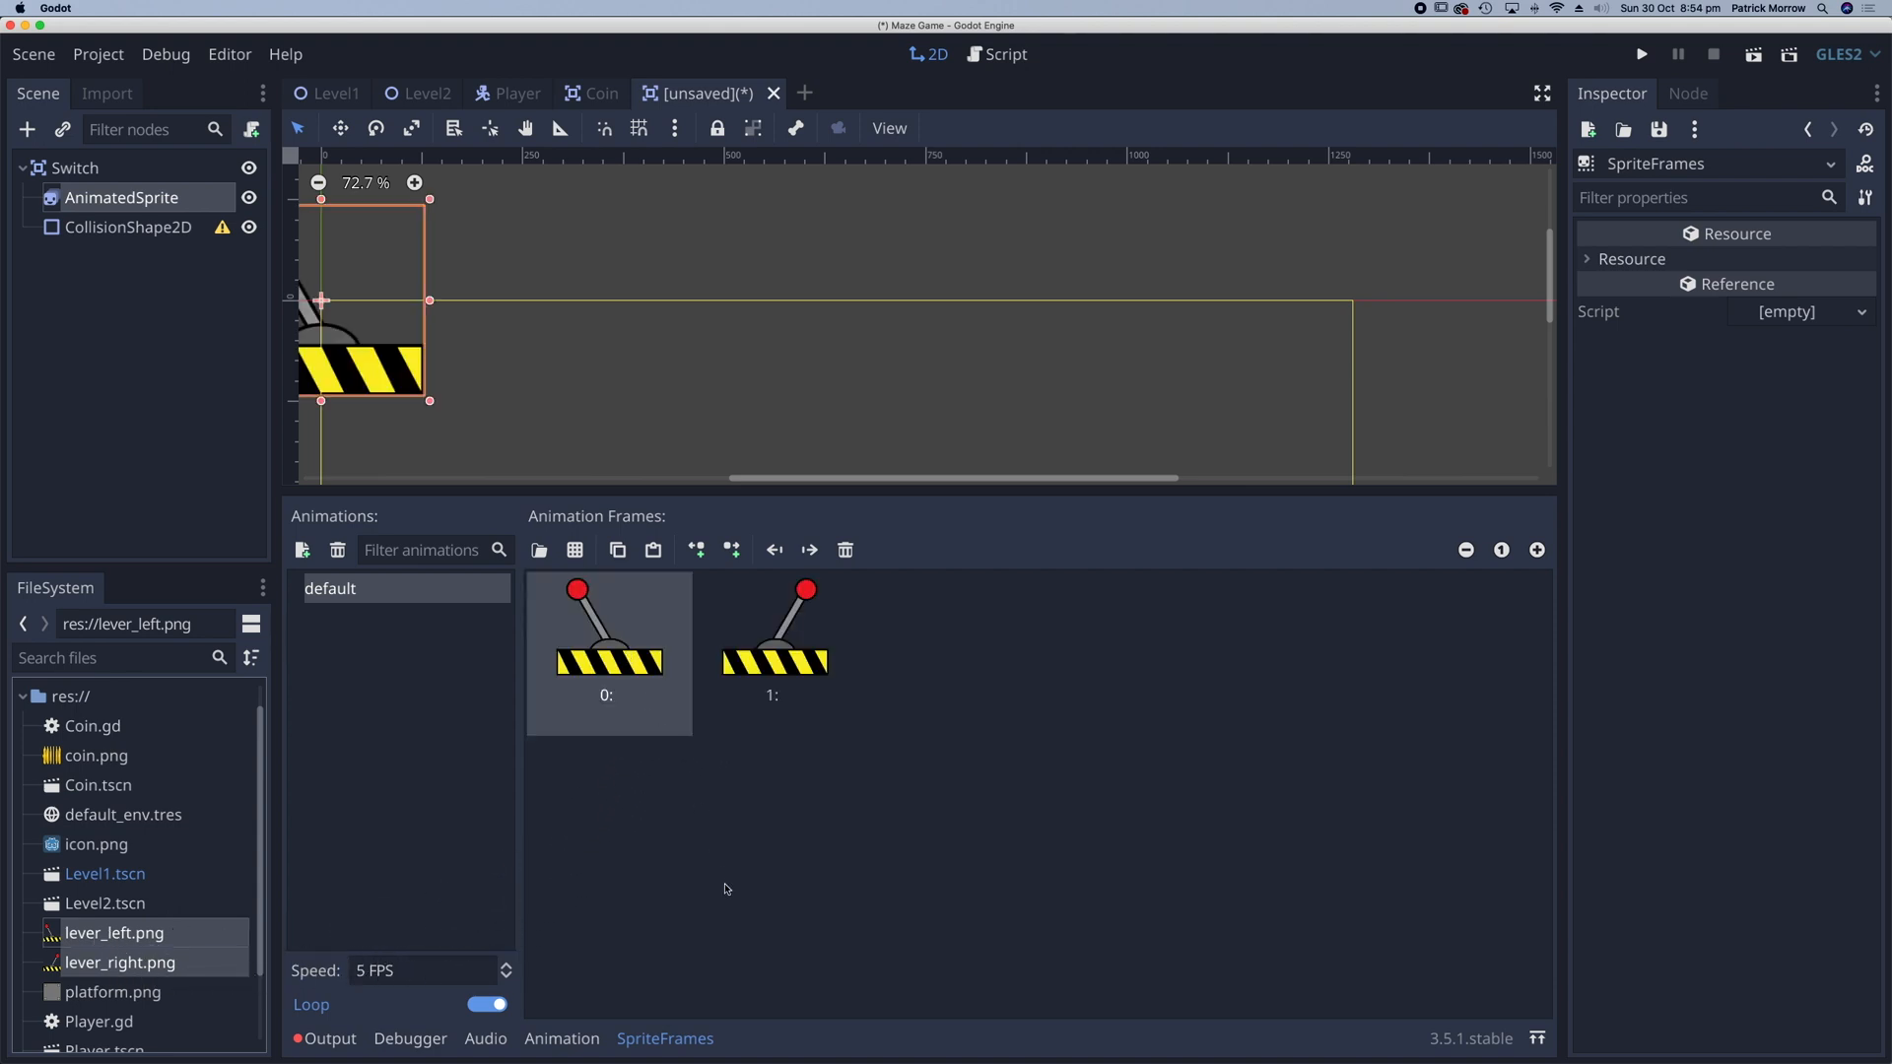
mouse_move(291, 985)
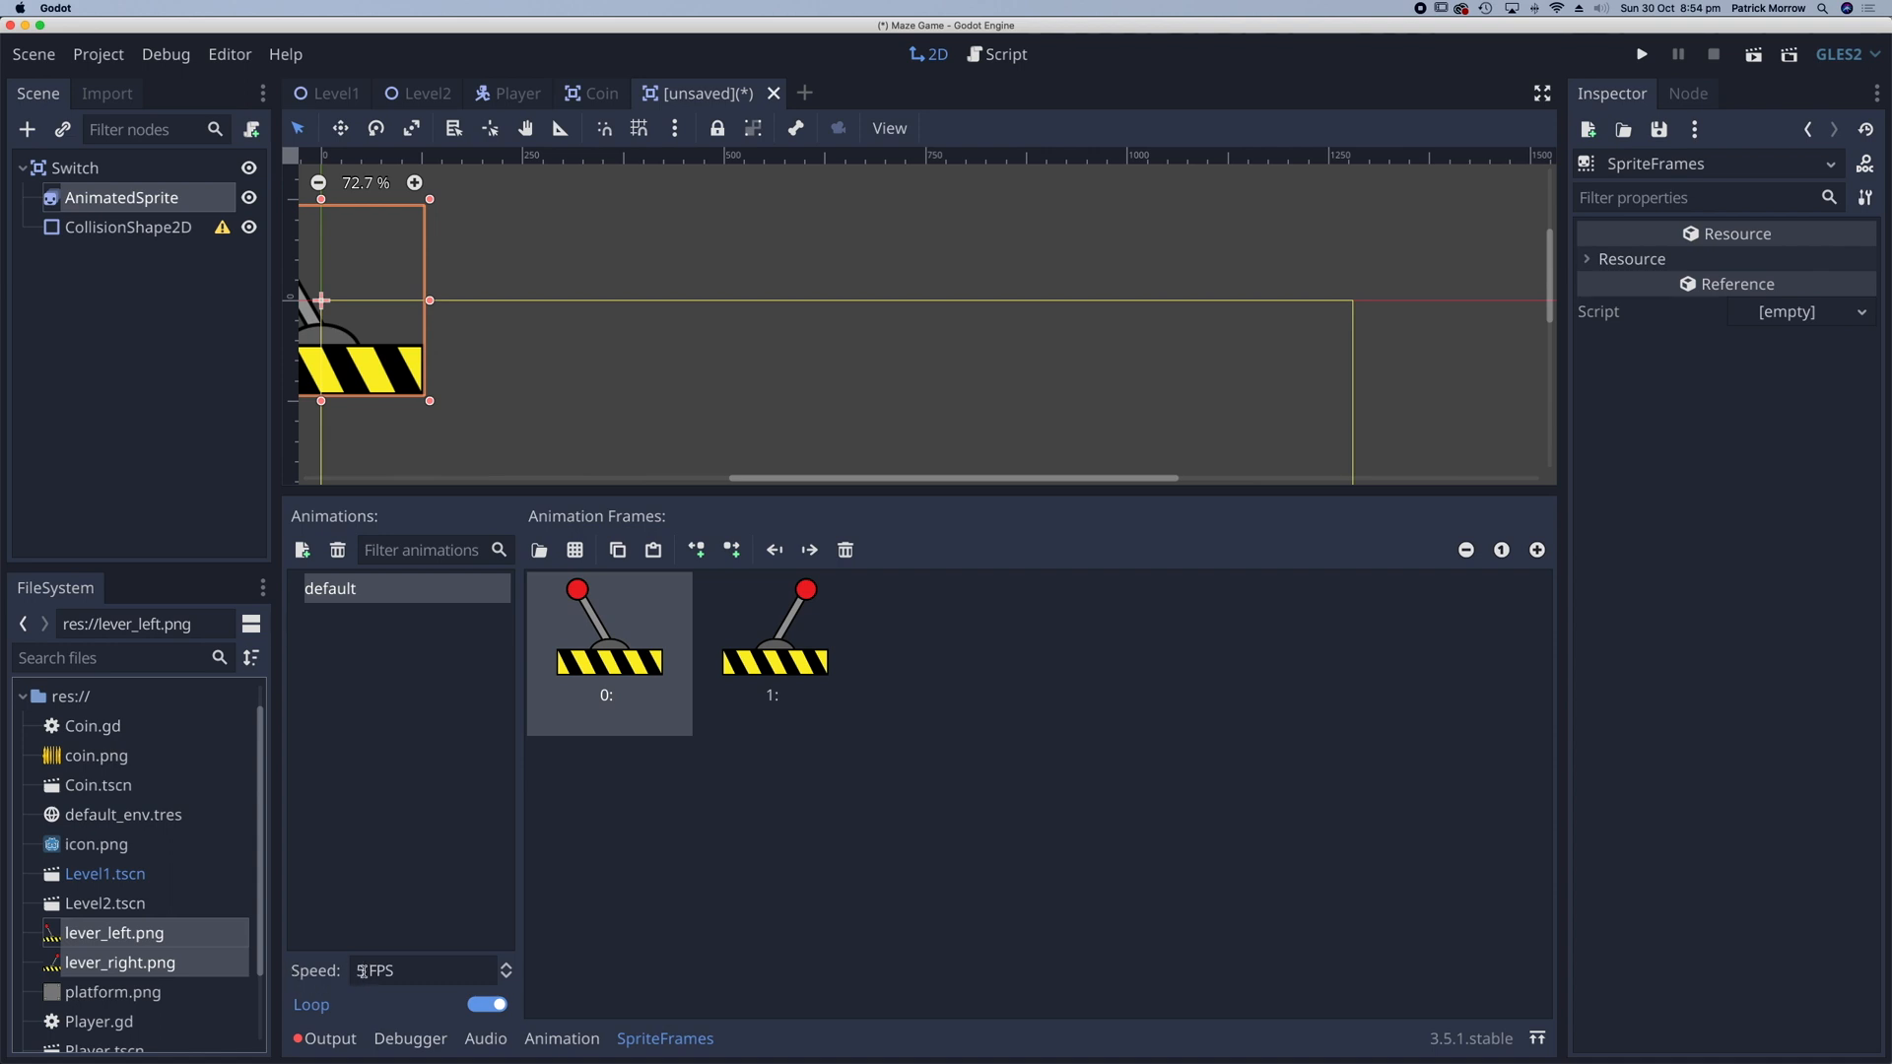
- Set the lever animation speed to 0 FPS and turn looping off
left_click(423, 969)
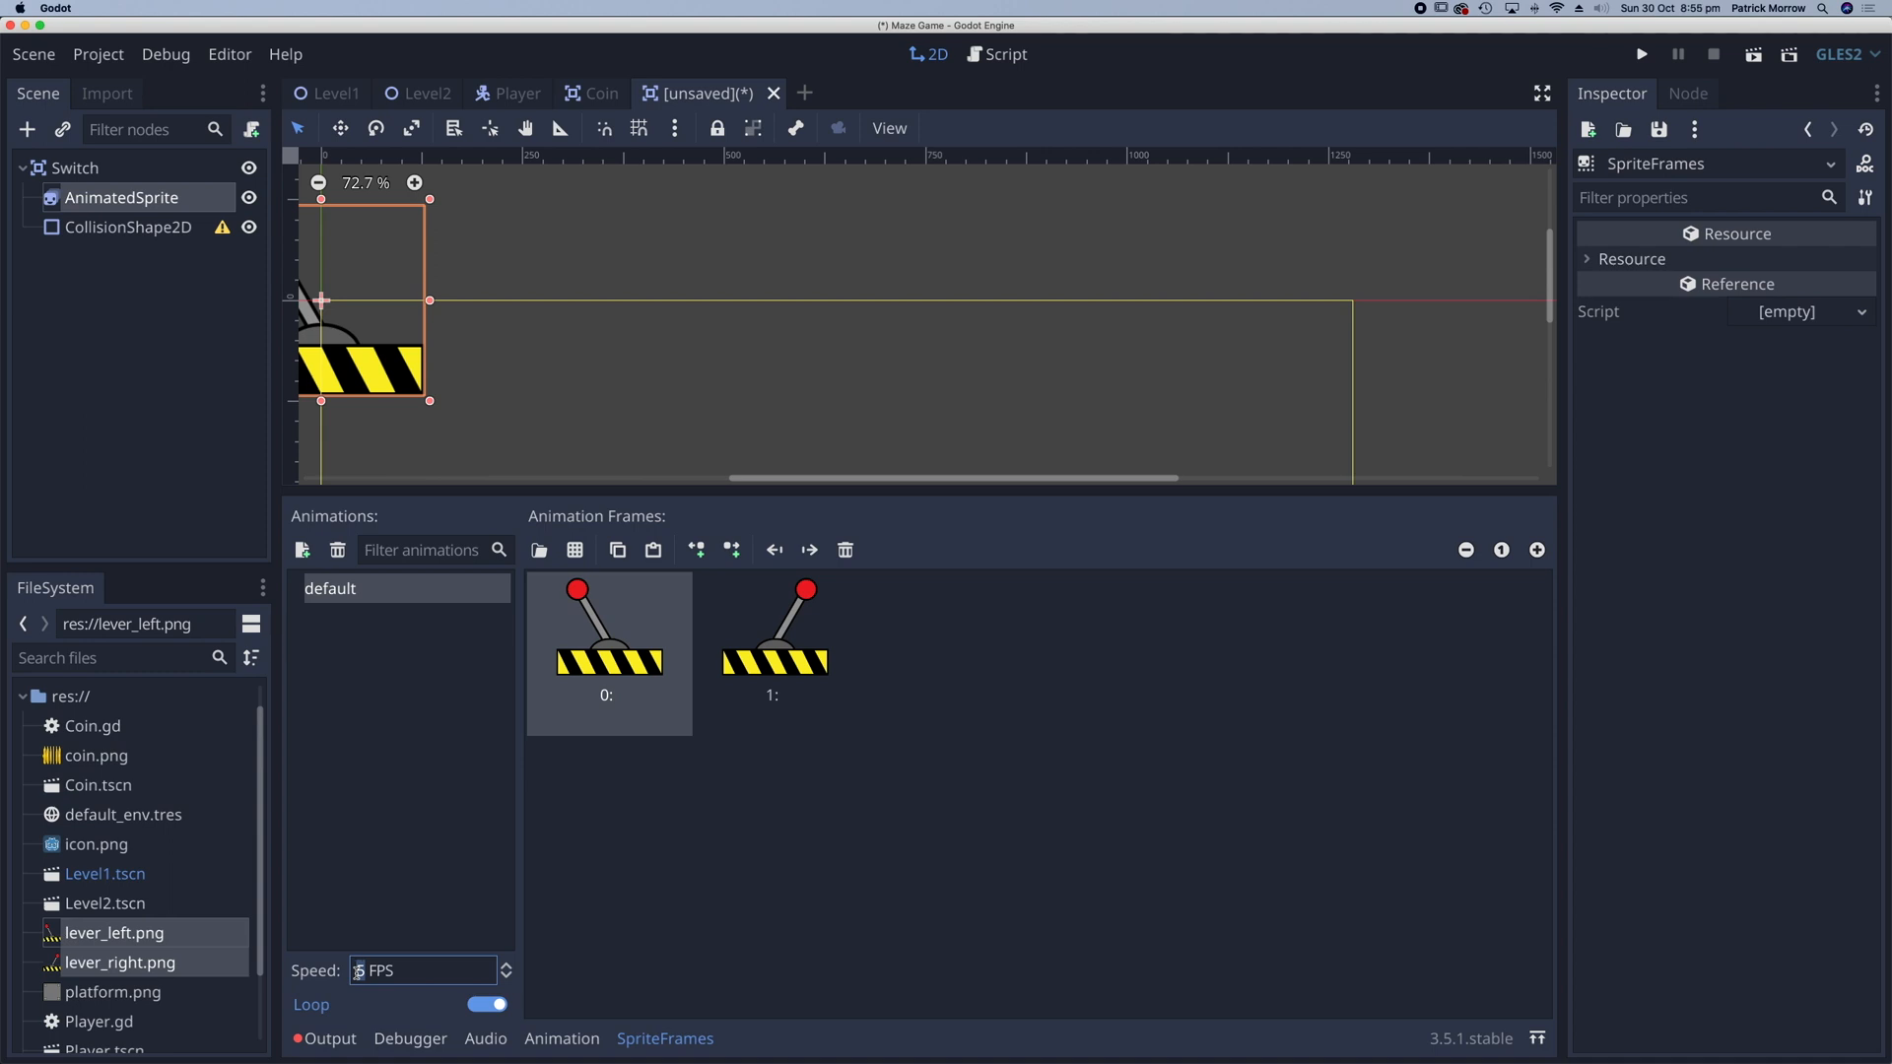
type("0")
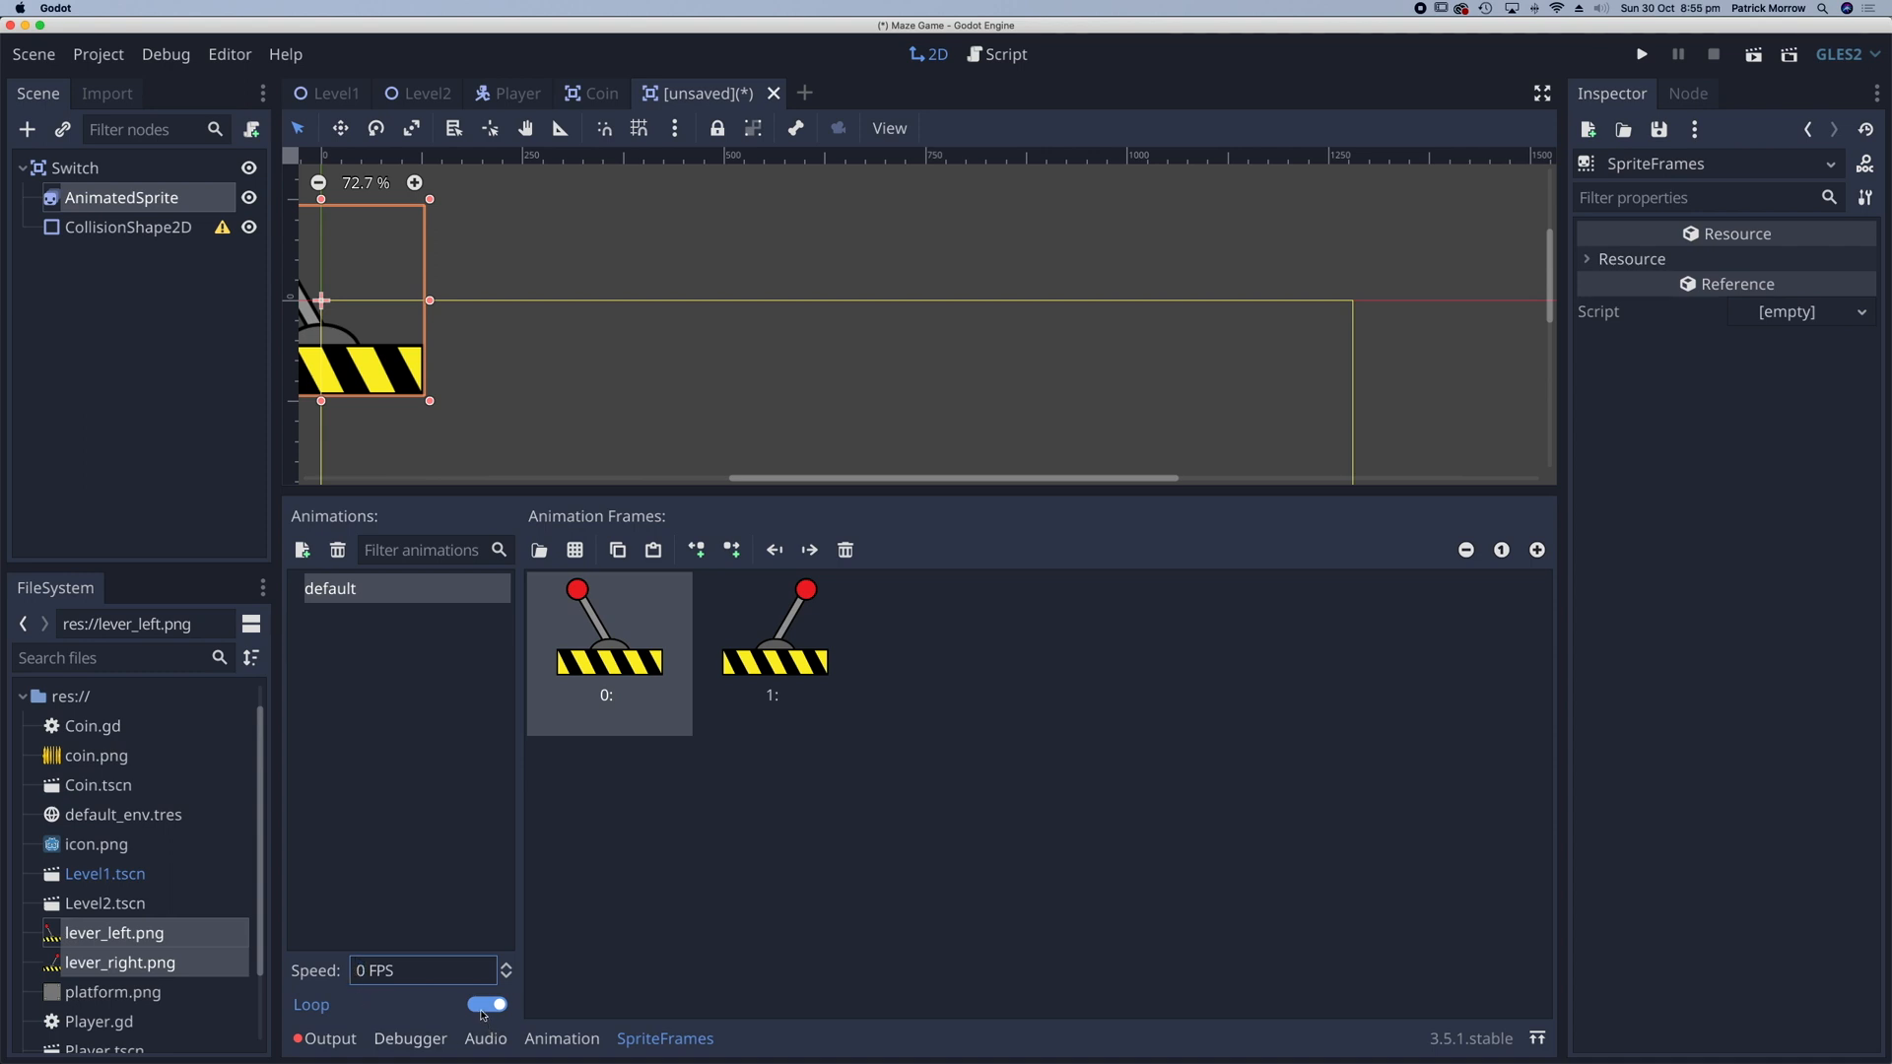
left_click(488, 1005)
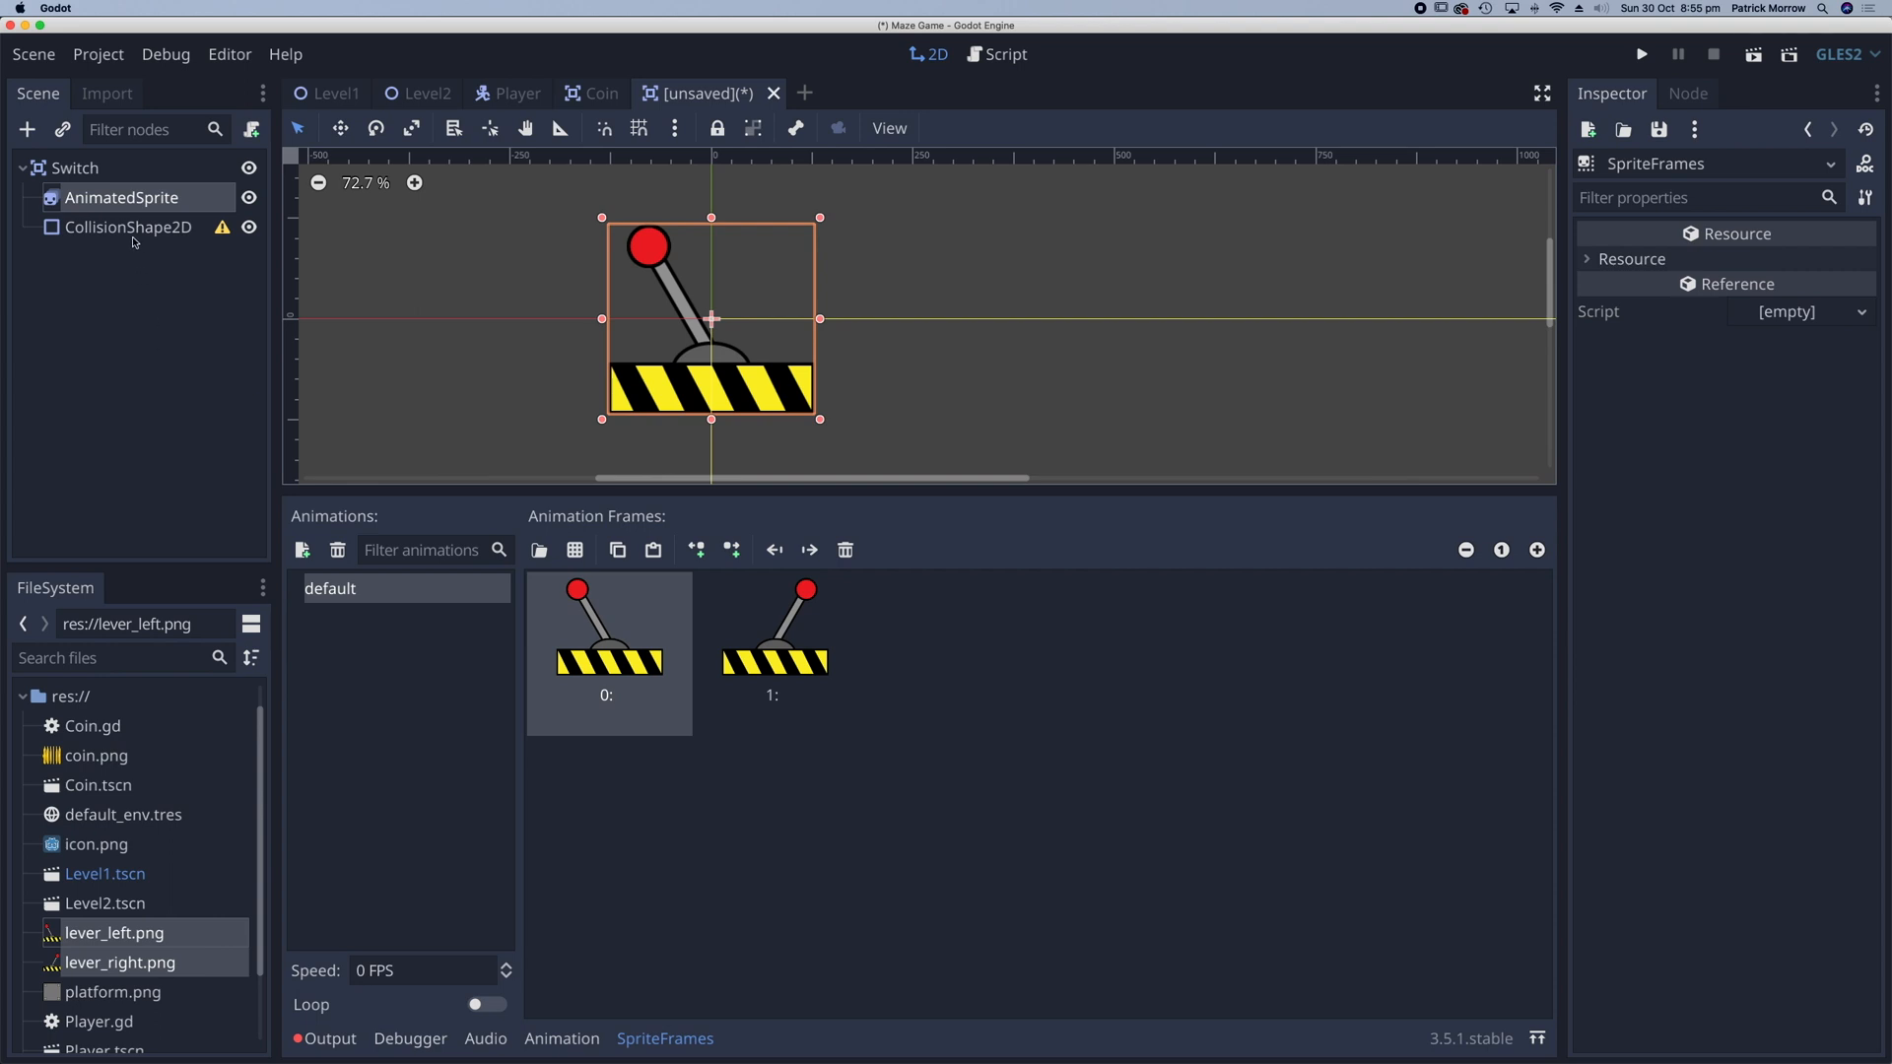
- Assign a new RectangleShape2D to the CollisionShape2D covering the lever sprite
left_click(128, 226)
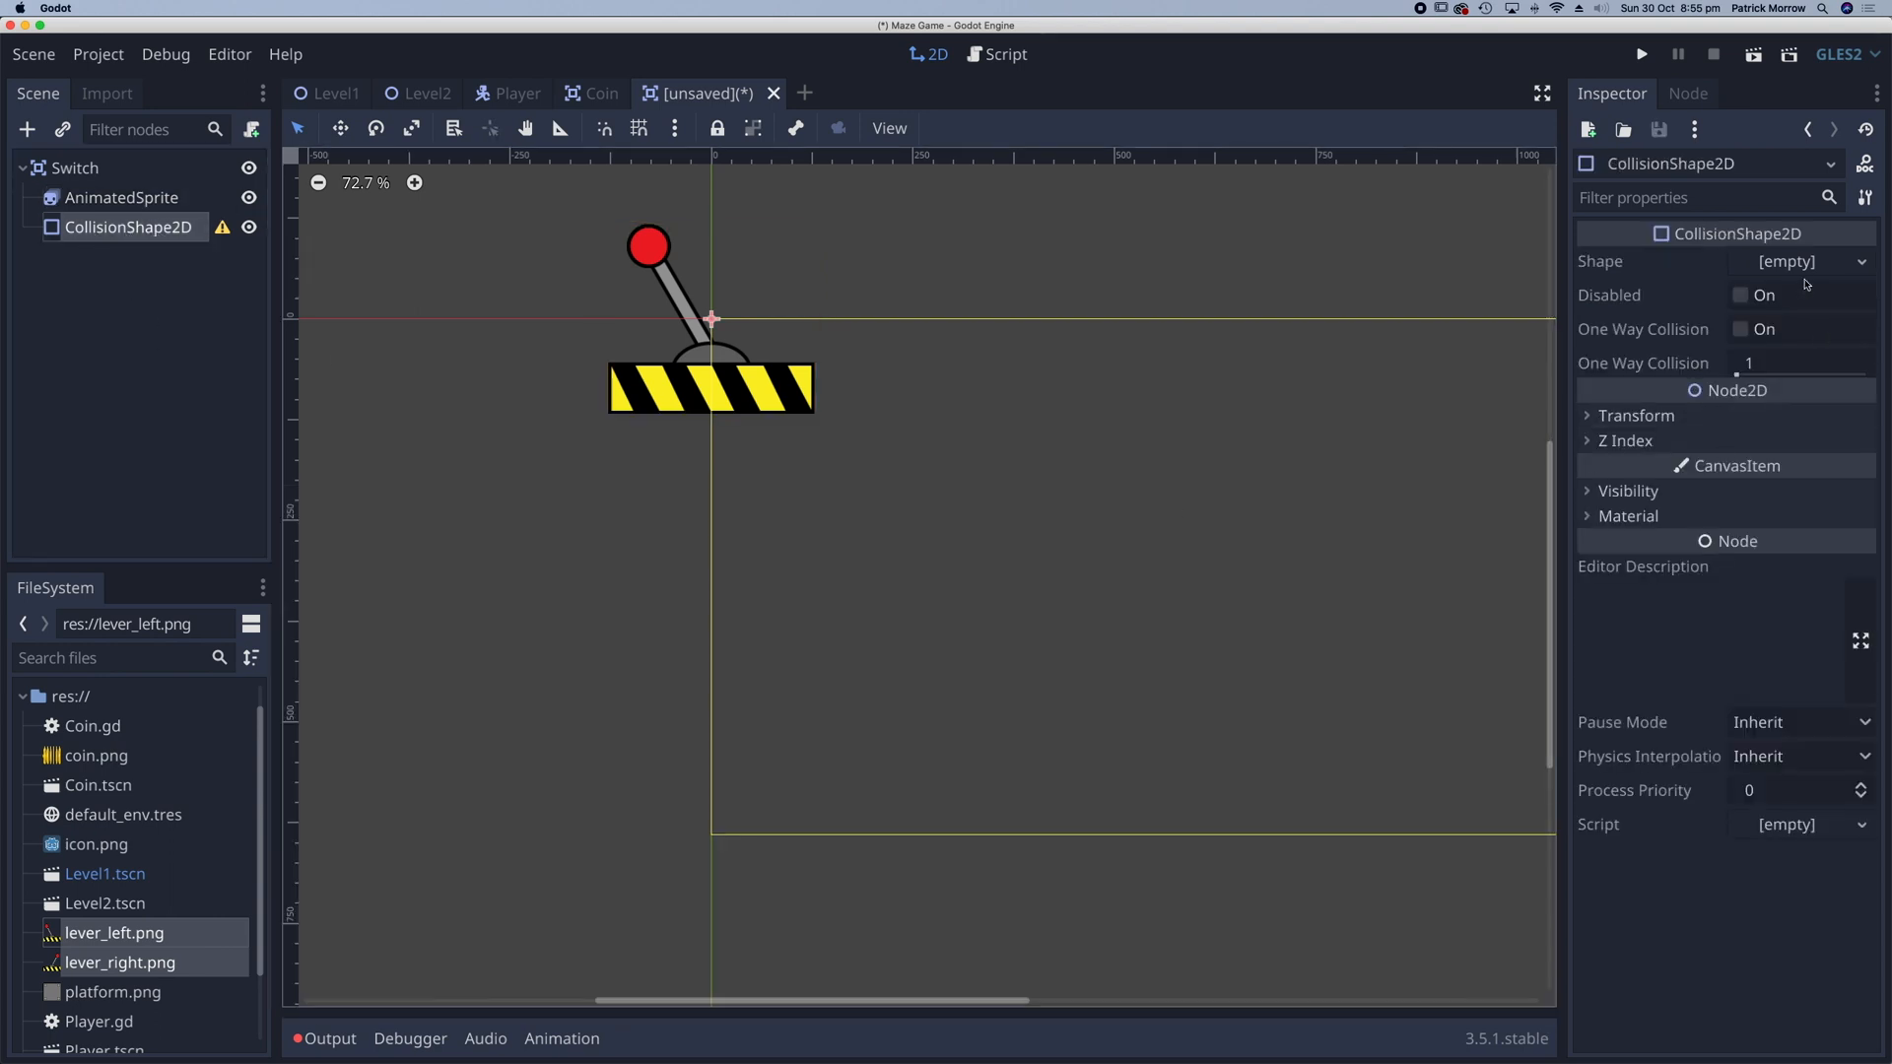
left_click(1798, 260)
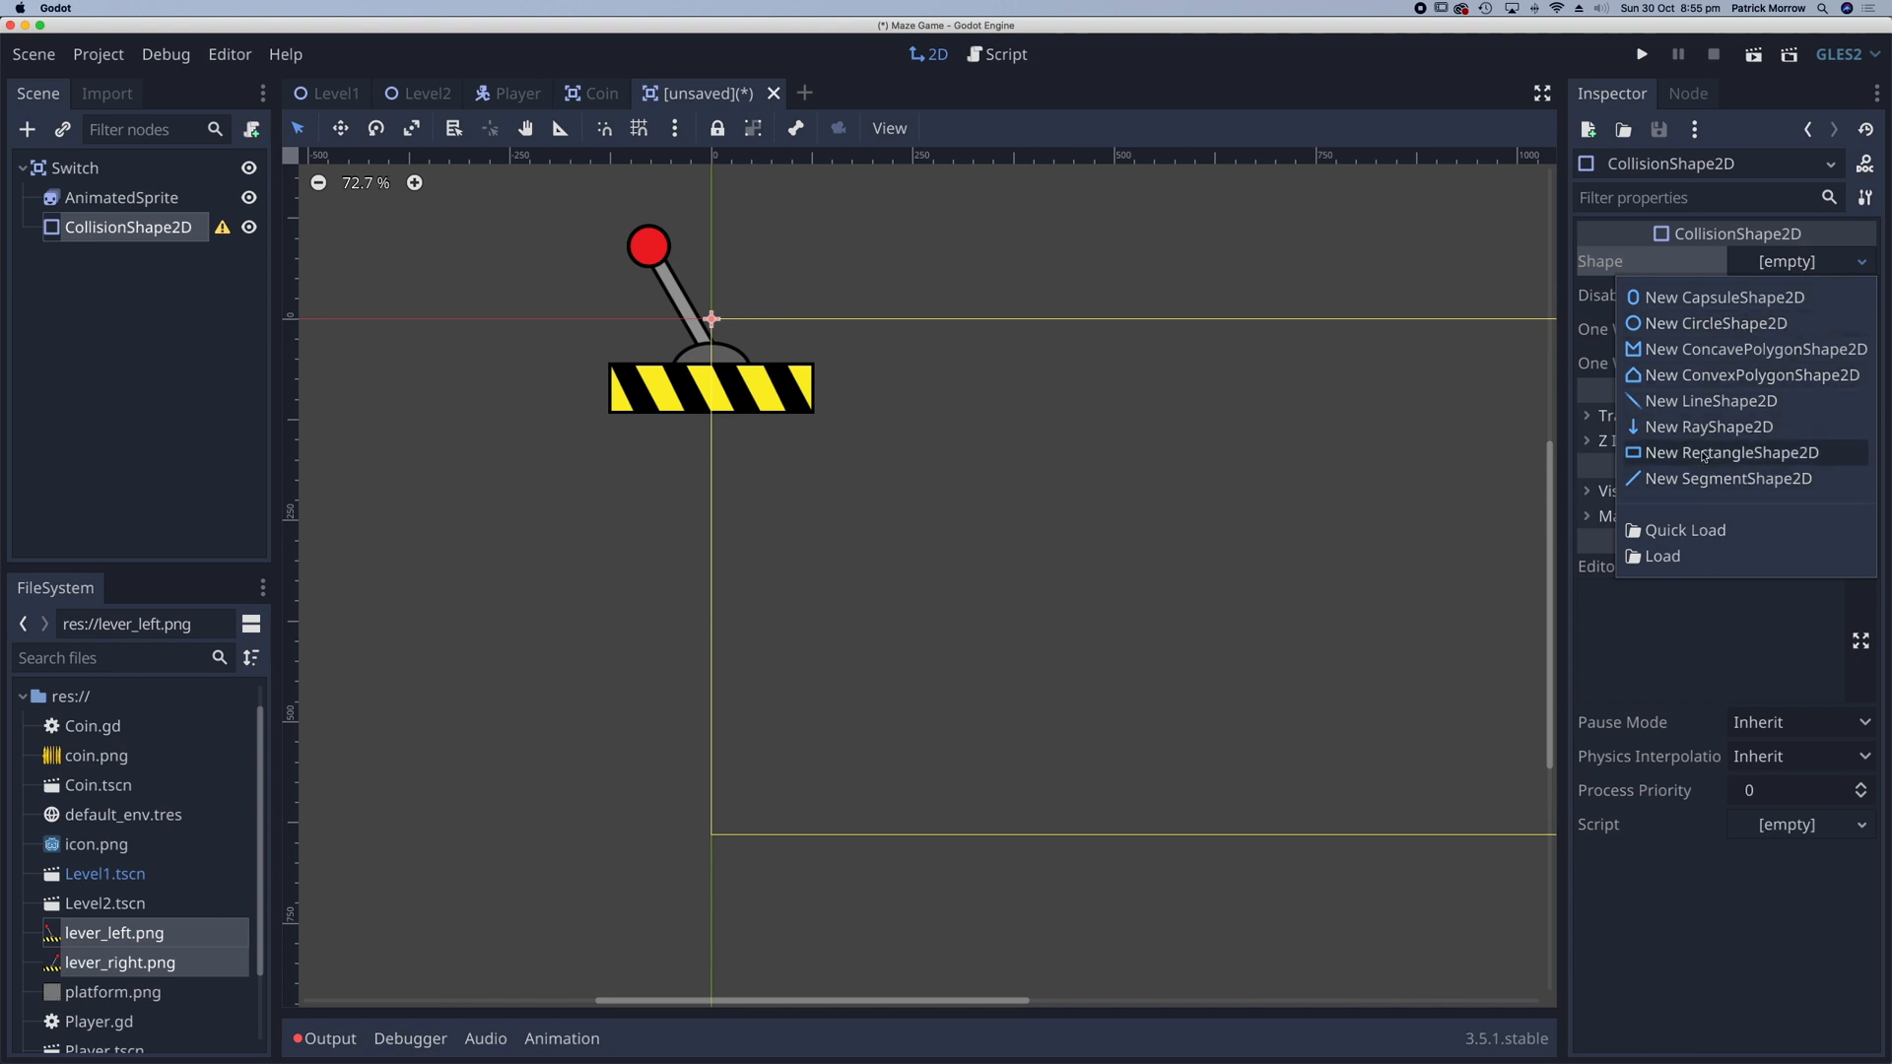
left_click(1735, 453)
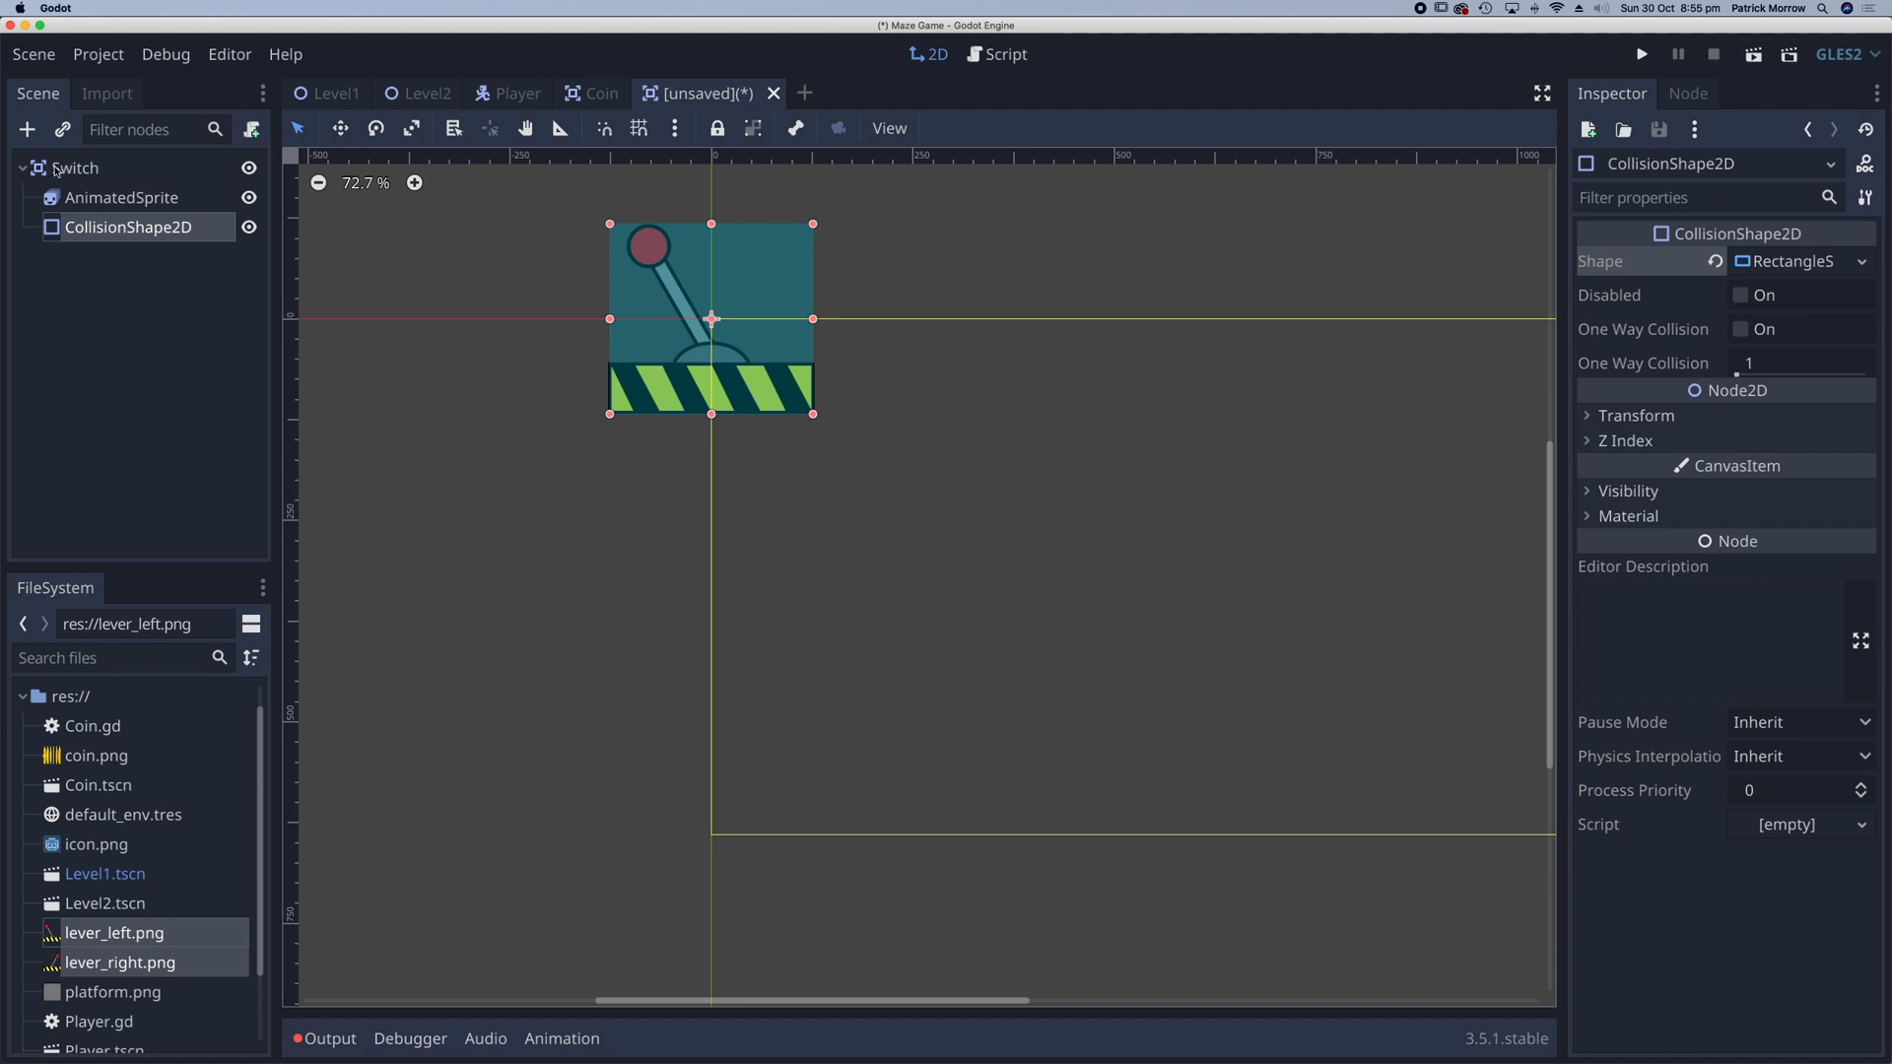
left_click(75, 167)
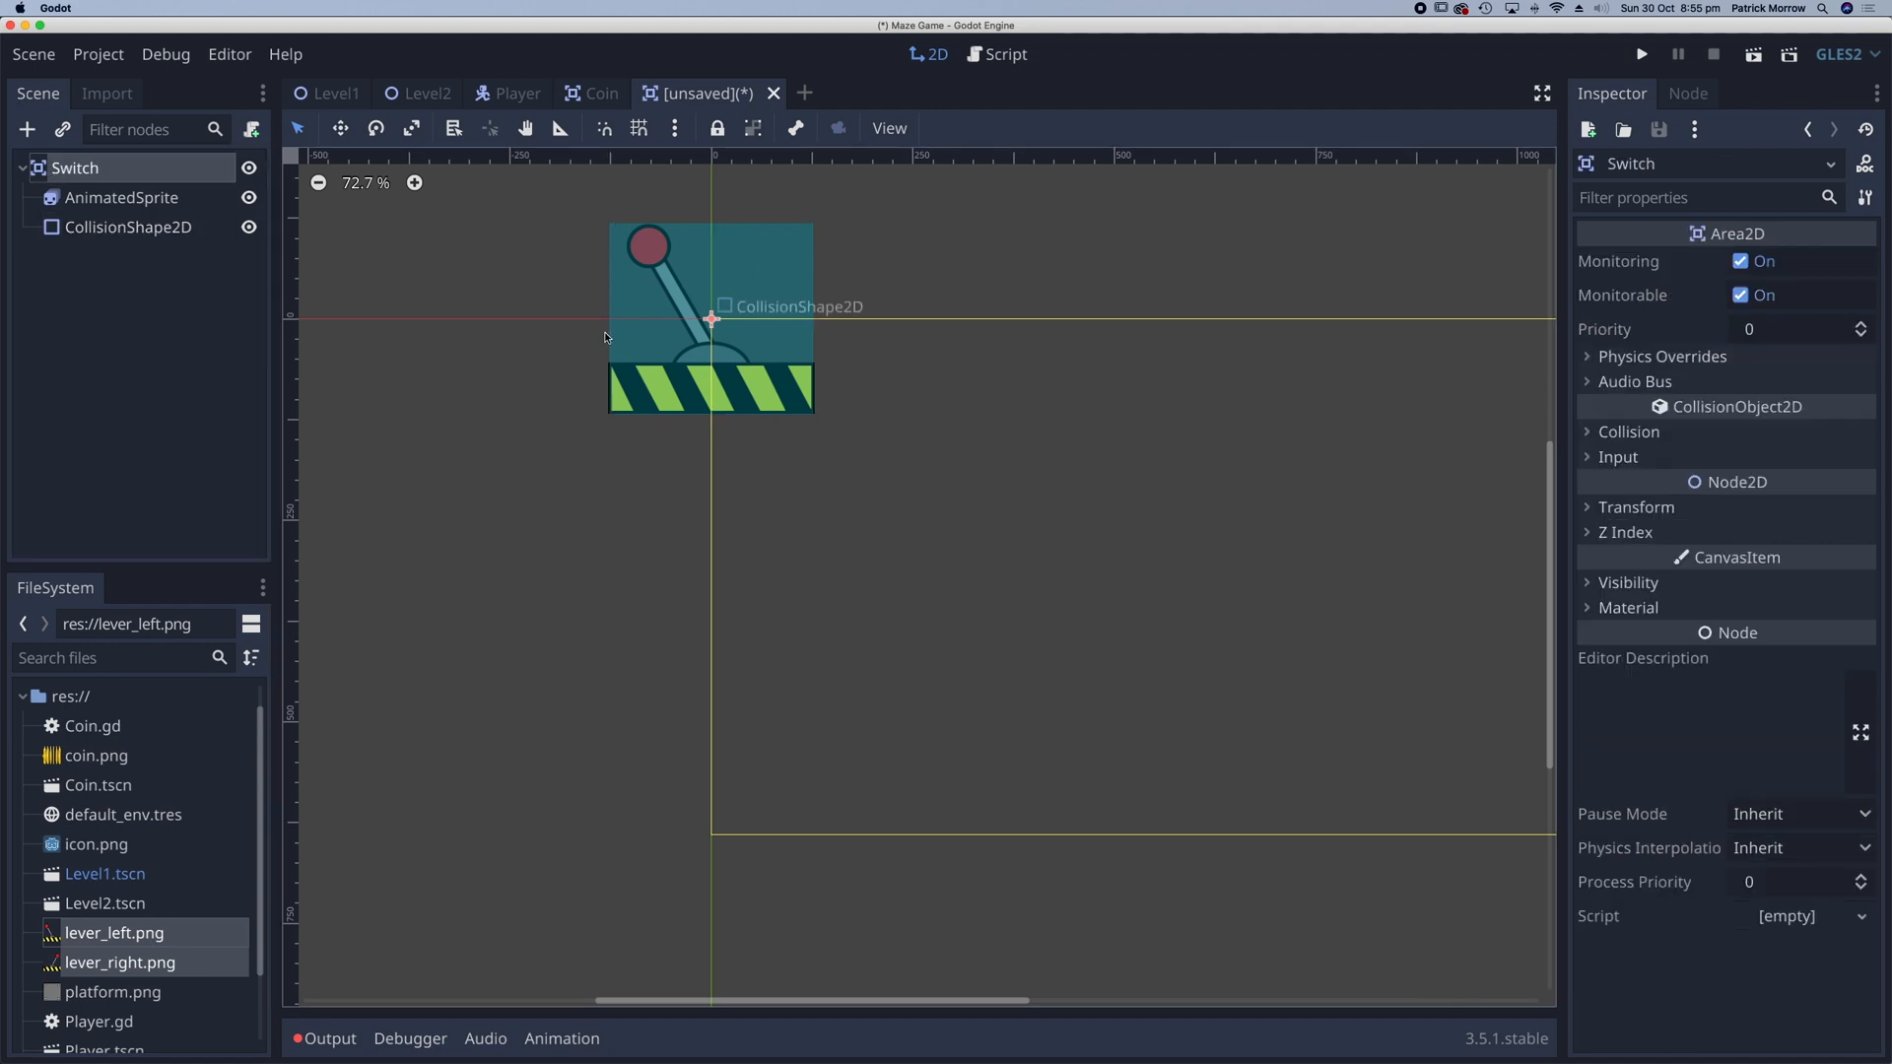
mouse_move(660, 328)
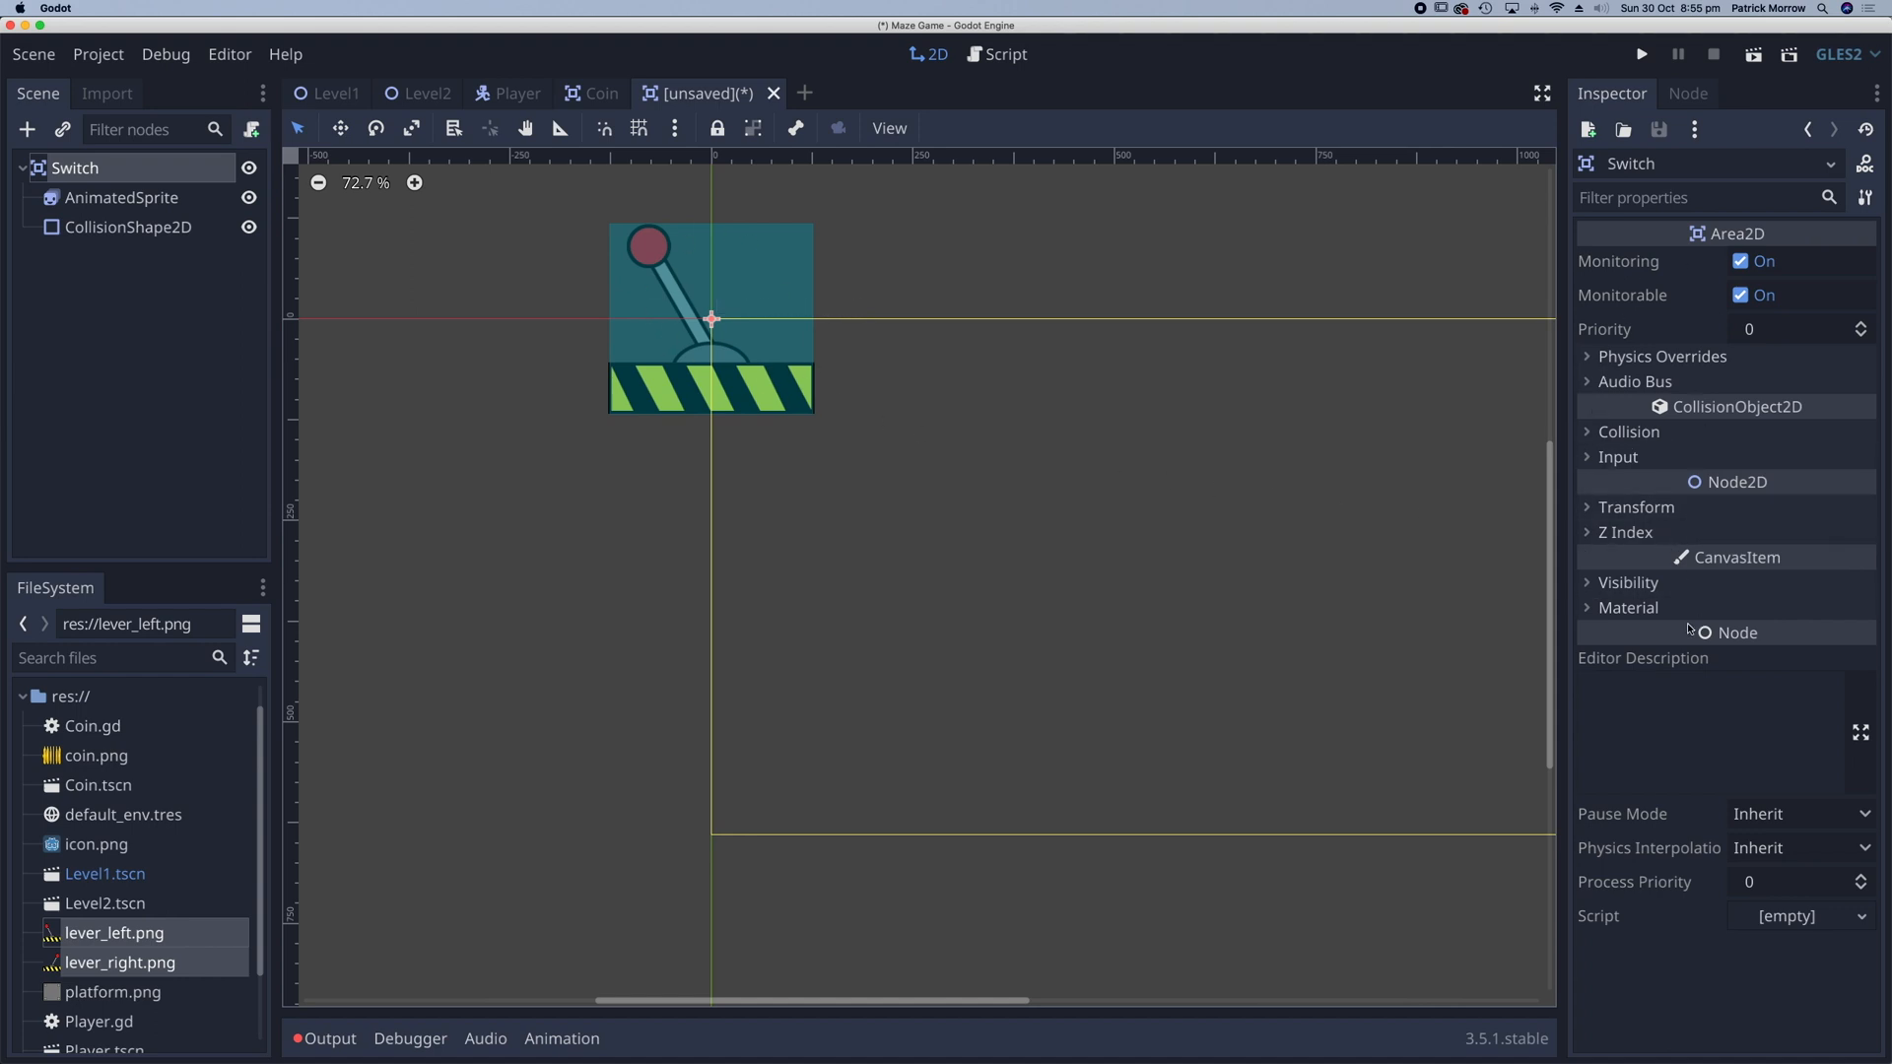
- Set the Switch root's Transform scale to 0.2
left_click(1638, 506)
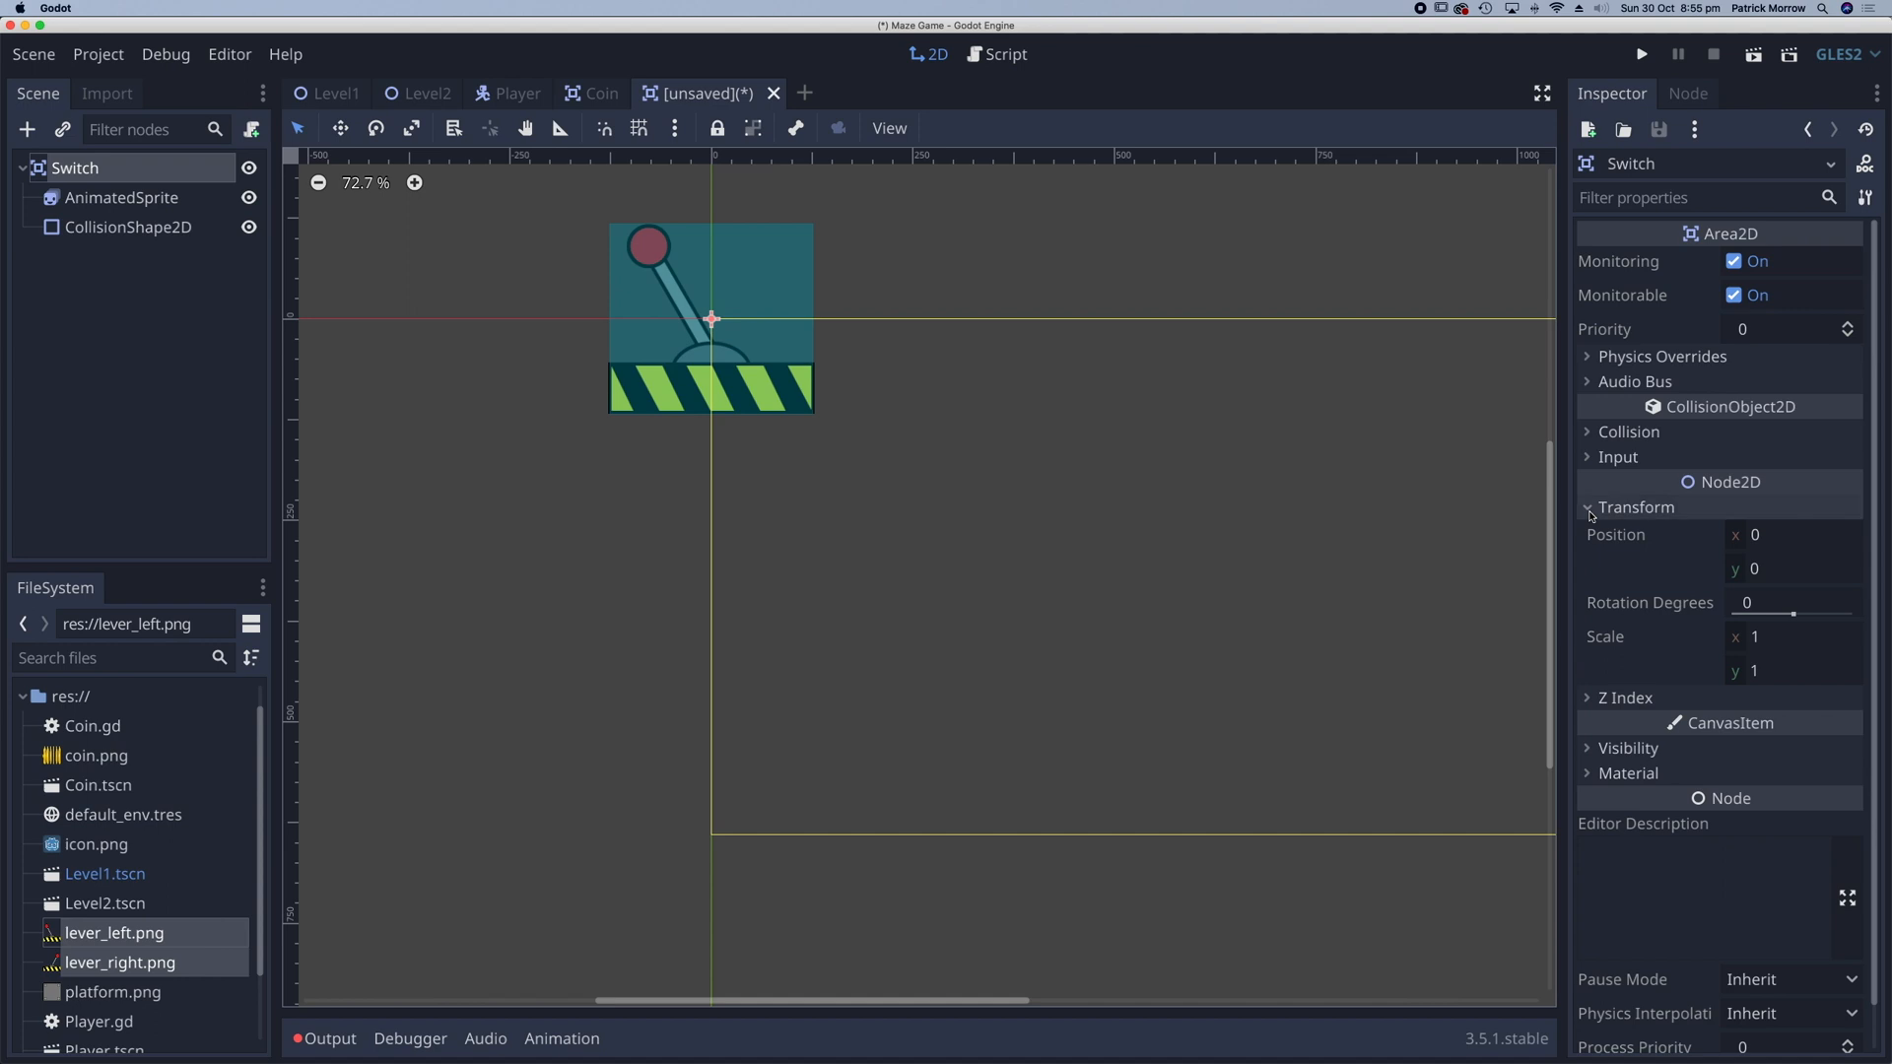
left_click(1792, 635)
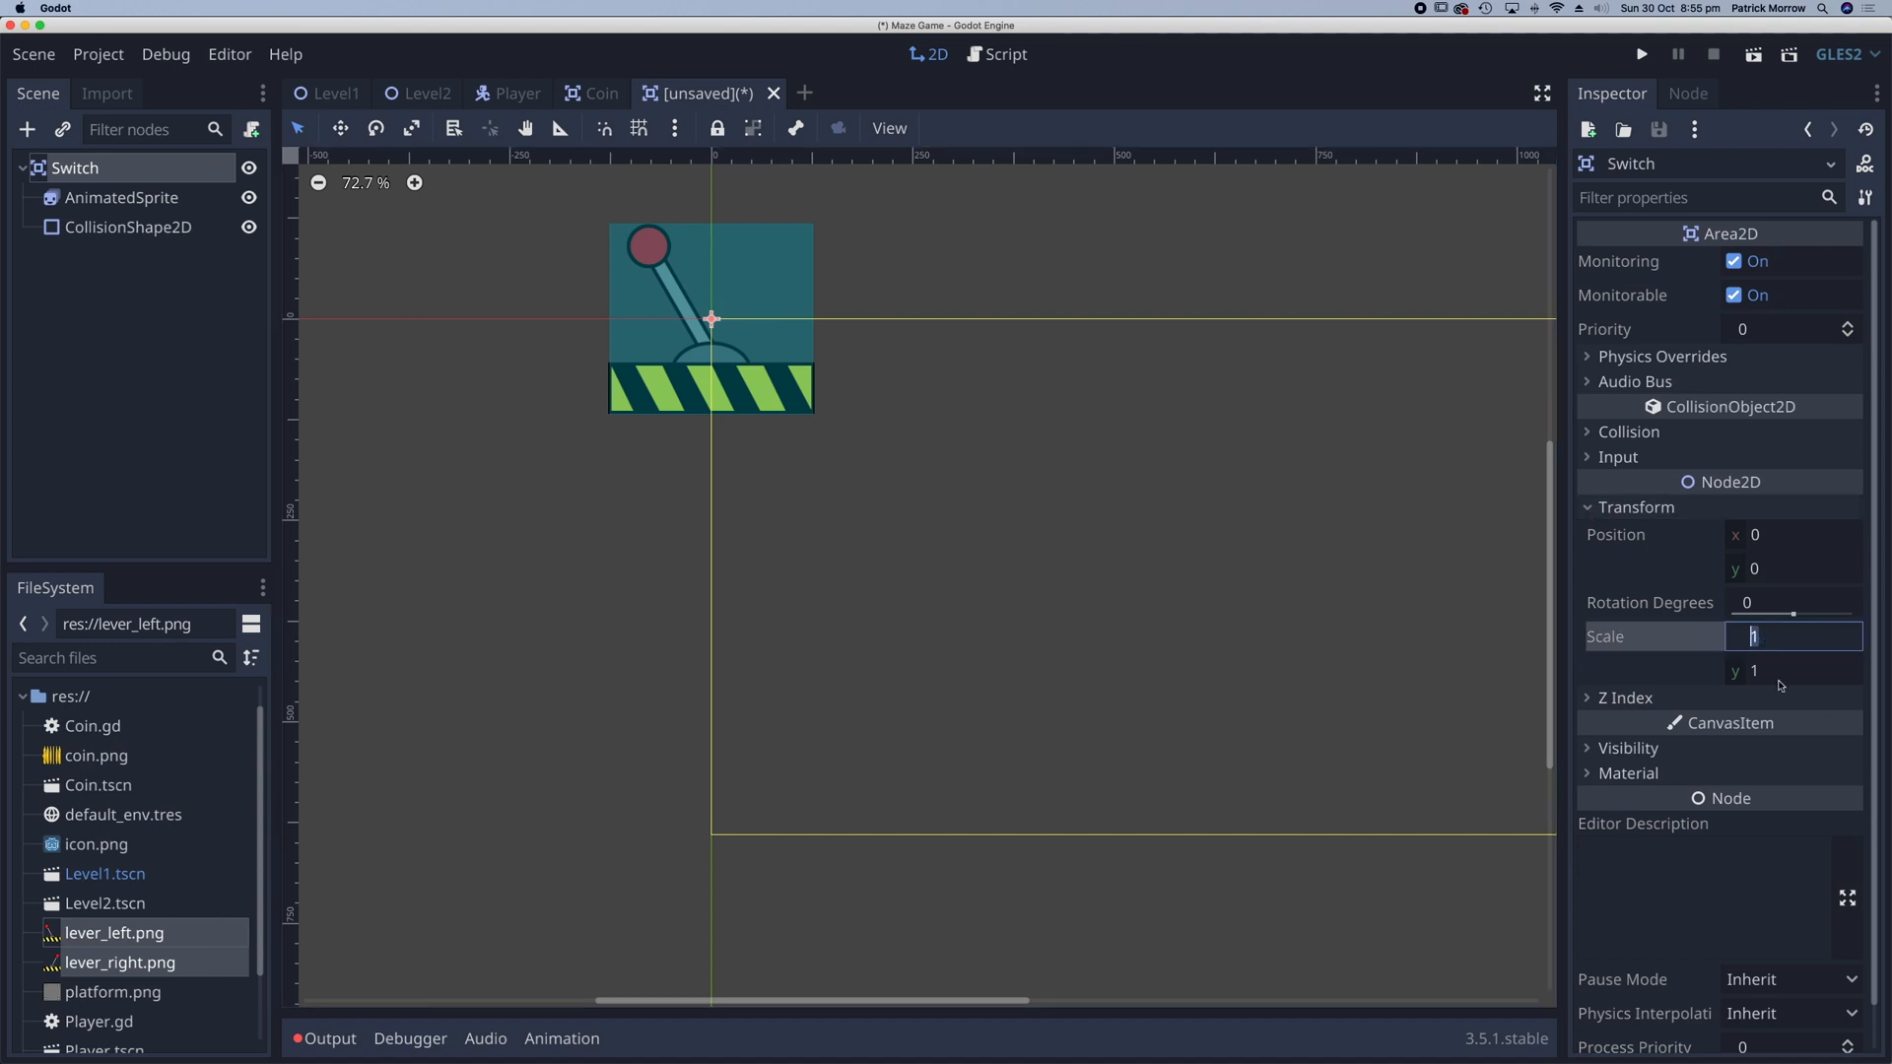
type("0.2")
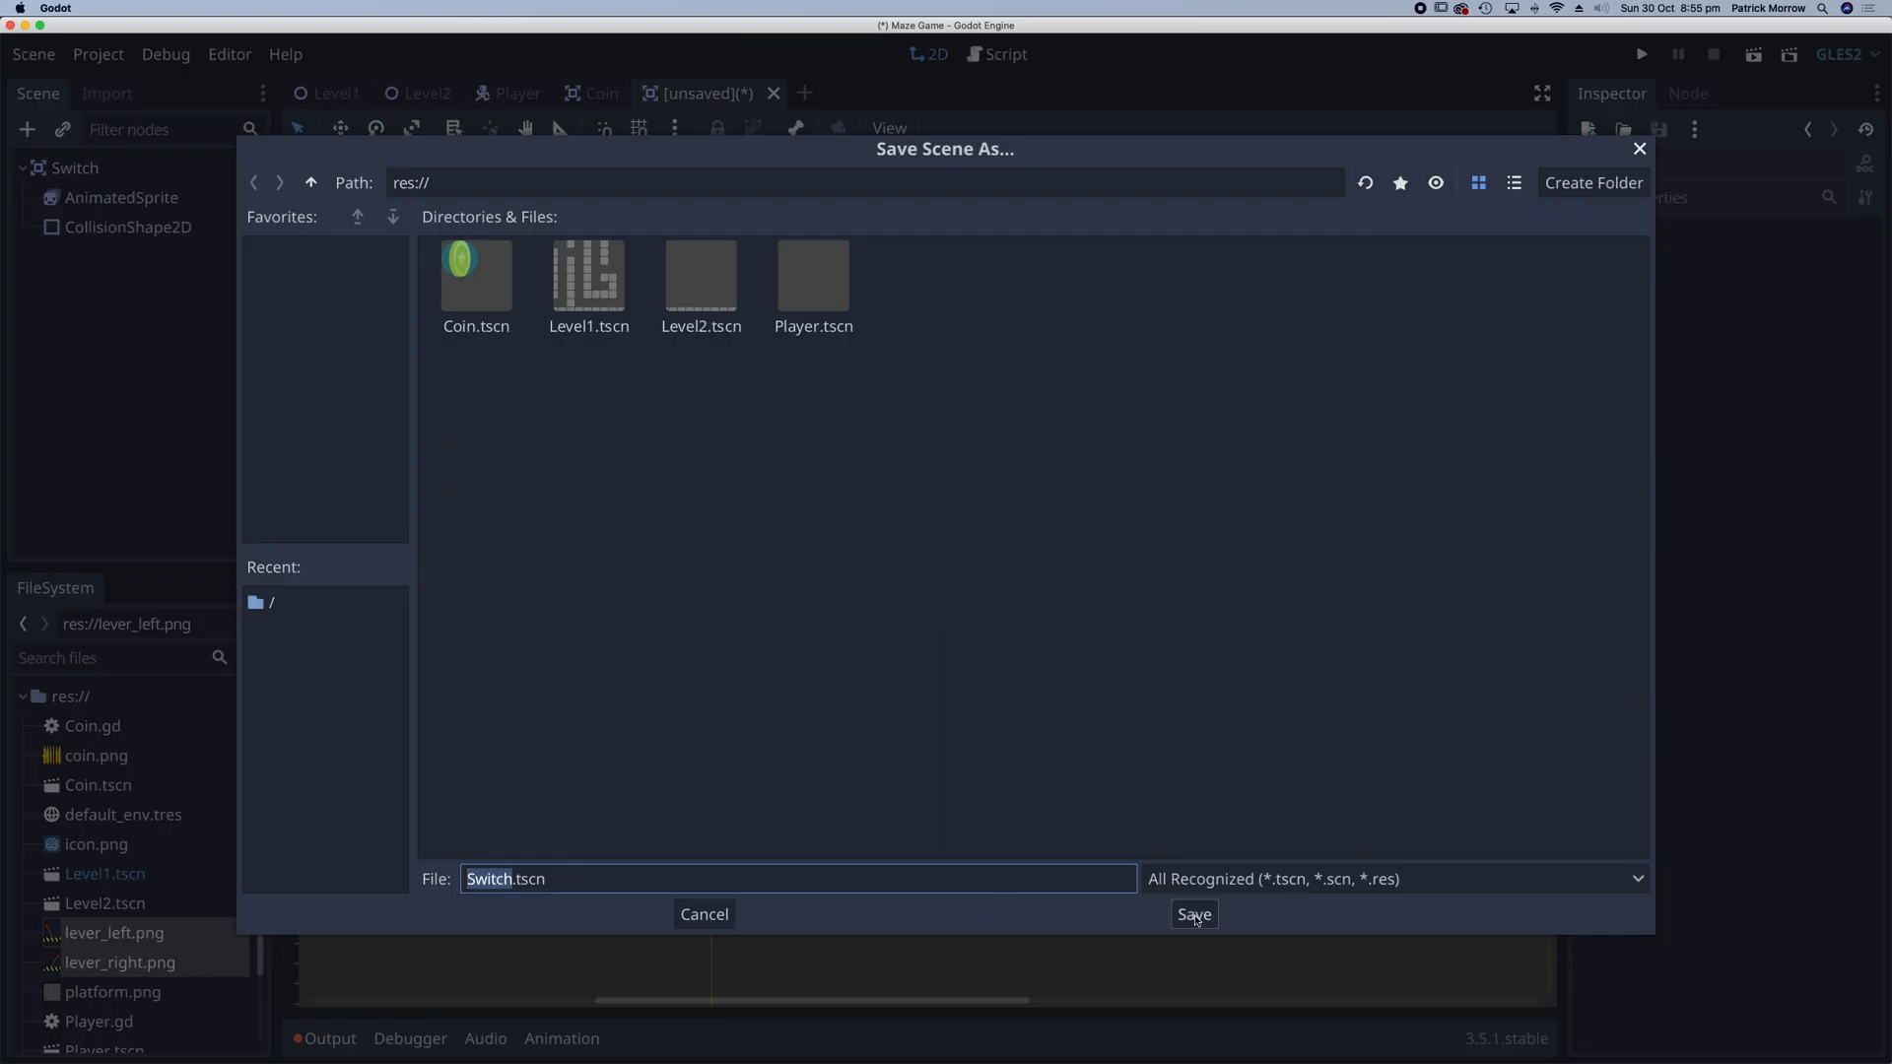
- Save the scene as Switch.tscn and return to the Level1 scene
left_click(1192, 914)
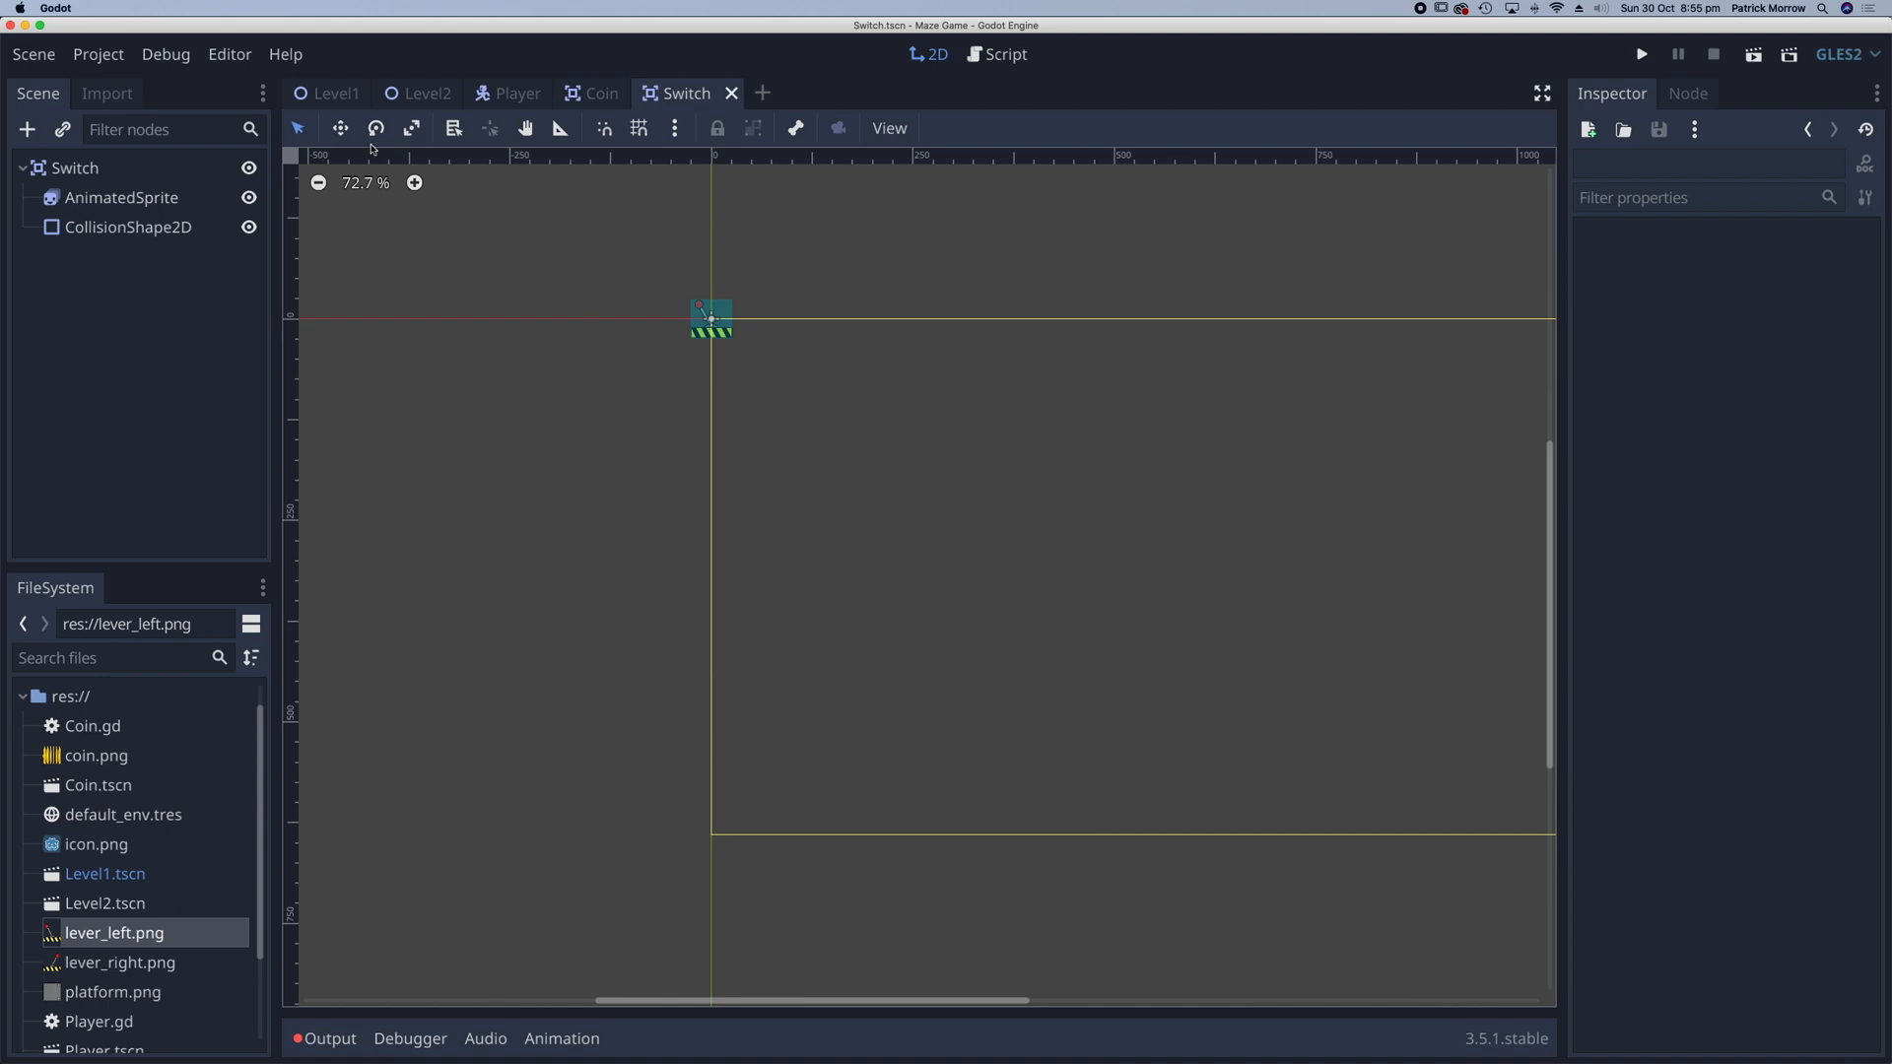
left_click(332, 93)
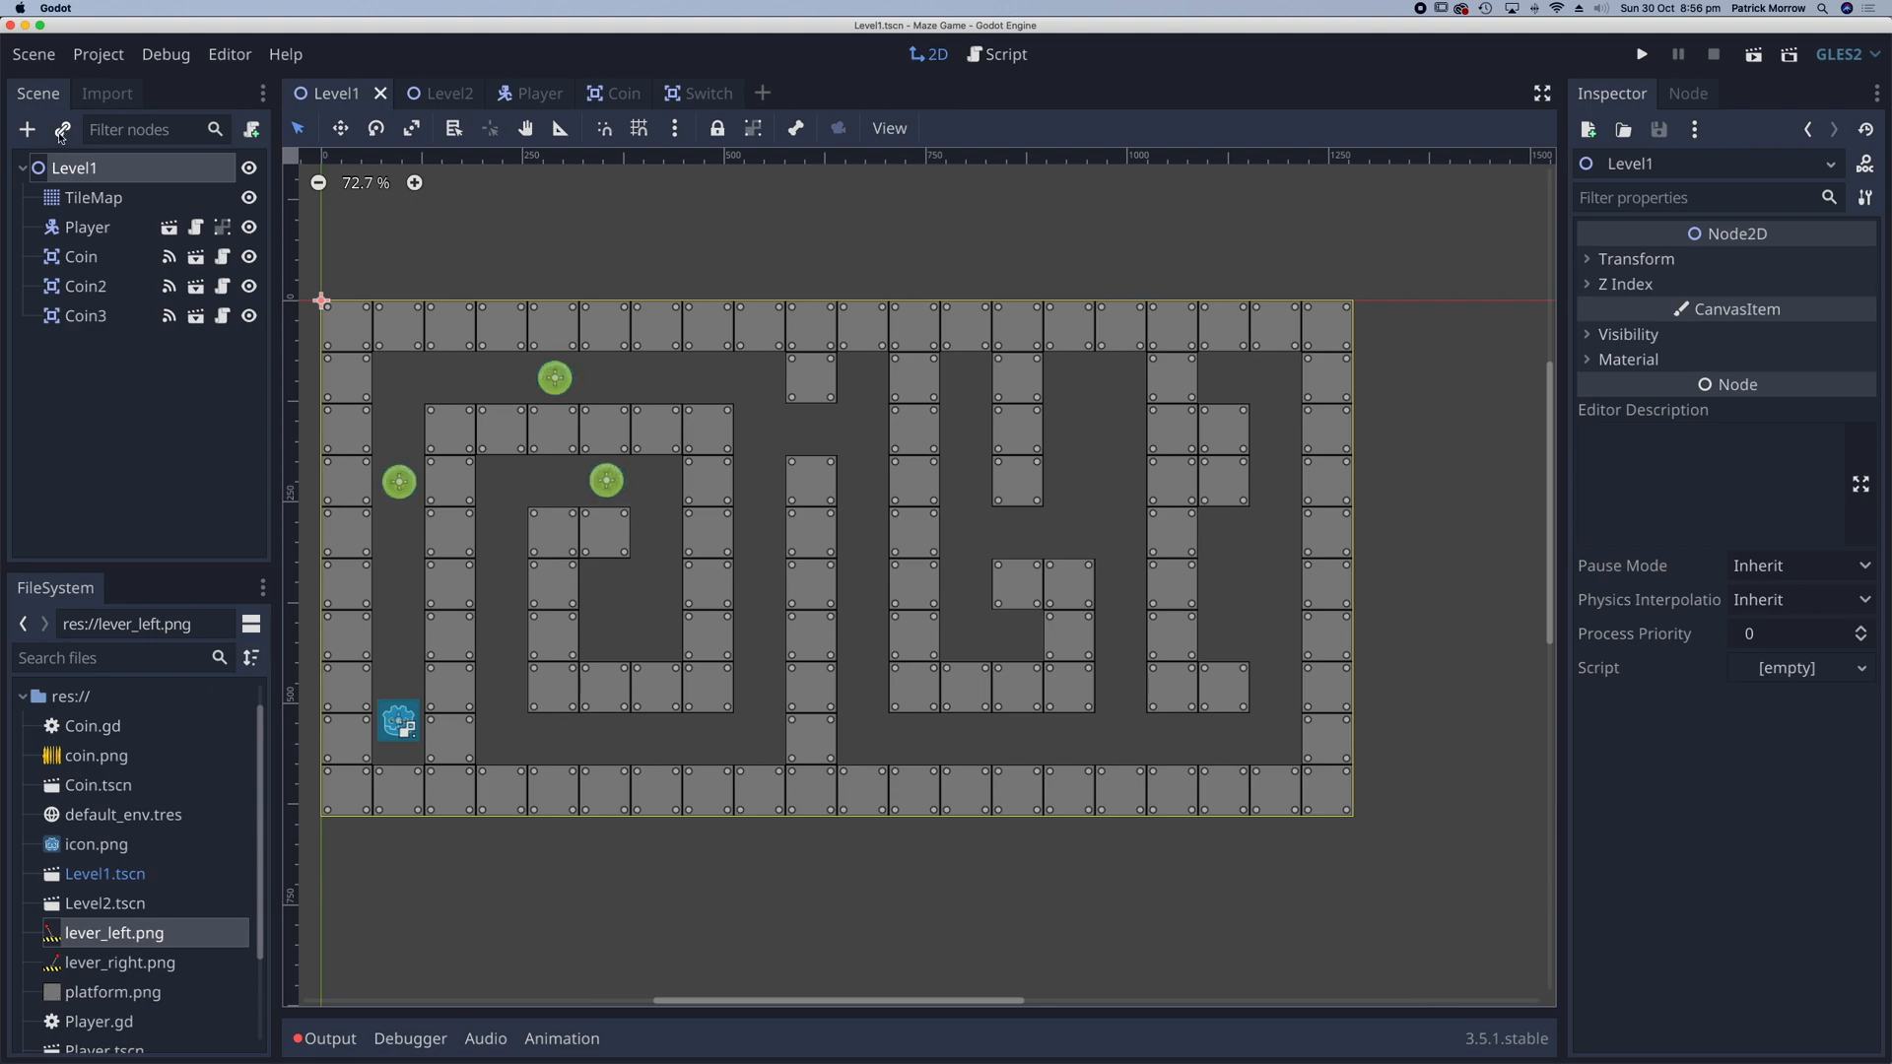
- Instance Switch.tscn into Level1 and drag it into a right-side maze pocket
left_click(61, 129)
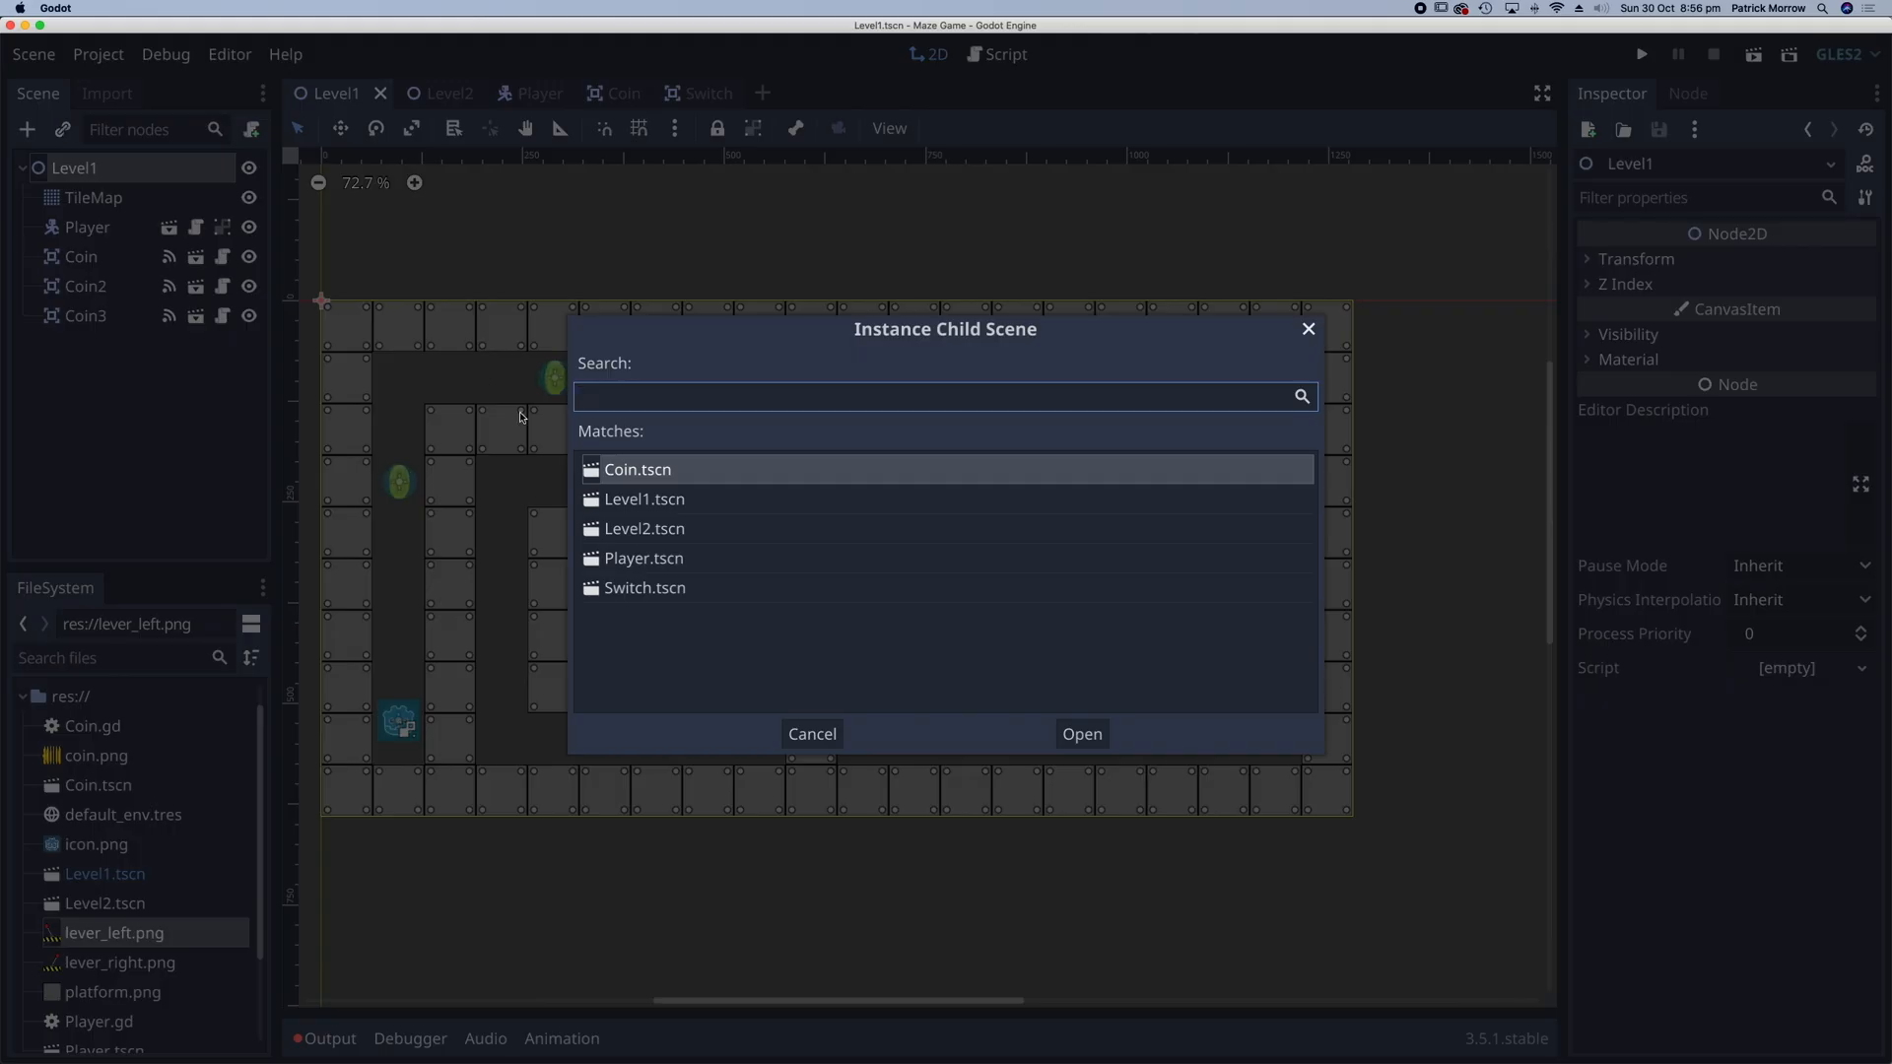
mouse_move(615, 591)
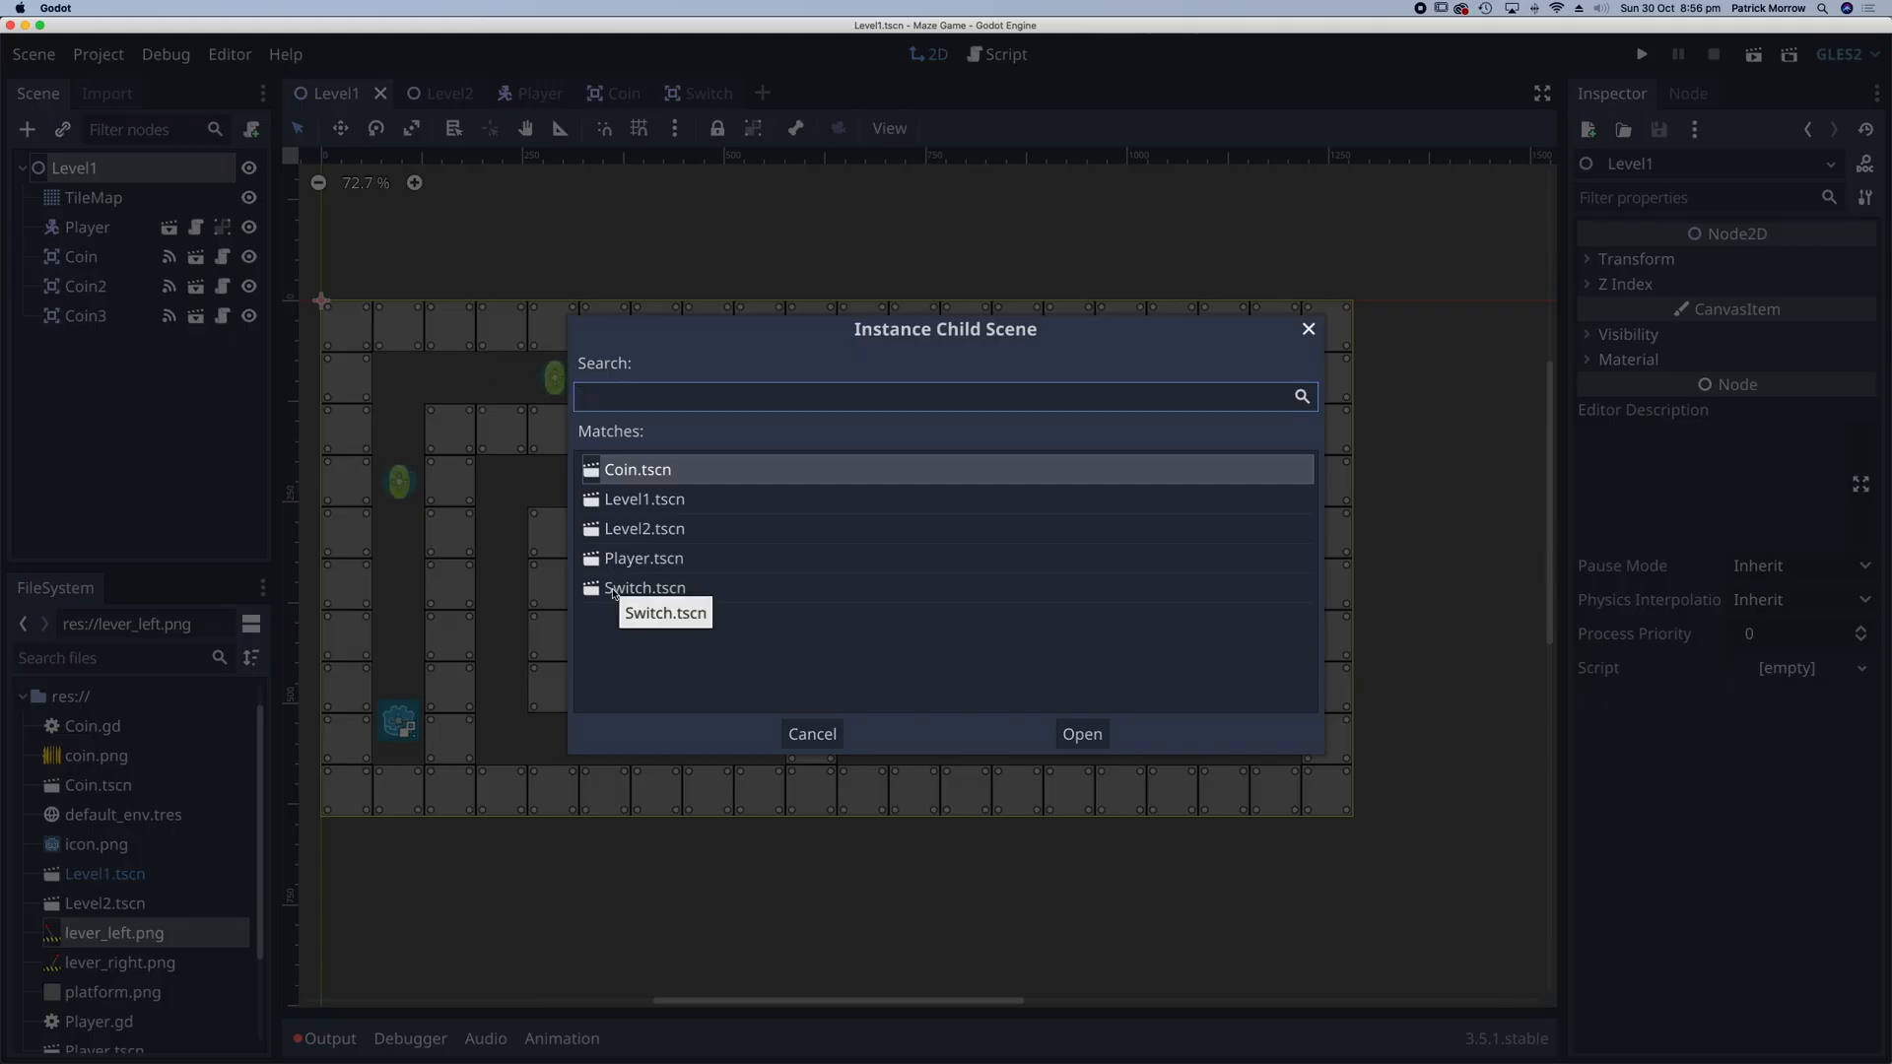
left_click(1080, 734)
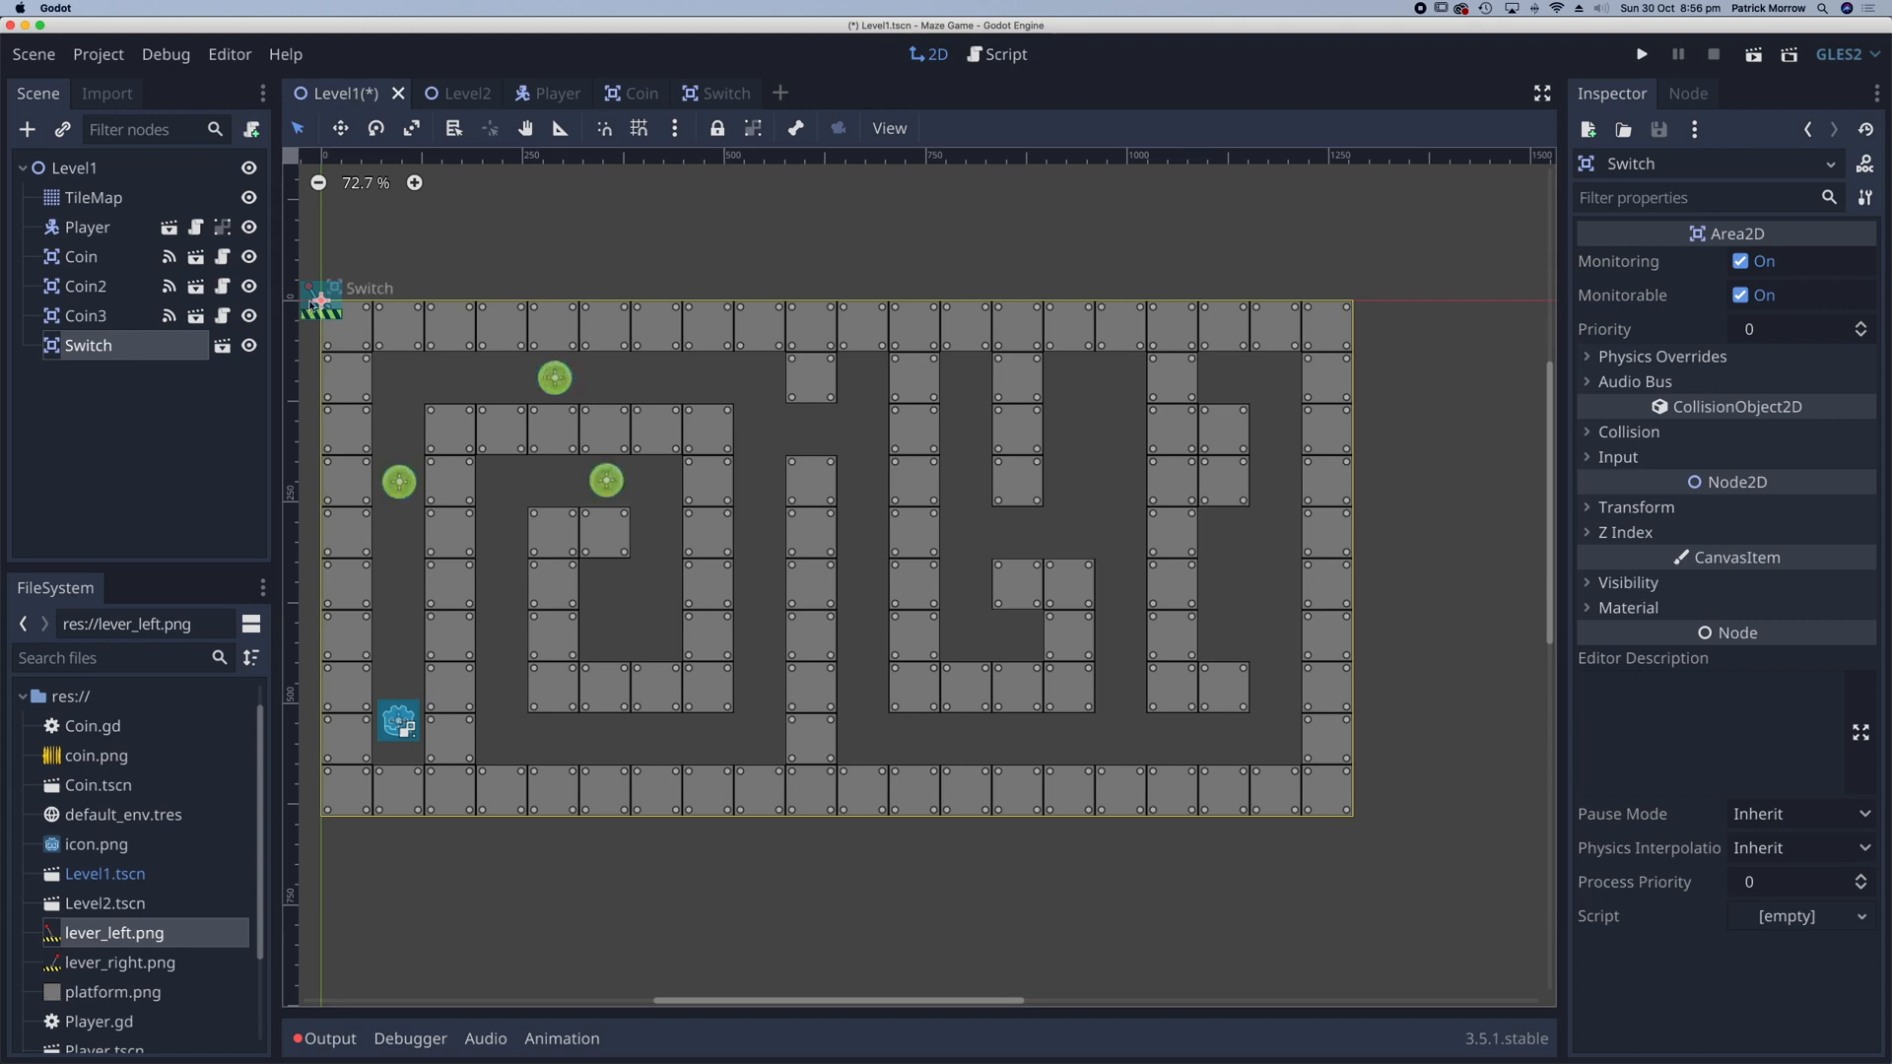
left_click_drag(322, 302, 631, 567)
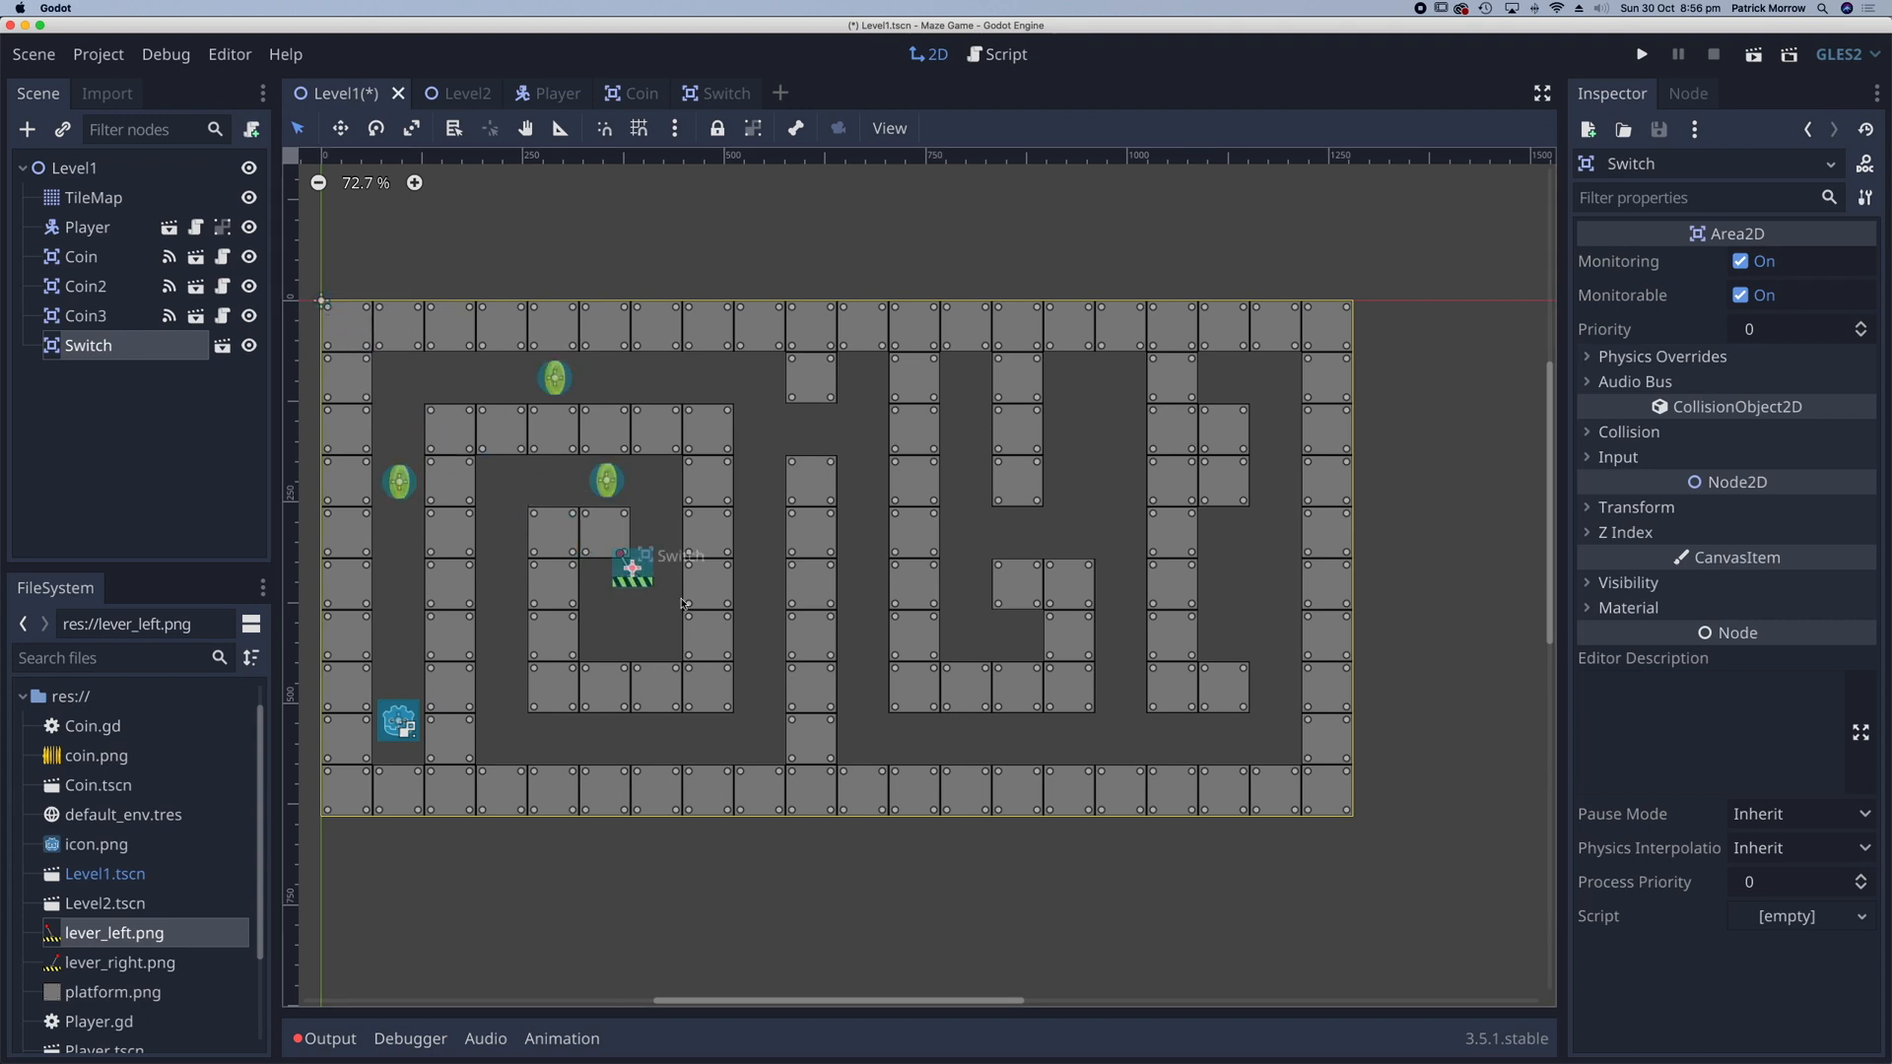
left_click_drag(632, 574, 1017, 636)
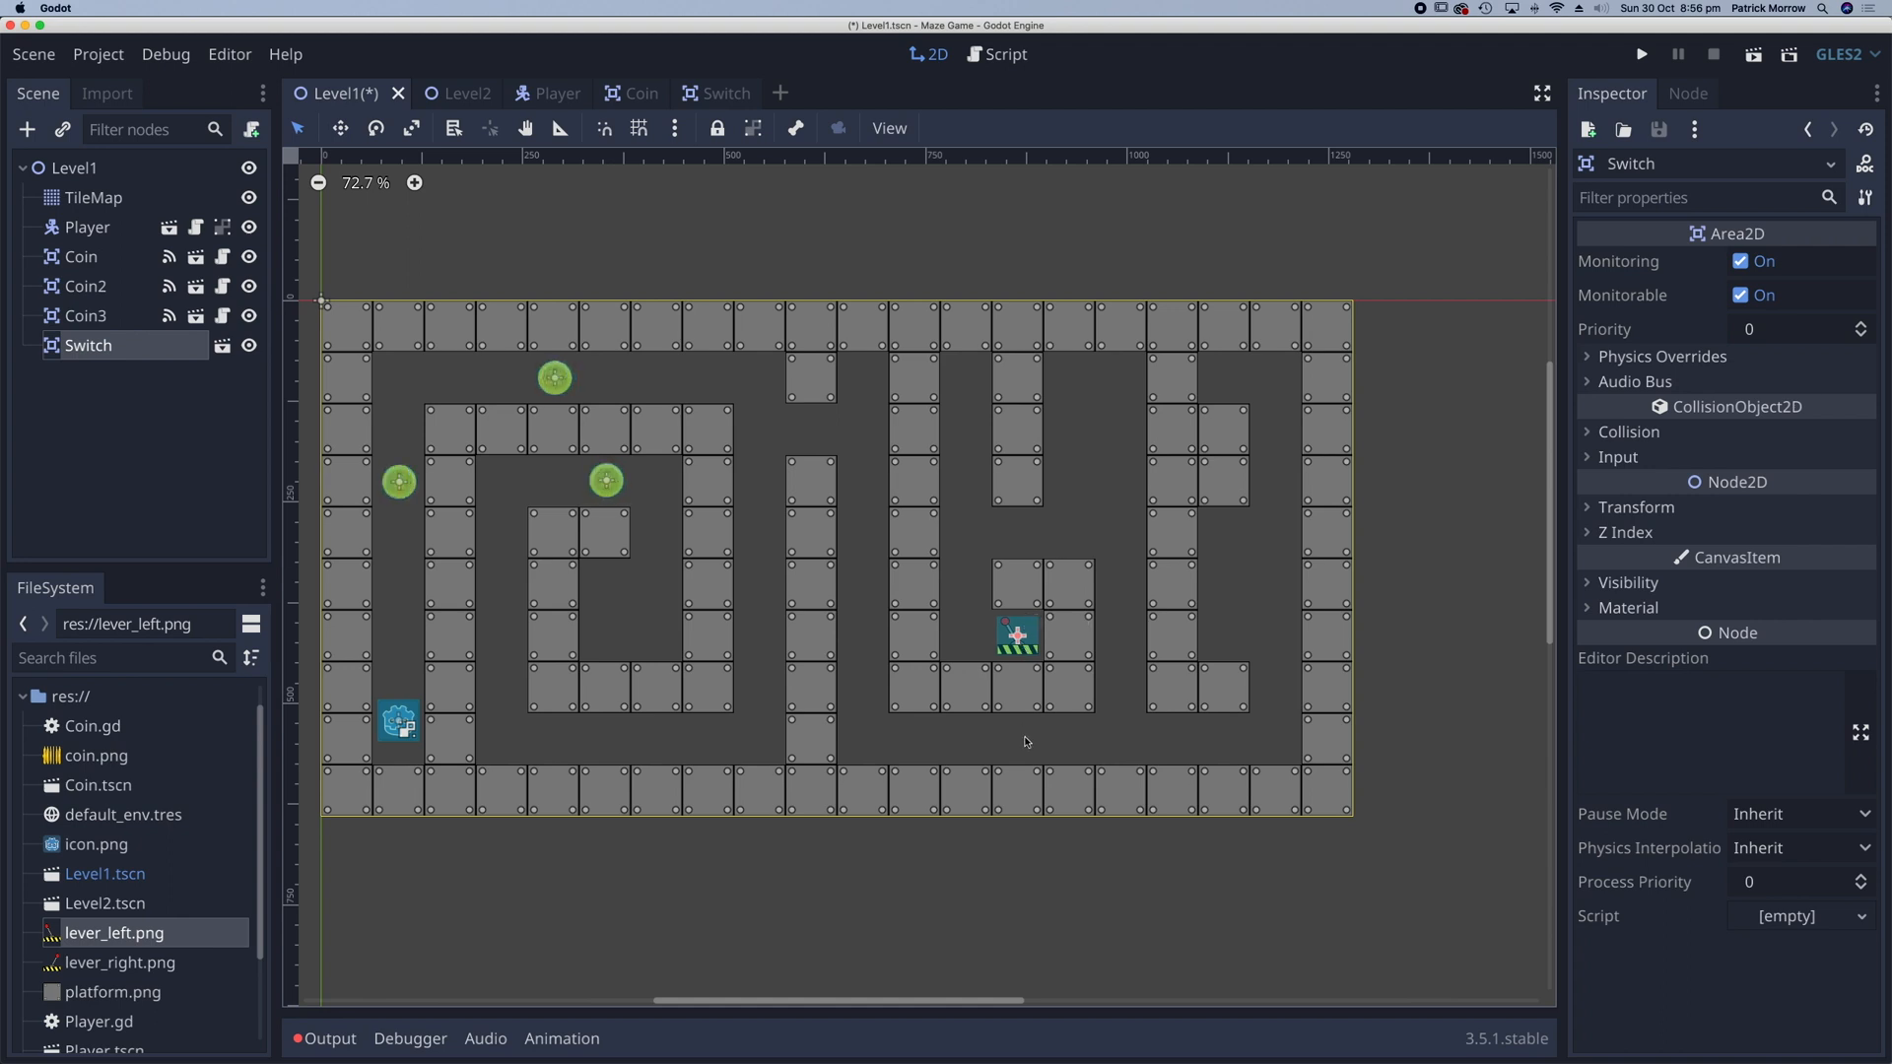
mouse_move(380, 448)
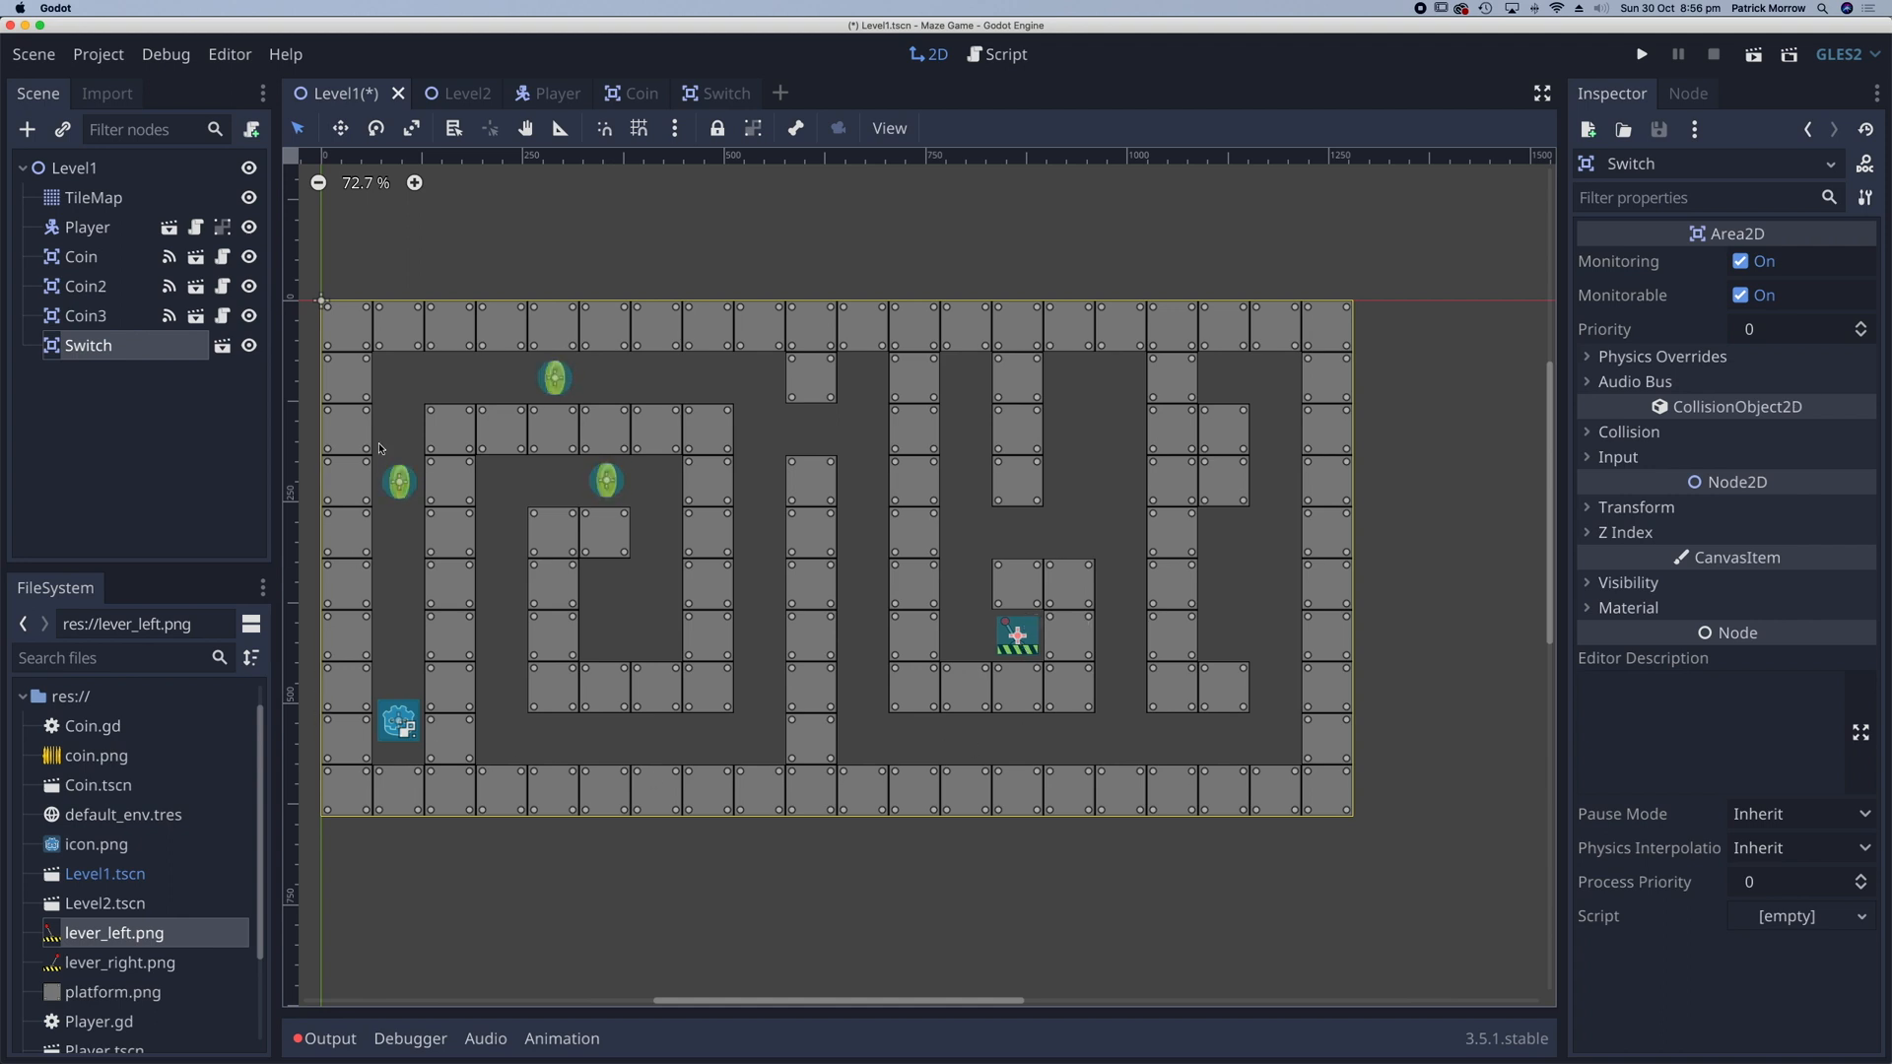